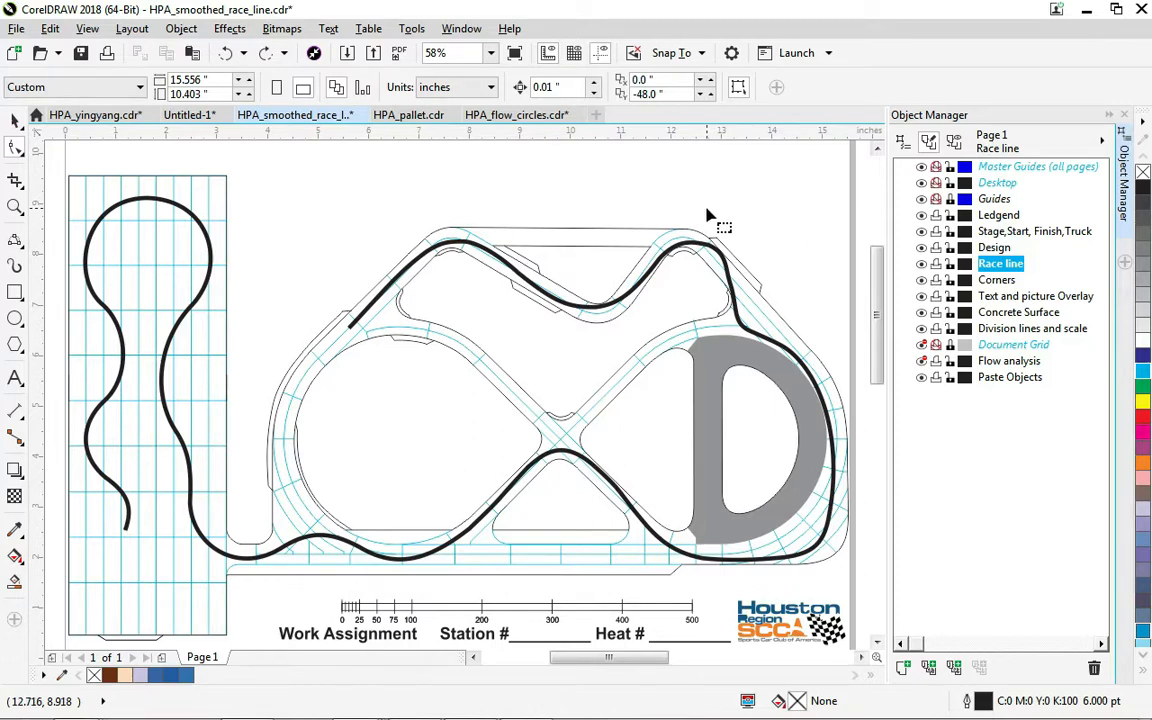
pyautogui.moveTo(360, 184)
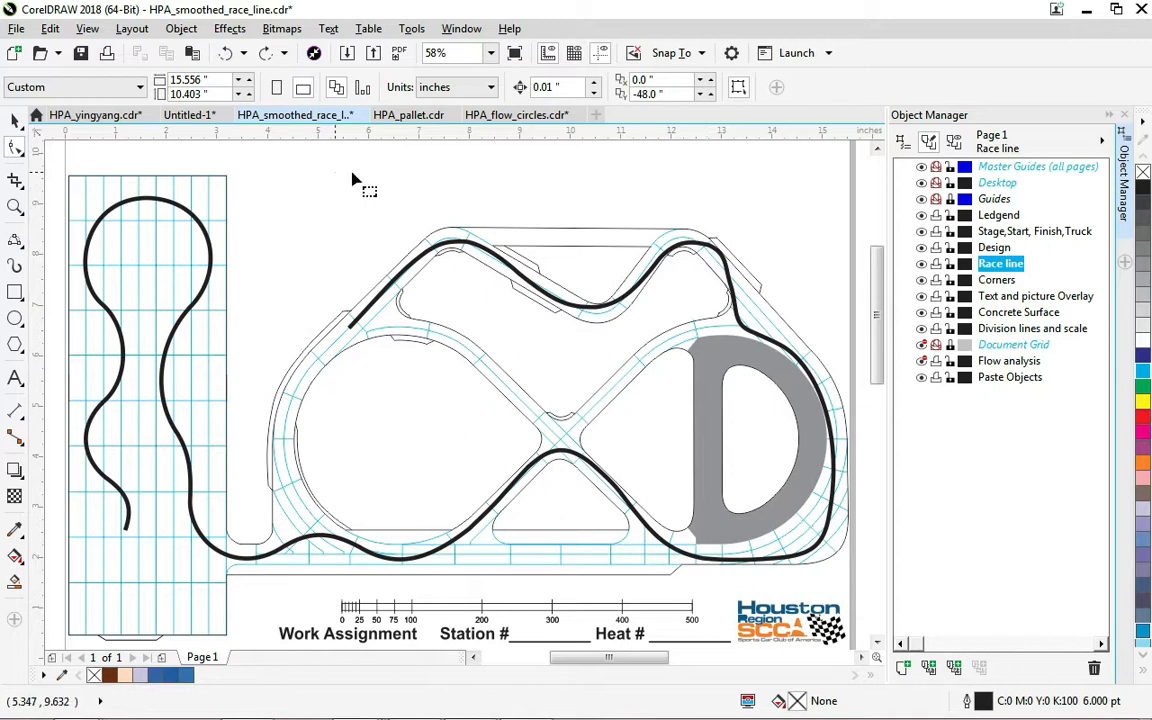
pyautogui.moveTo(16, 120)
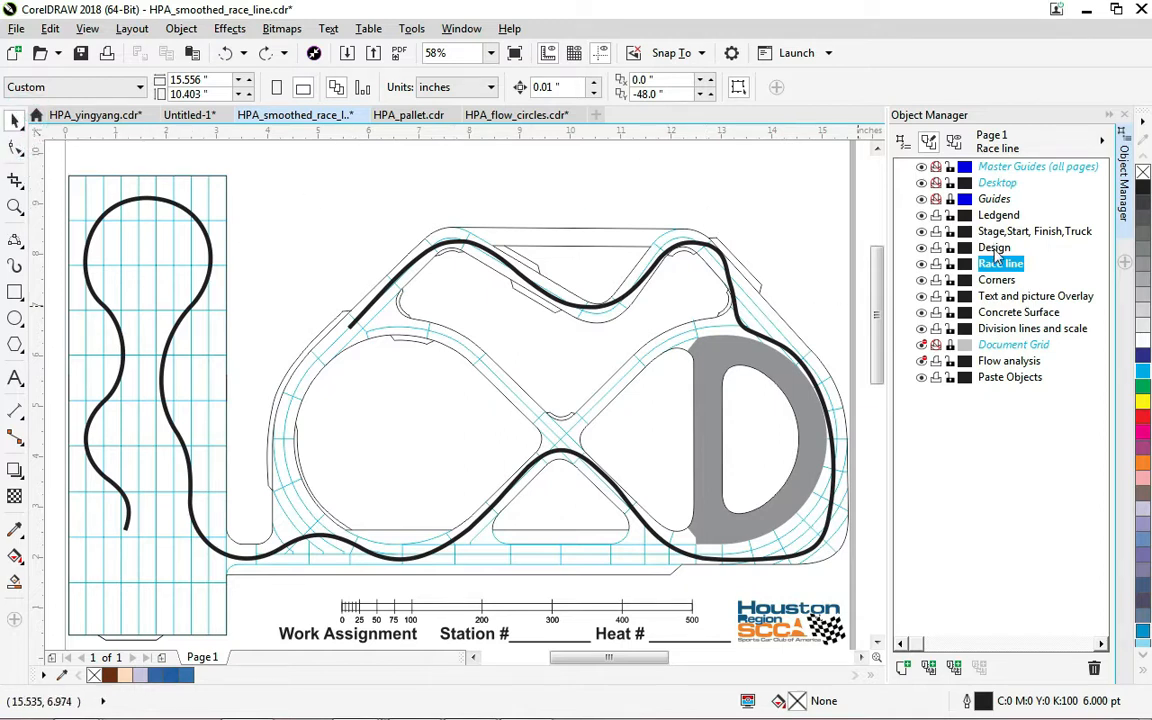
# Make Design the active layer in the Object Manager.
pyautogui.click(994, 248)
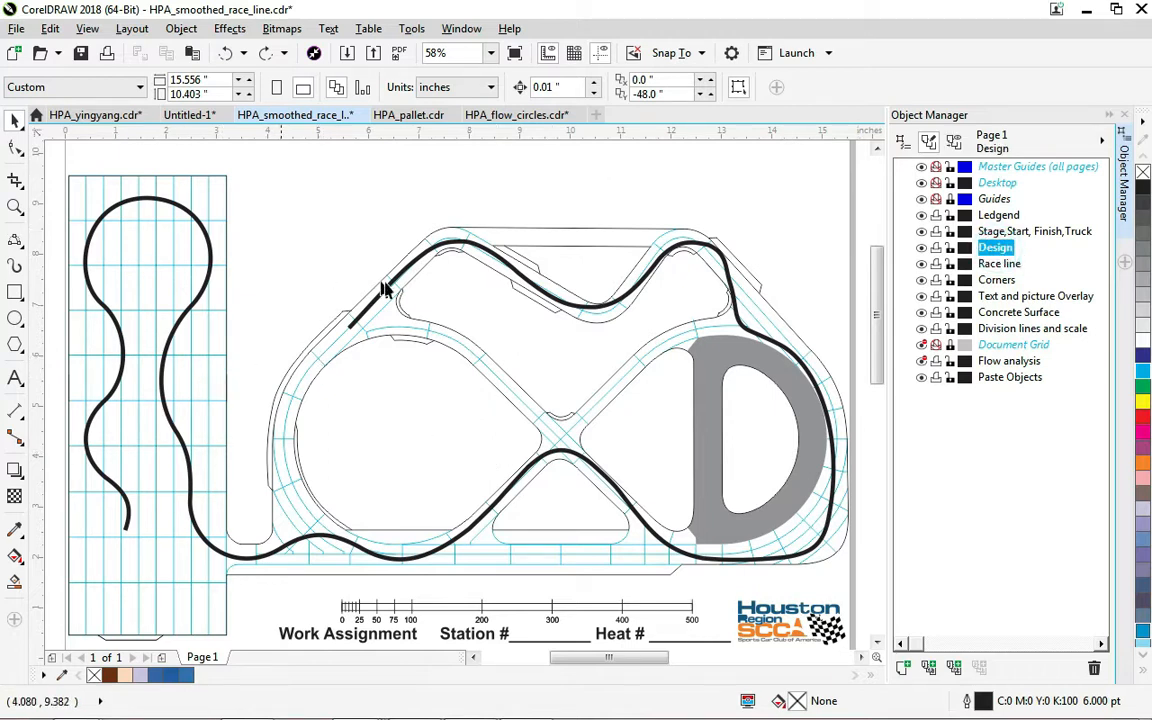
pyautogui.moveTo(176, 310)
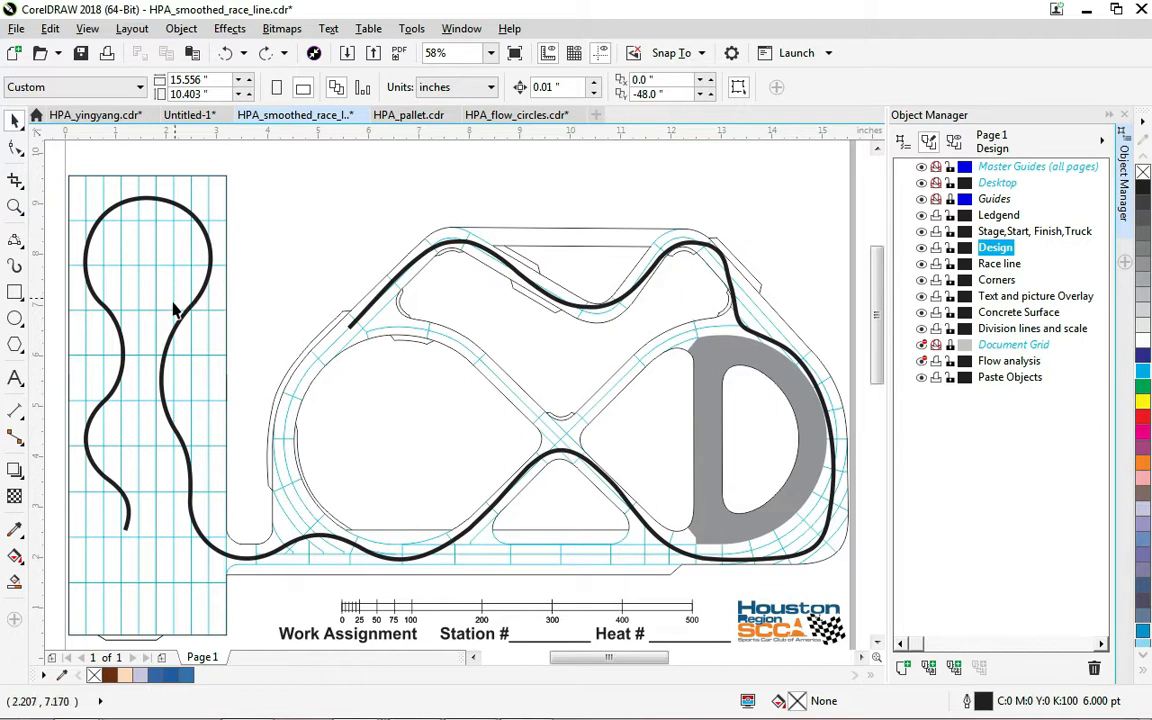
pyautogui.moveTo(590, 348)
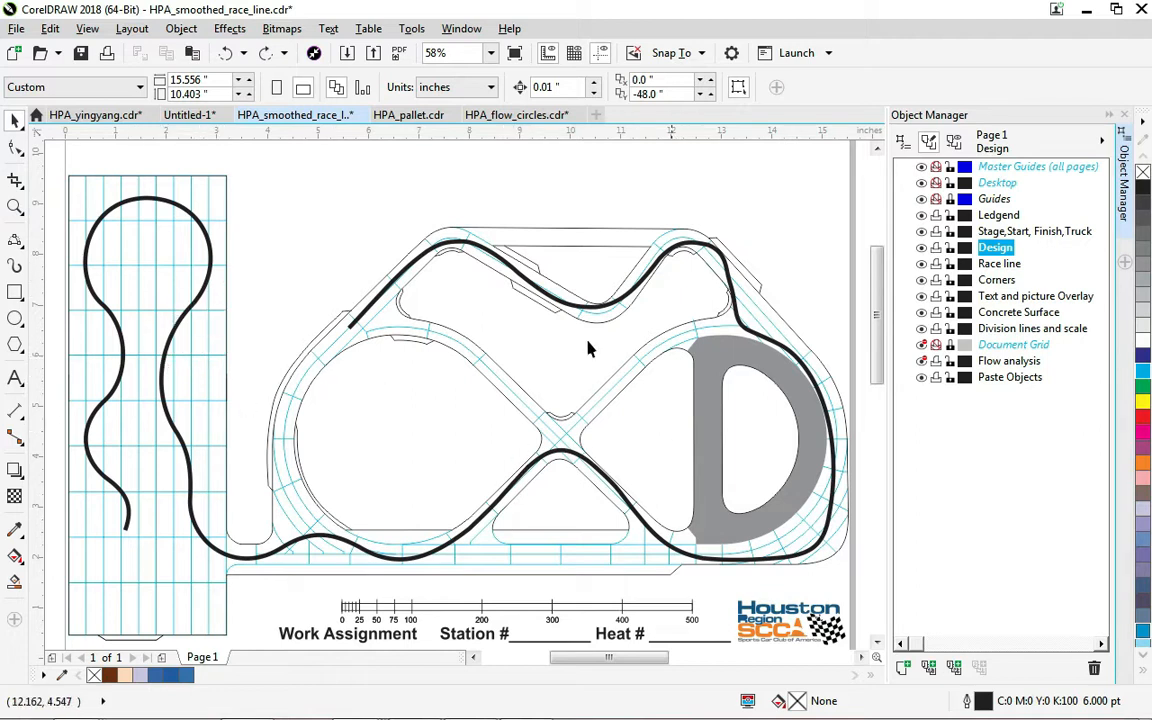
pyautogui.moveTo(134, 368)
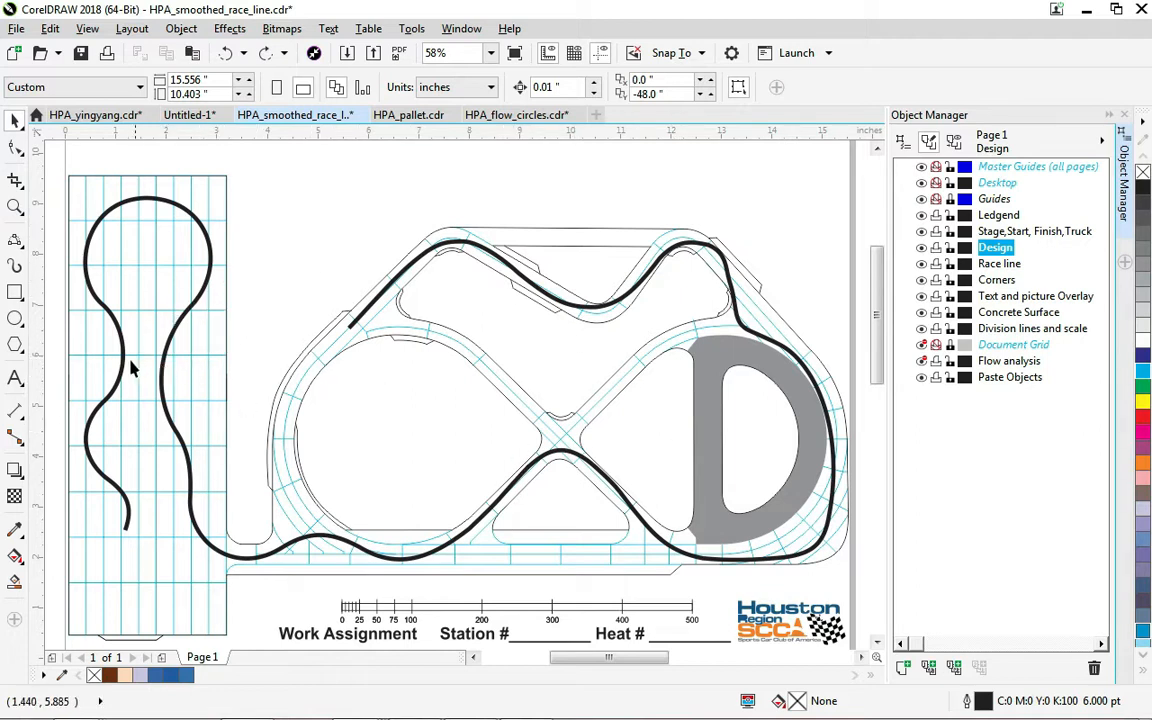
pyautogui.moveTo(248, 504)
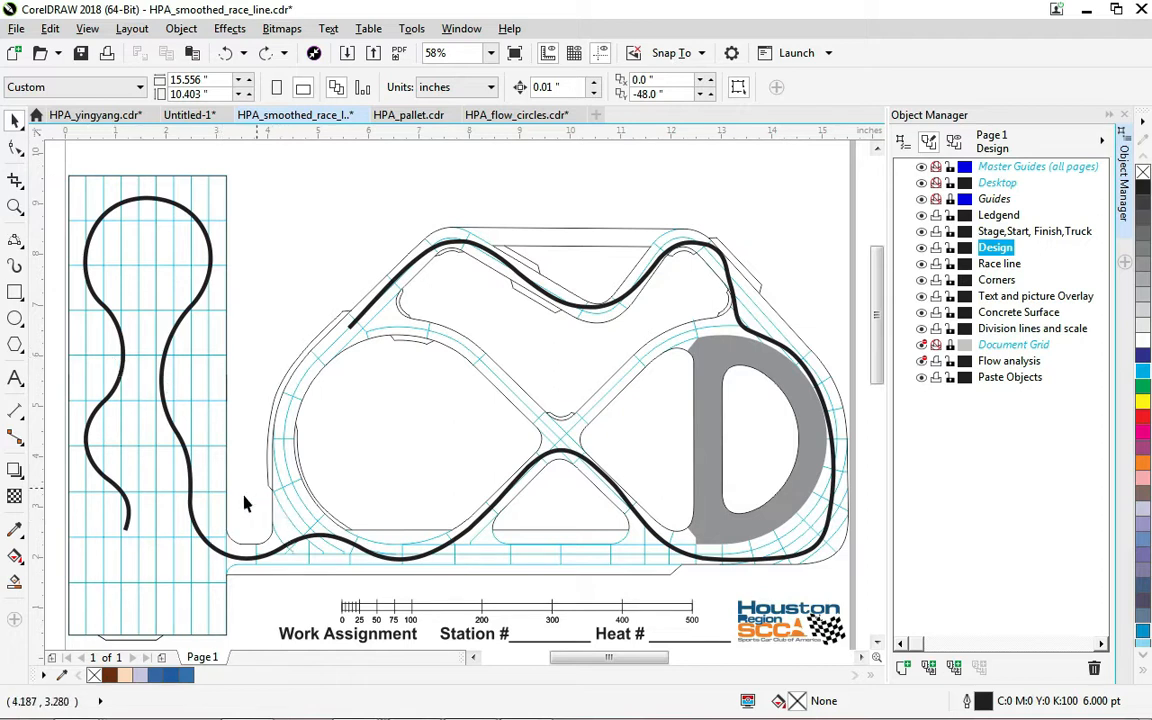
pyautogui.moveTo(184, 482)
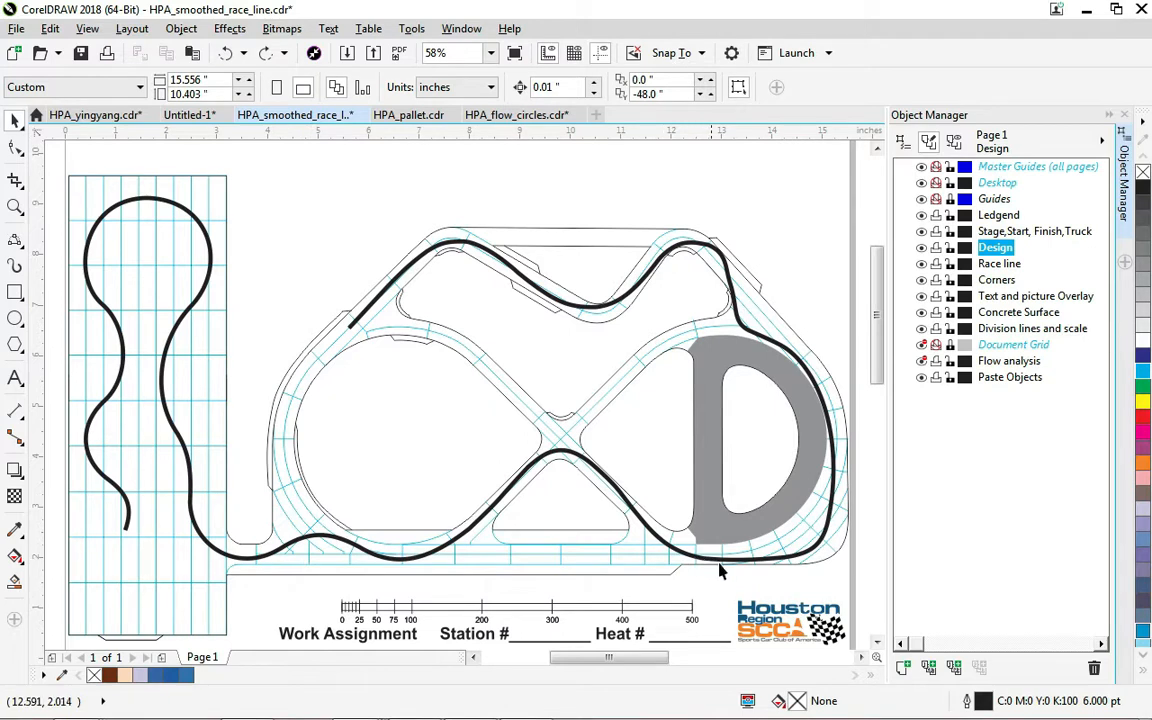
pyautogui.moveTo(840, 552)
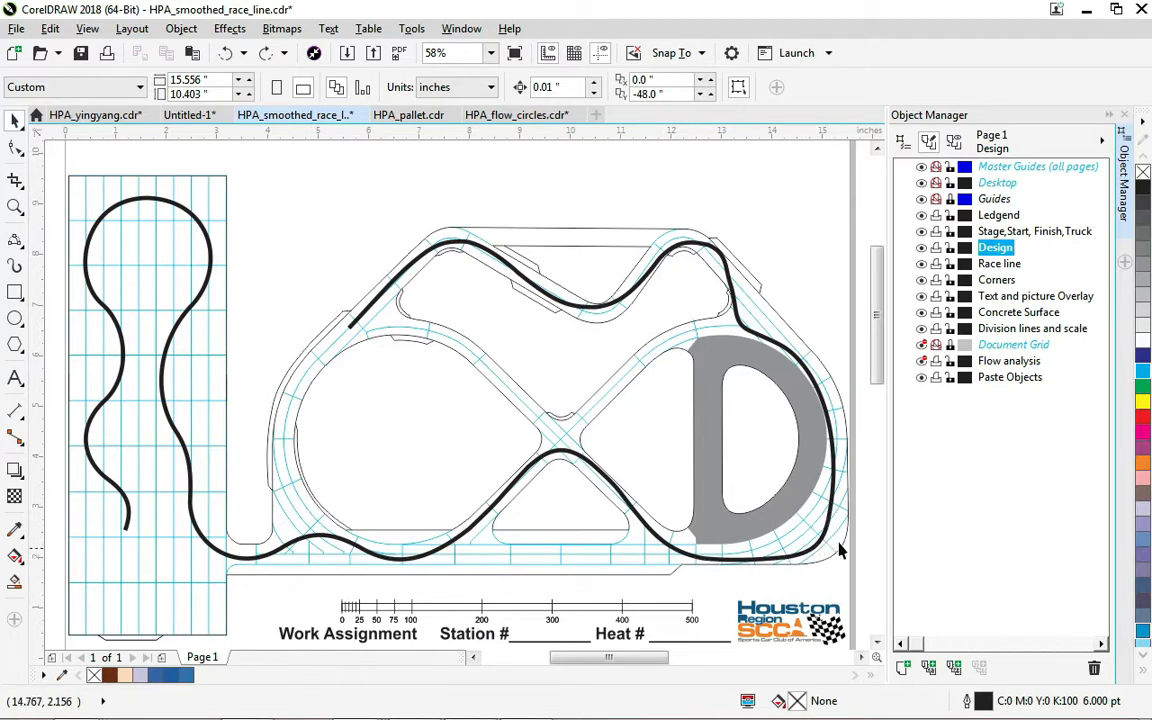
pyautogui.moveTo(836, 548)
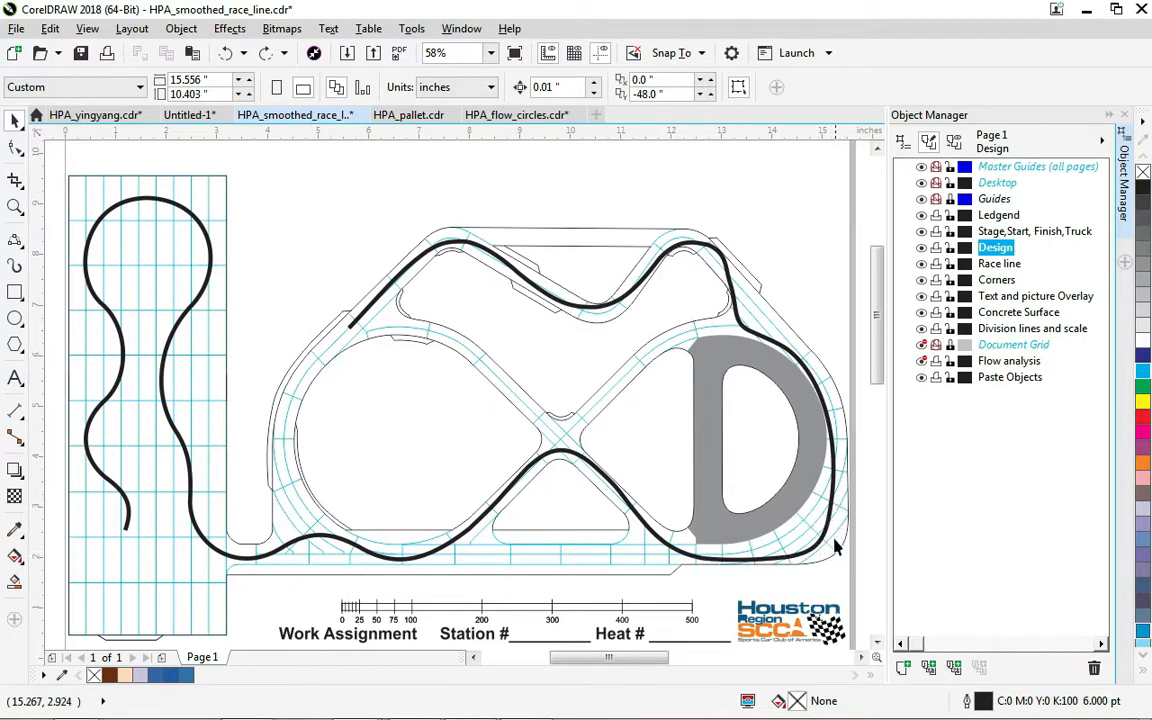
pyautogui.moveTo(820, 560)
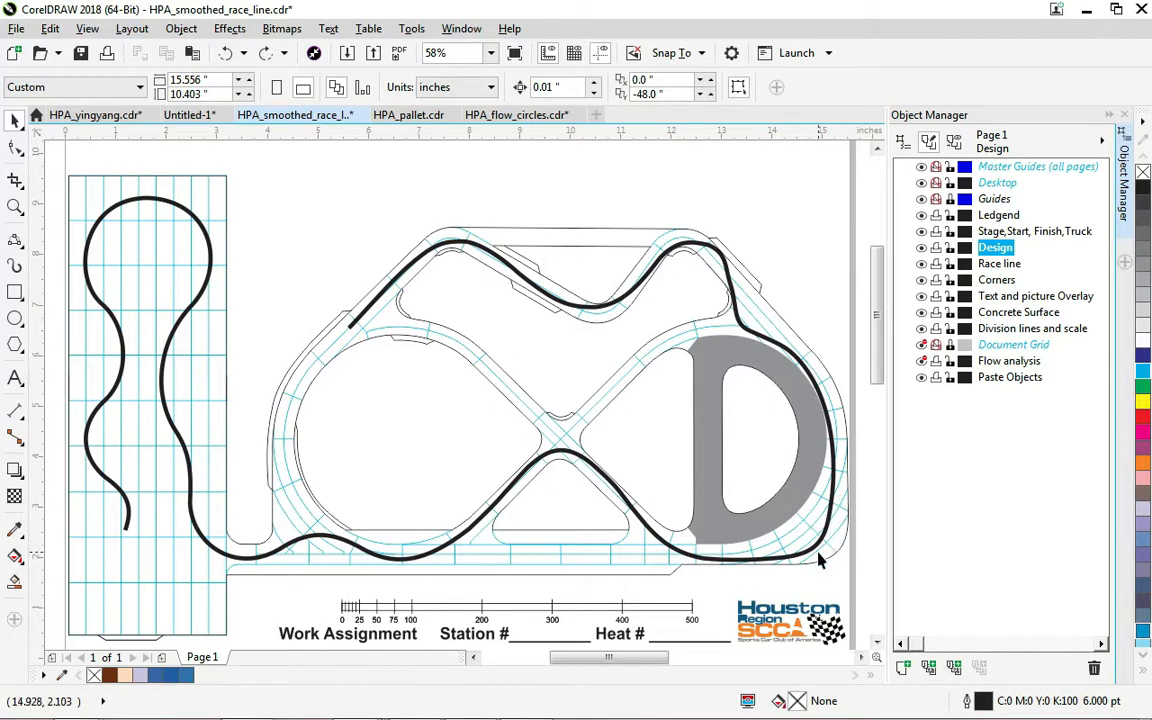
pyautogui.moveTo(852, 478)
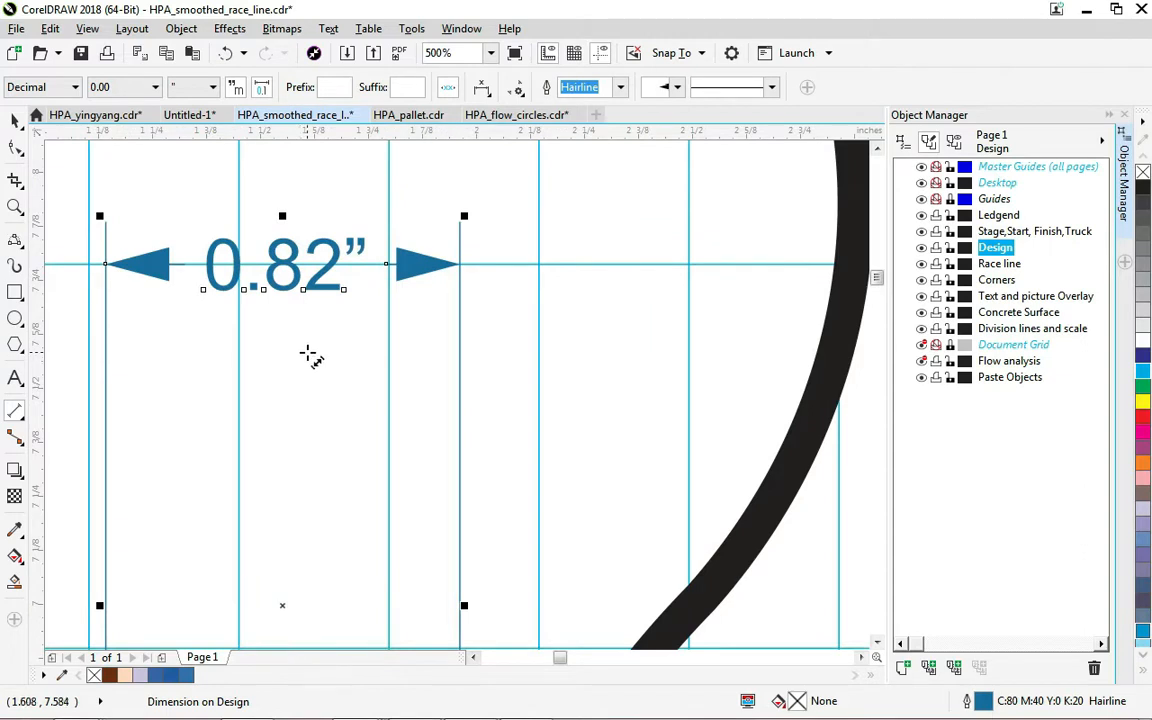
pyautogui.moveTo(336, 250)
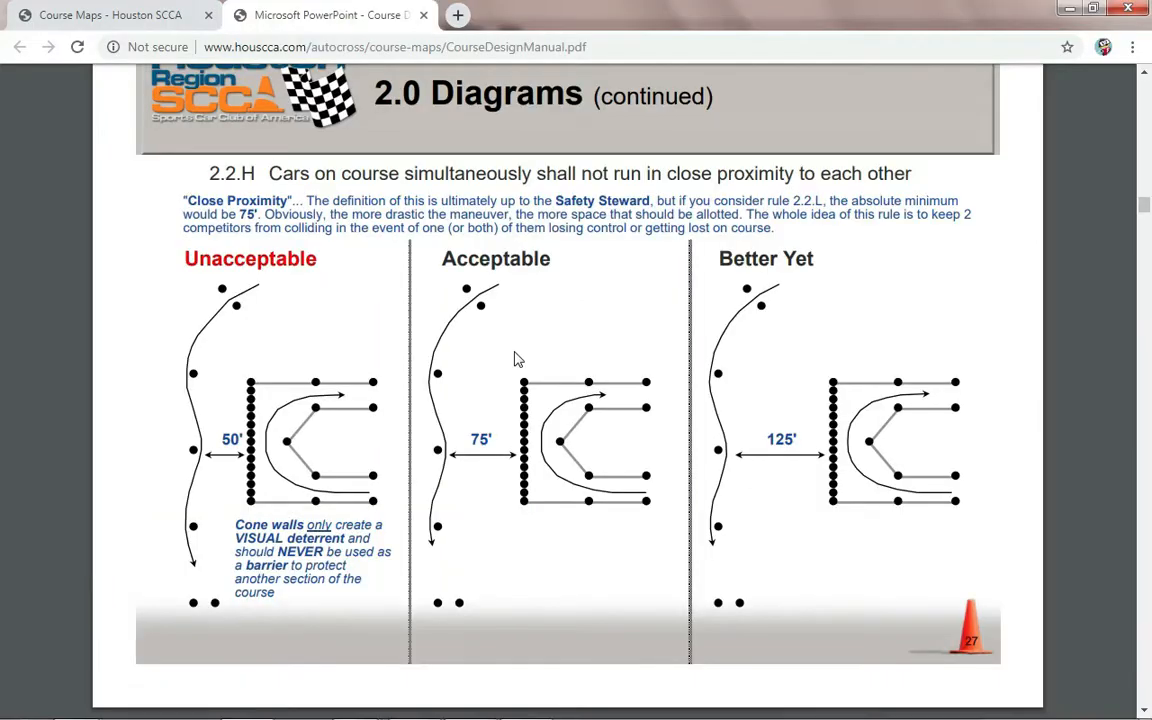
pyautogui.moveTo(552, 348)
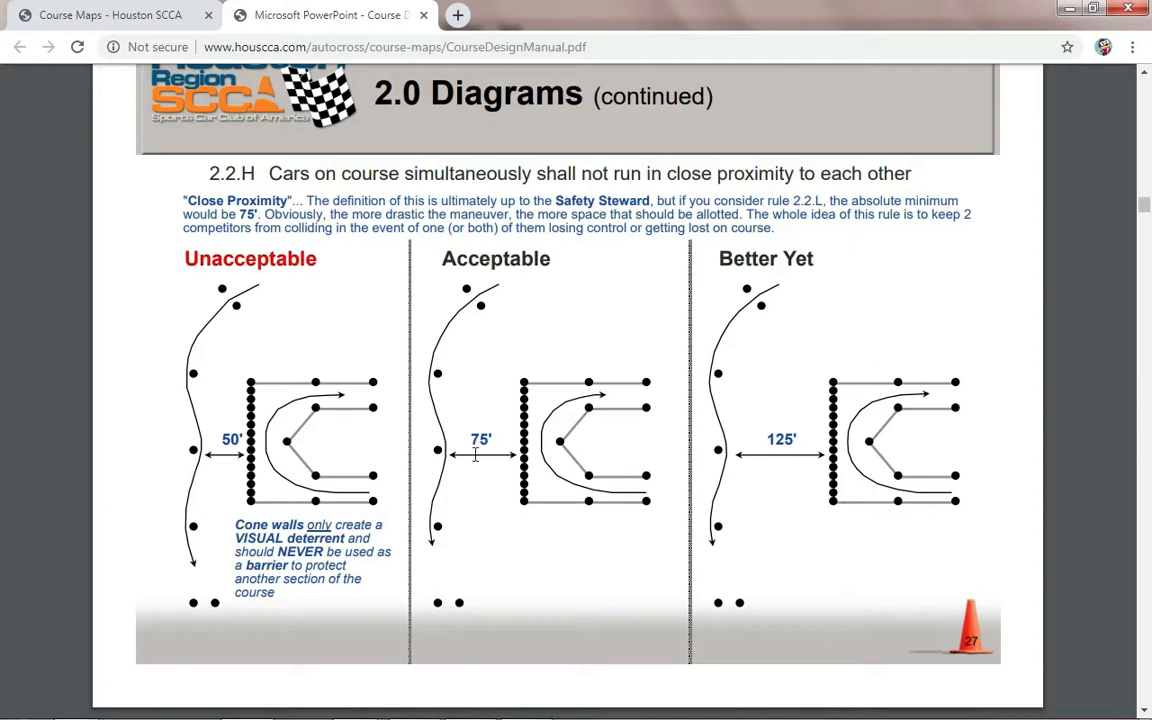
pyautogui.moveTo(504, 470)
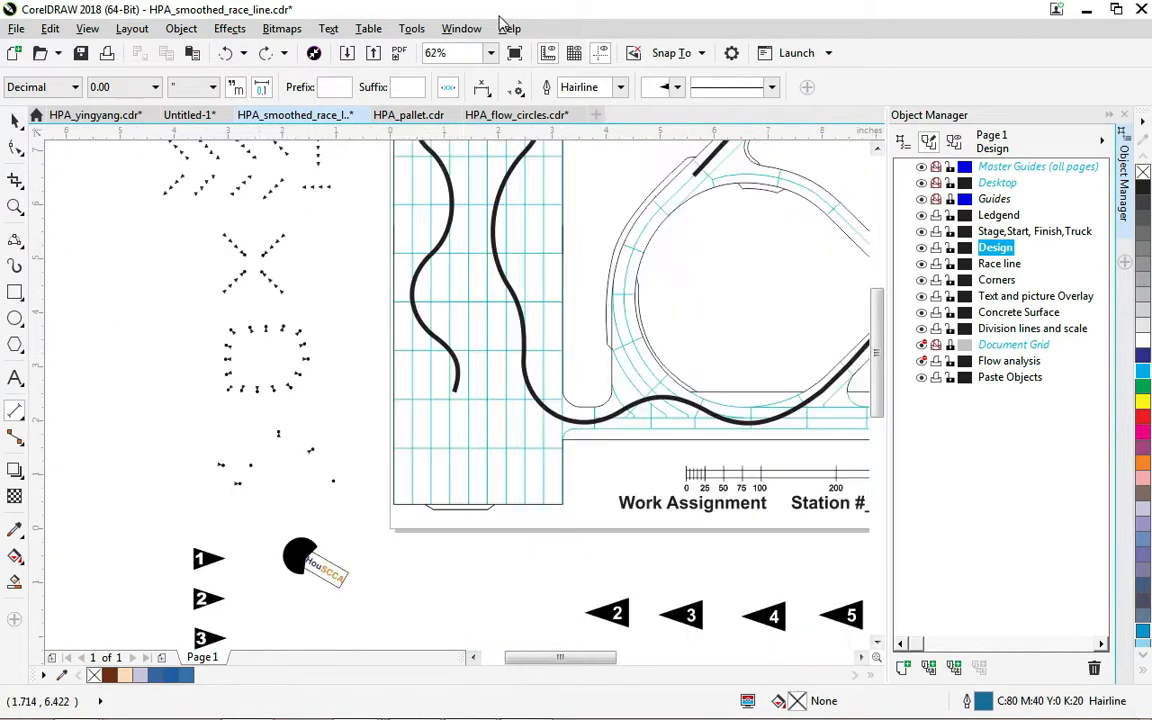
# Zoom To Page so the whole course map fits in the window.
pyautogui.click(490, 52)
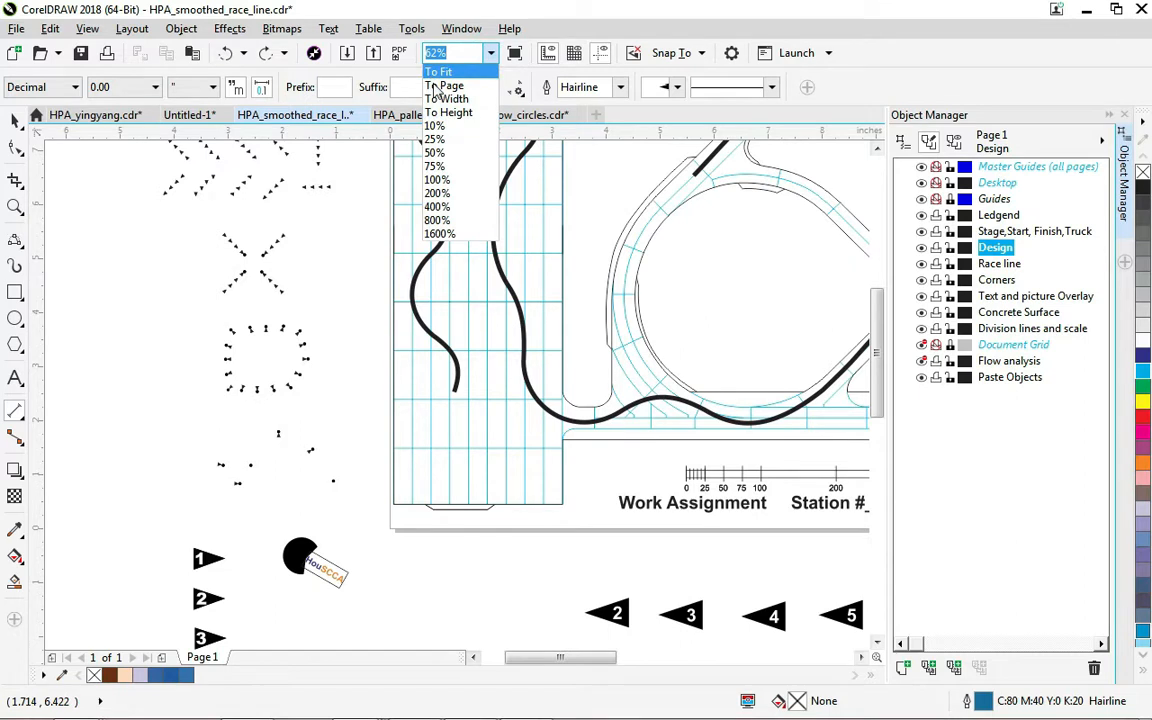
pyautogui.click(438, 72)
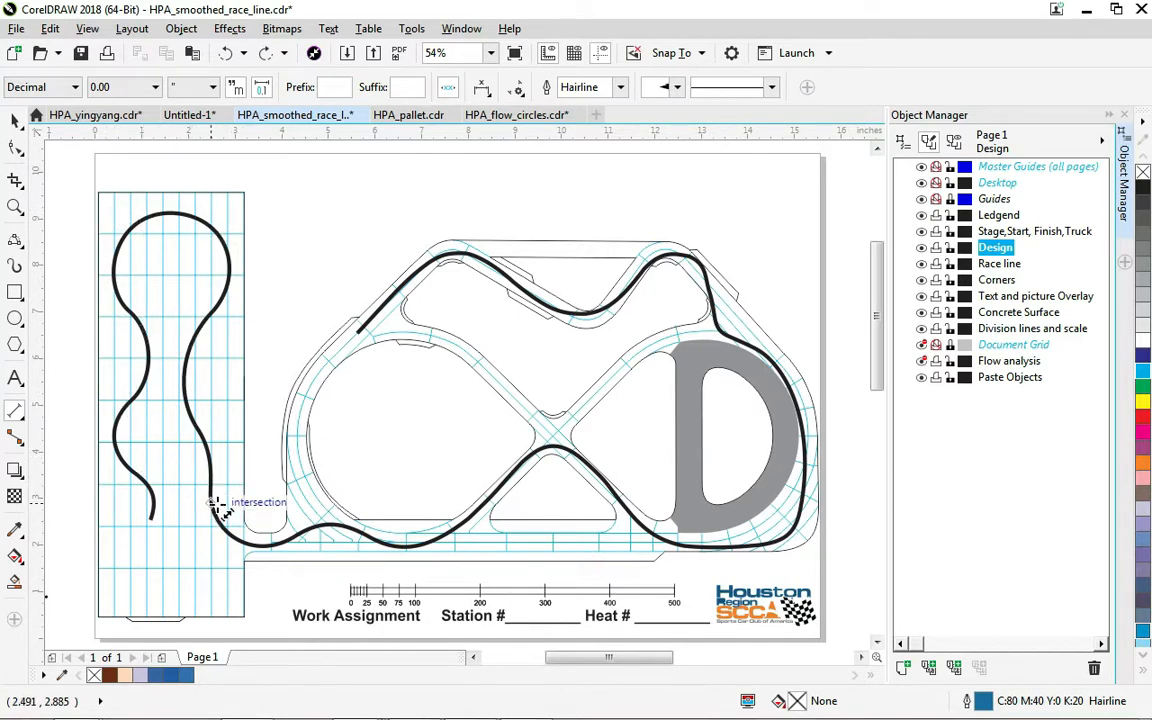
pyautogui.moveTo(240, 550)
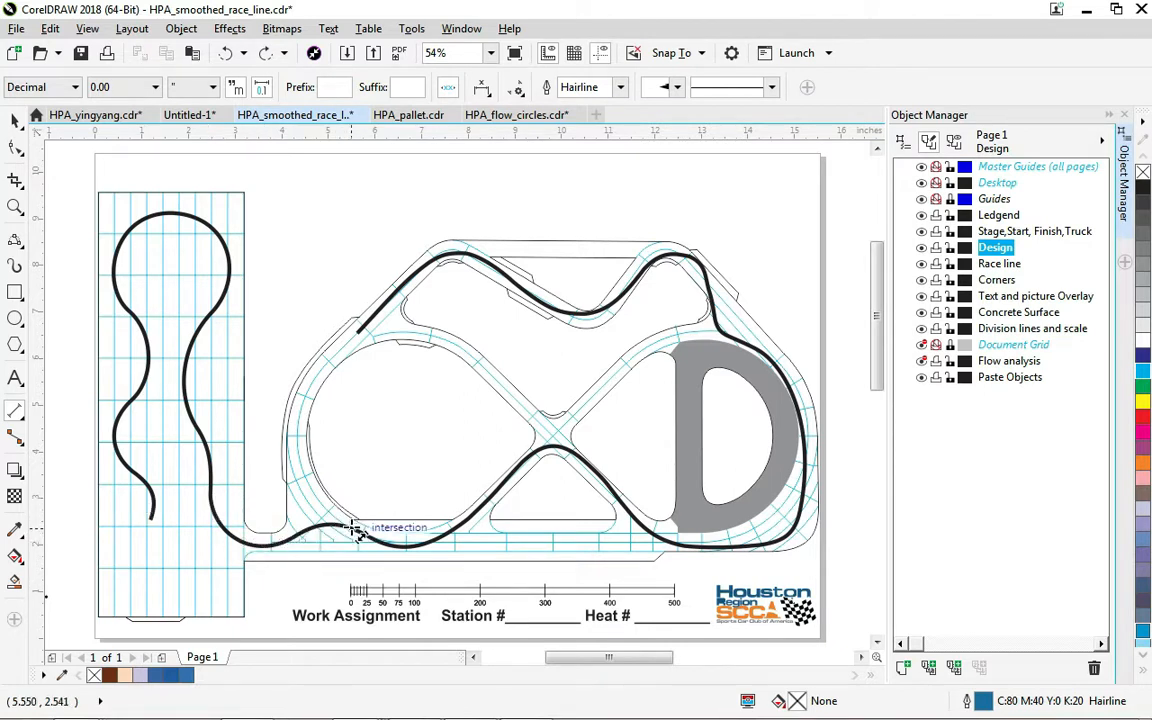
pyautogui.moveTo(196, 290)
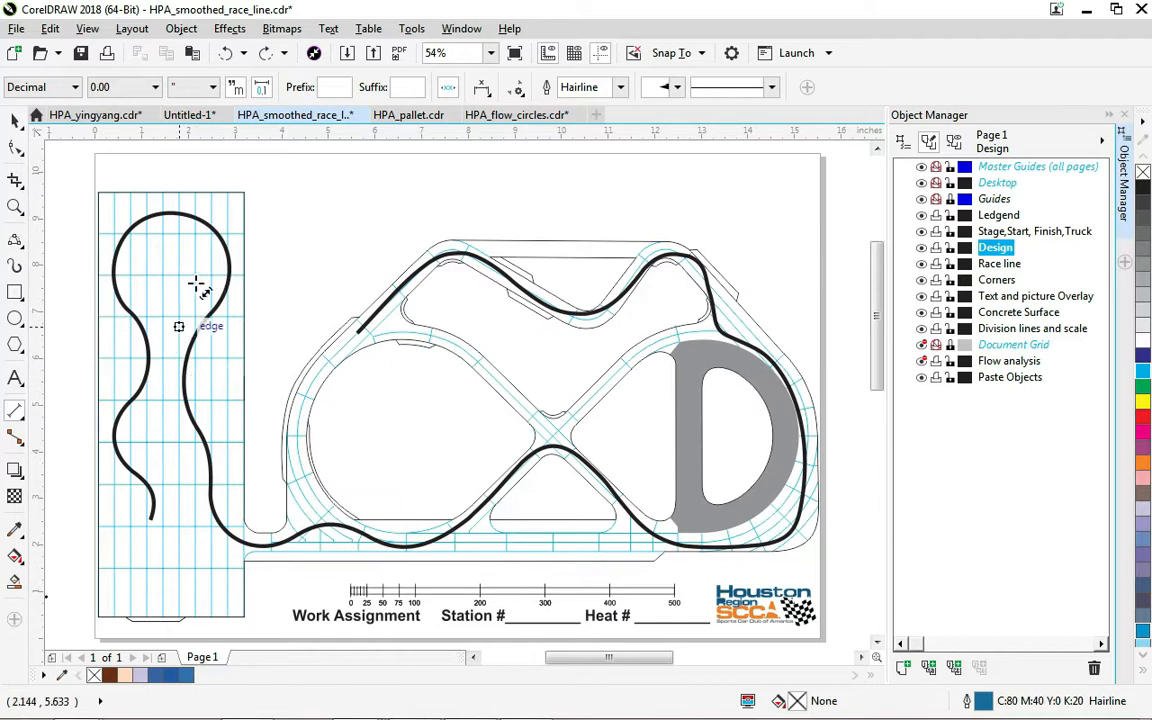
pyautogui.moveTo(212, 516)
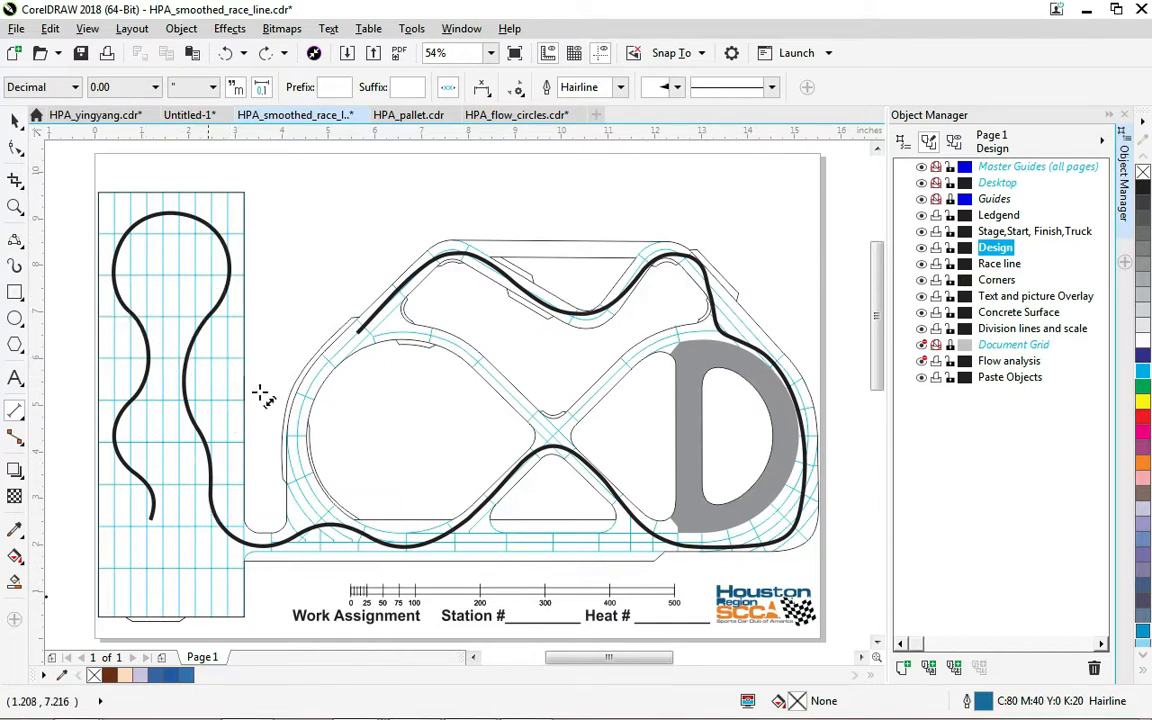
pyautogui.moveTo(162, 324)
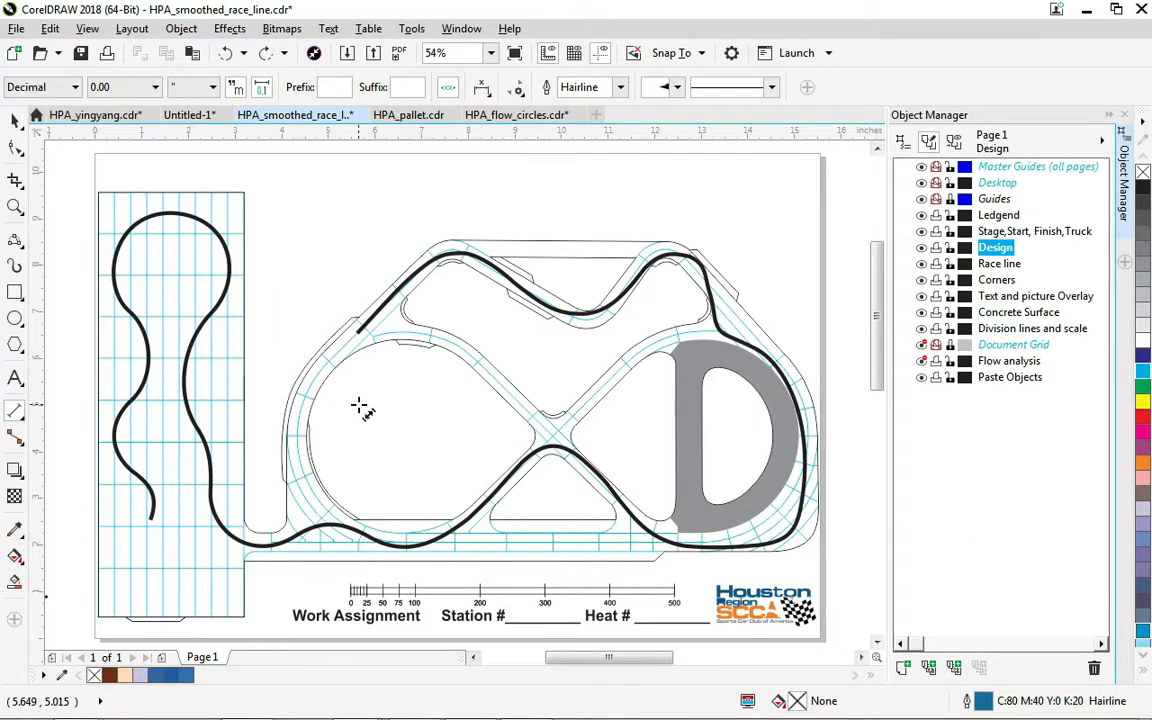
pyautogui.moveTo(372, 320)
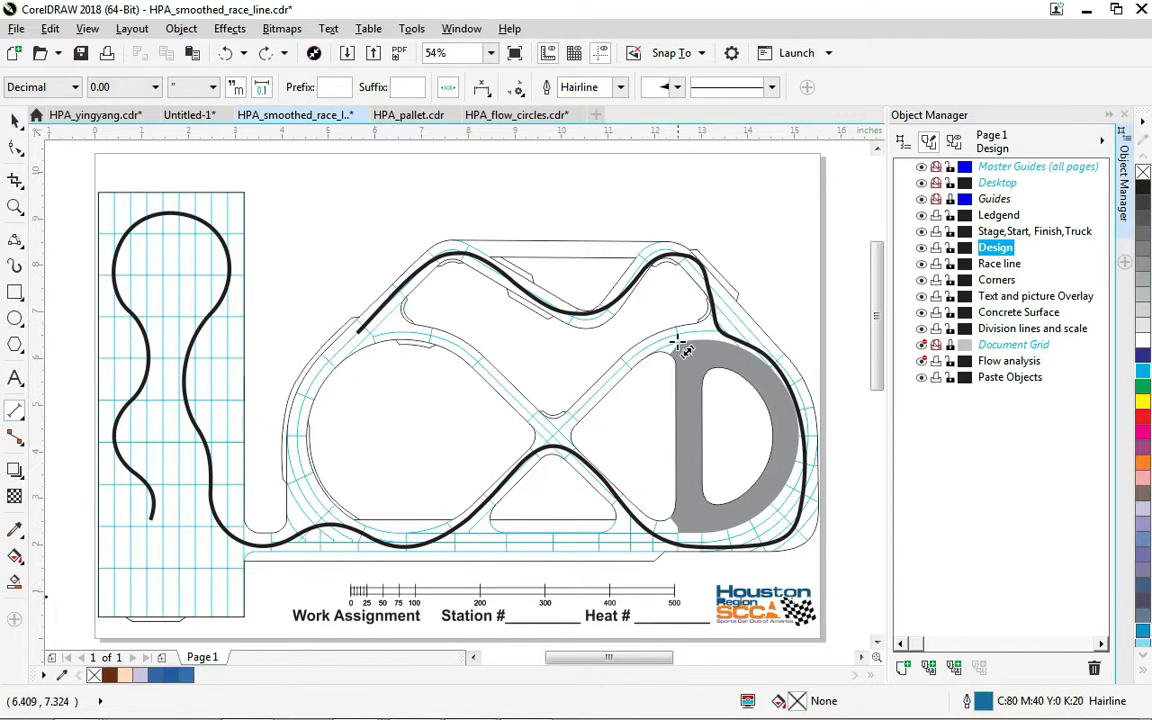
pyautogui.moveTo(144, 292)
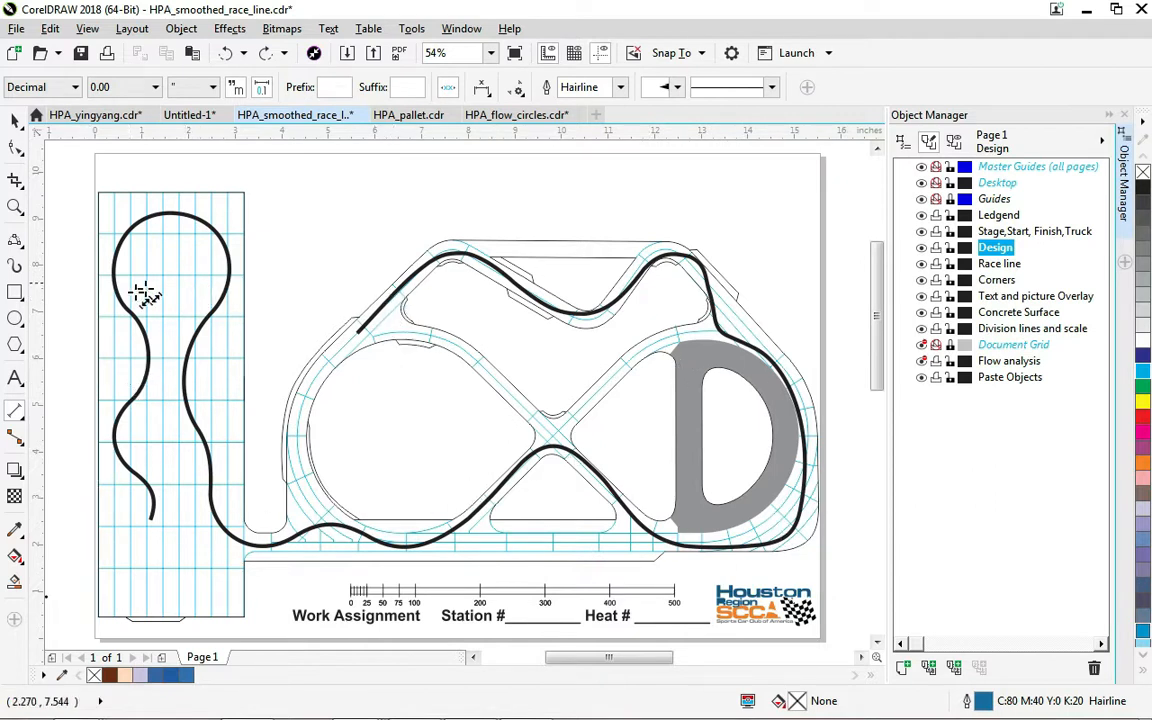
pyautogui.moveTo(184, 350)
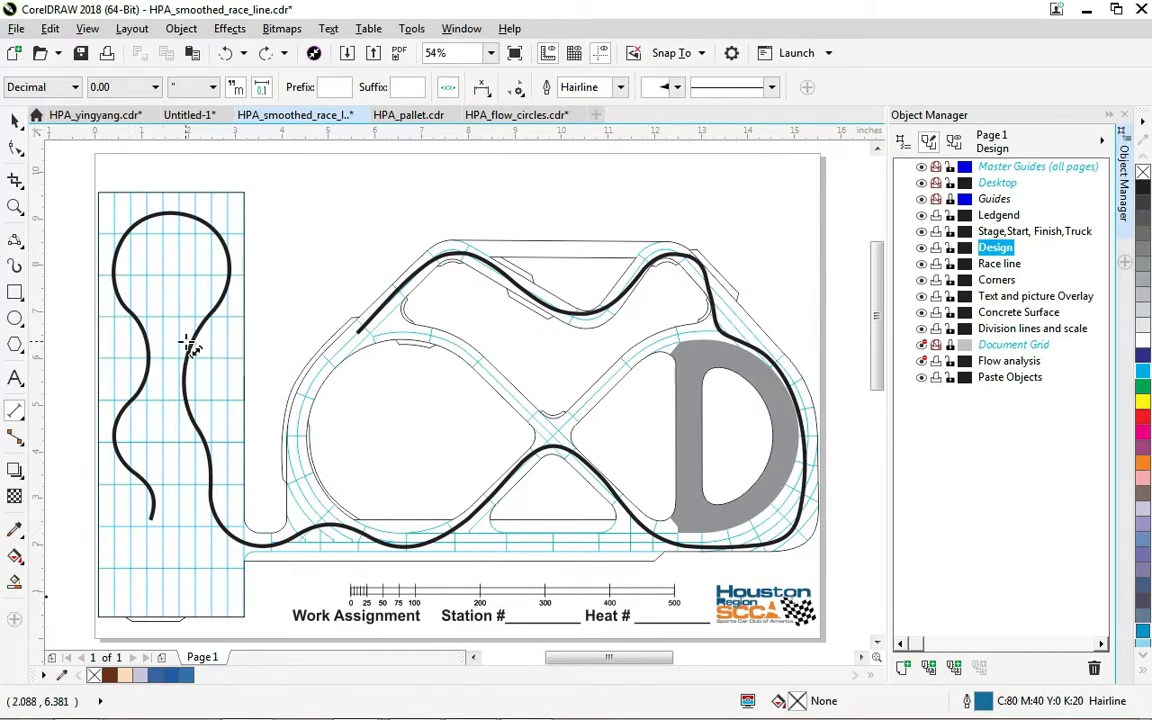
pyautogui.moveTo(200, 362)
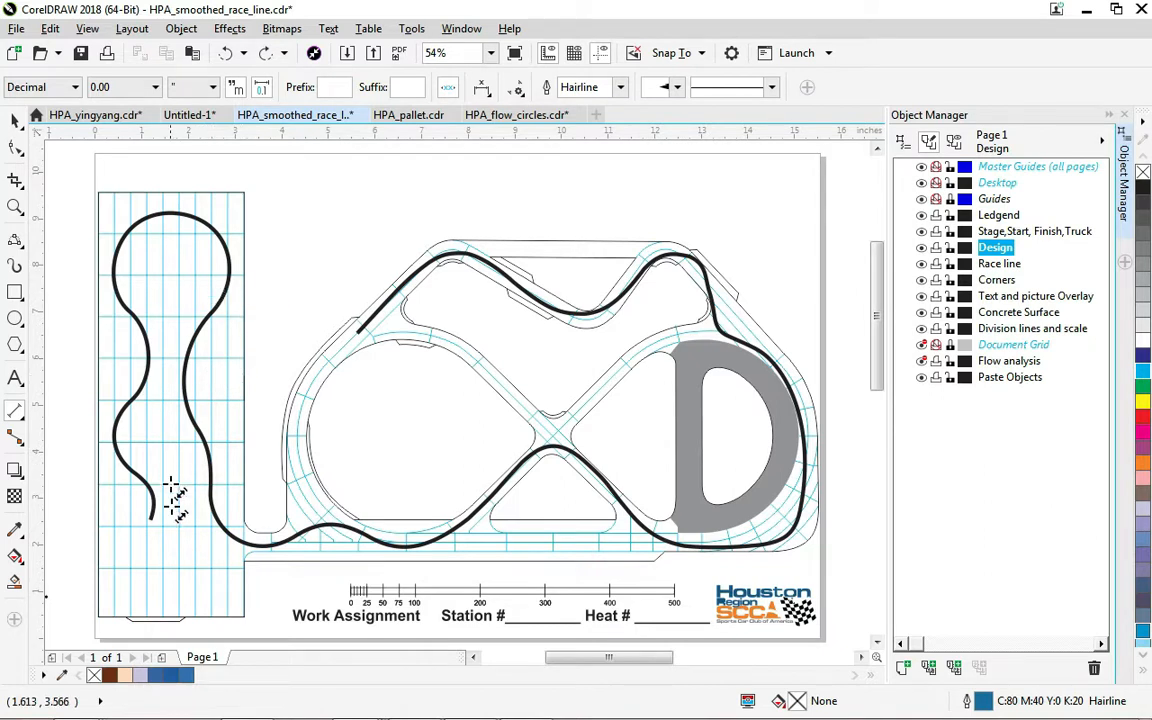
pyautogui.moveTo(176, 504)
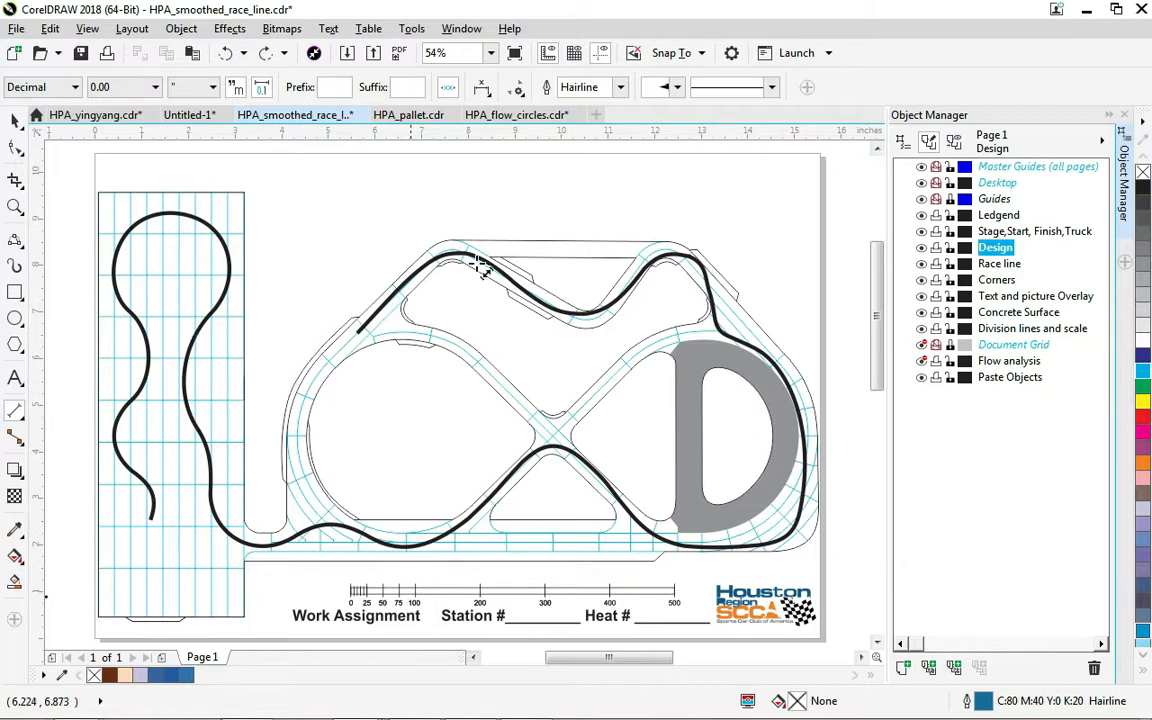
pyautogui.moveTo(184, 376)
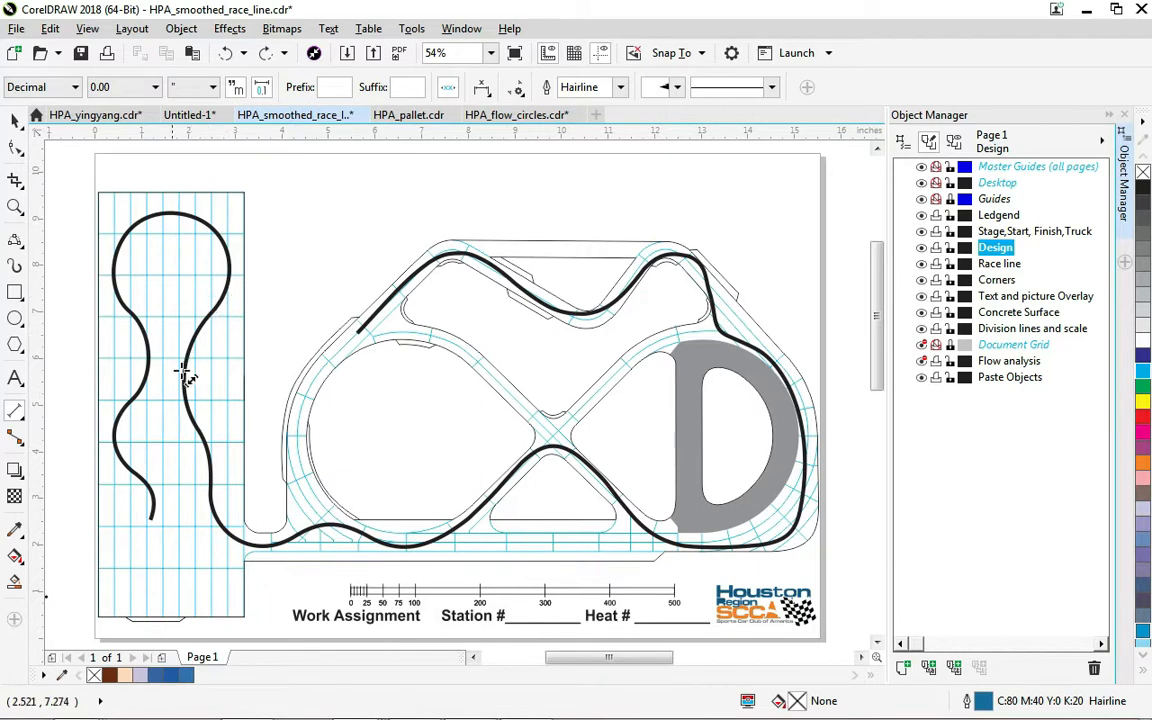
pyautogui.moveTo(164, 336)
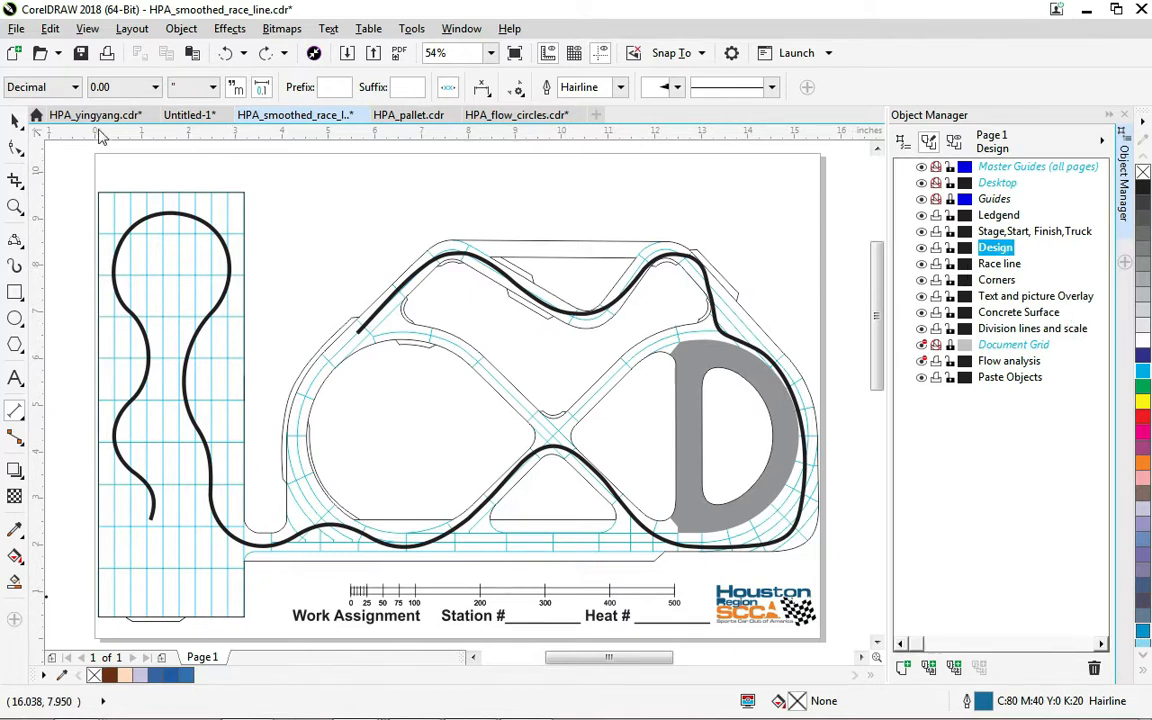
pyautogui.moveTo(16, 120)
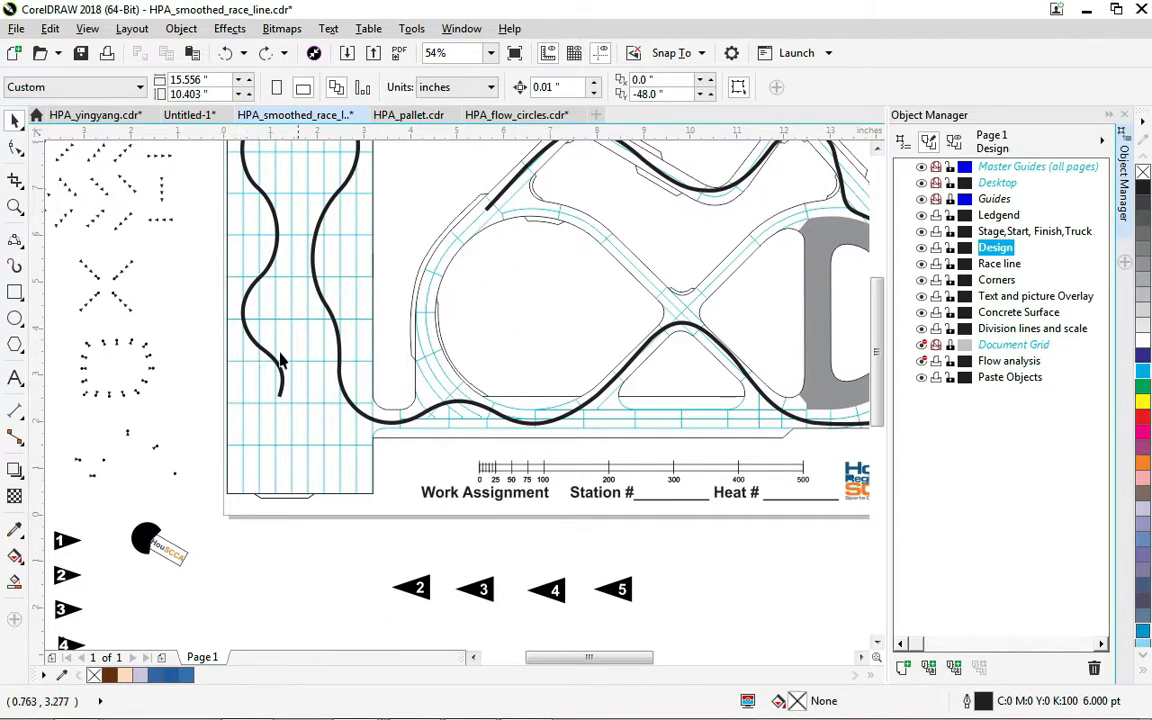
pyautogui.moveTo(192, 332)
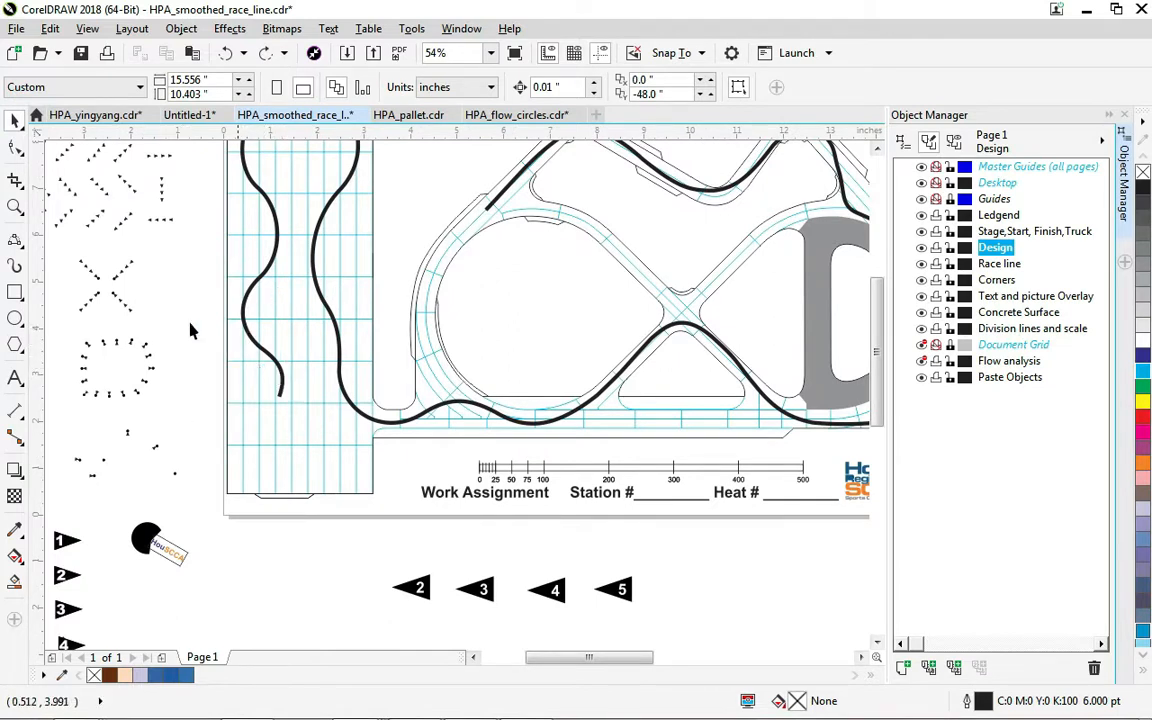
pyautogui.moveTo(148, 344)
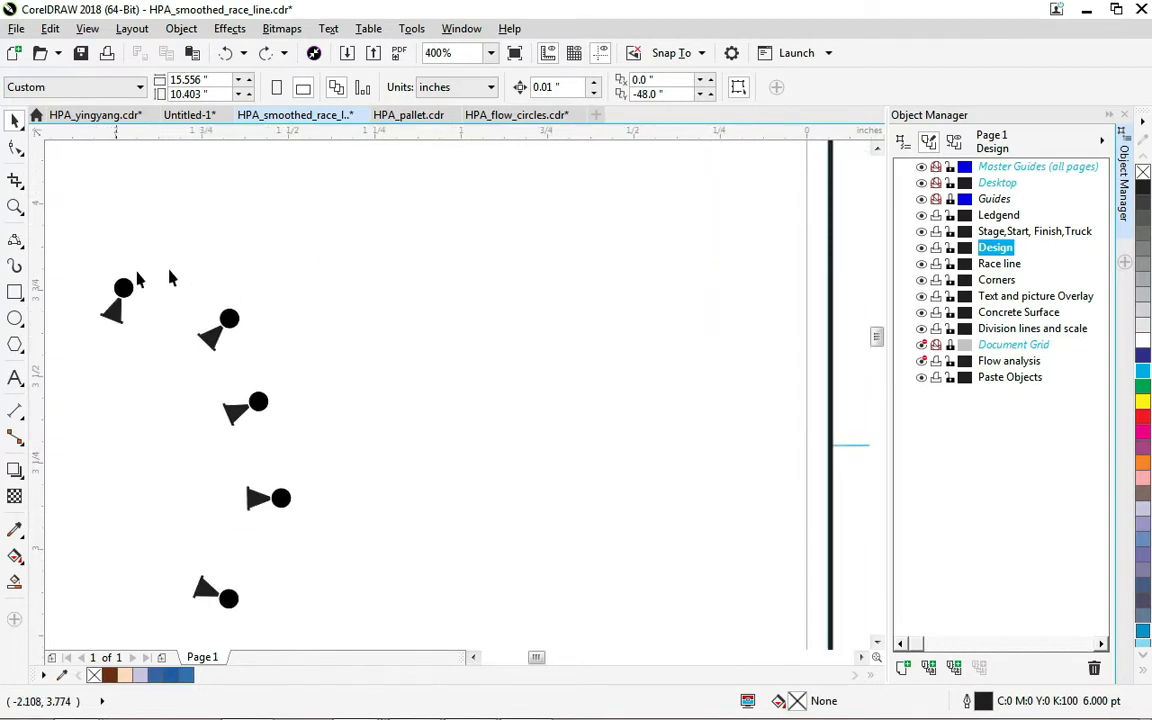
# Copy a spare pointer cone and then a single cone from the legend pattern for placing on the race line.
pyautogui.click(218, 330)
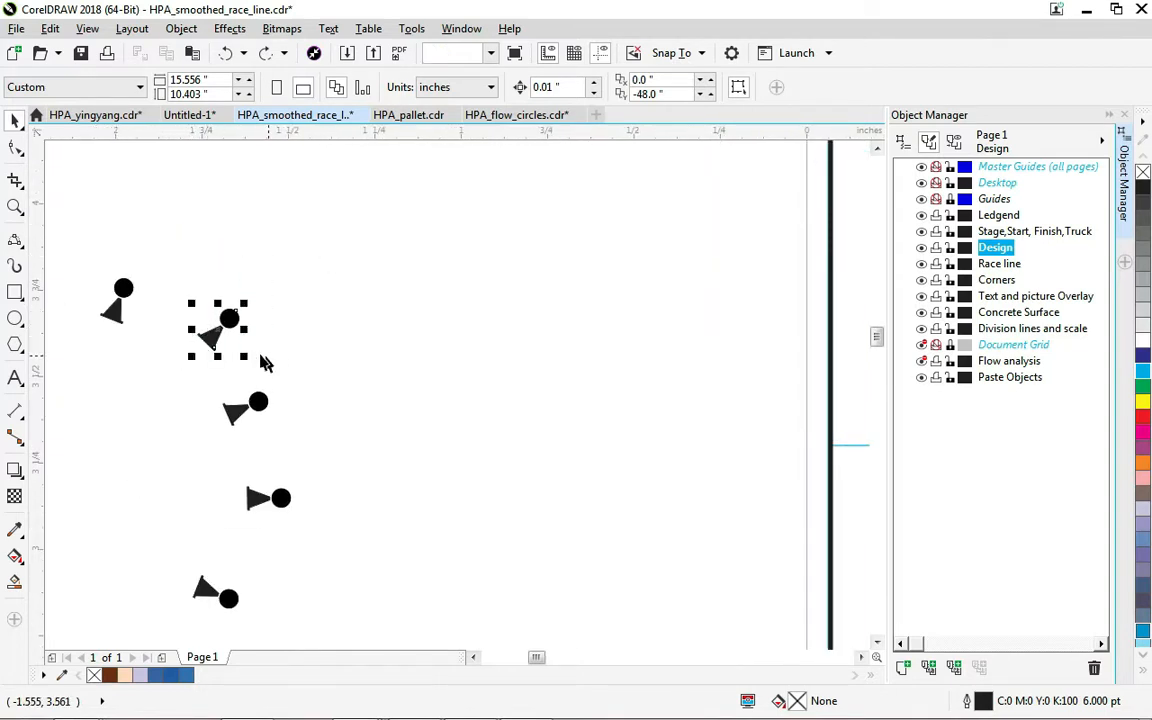
pyautogui.click(48, 28)
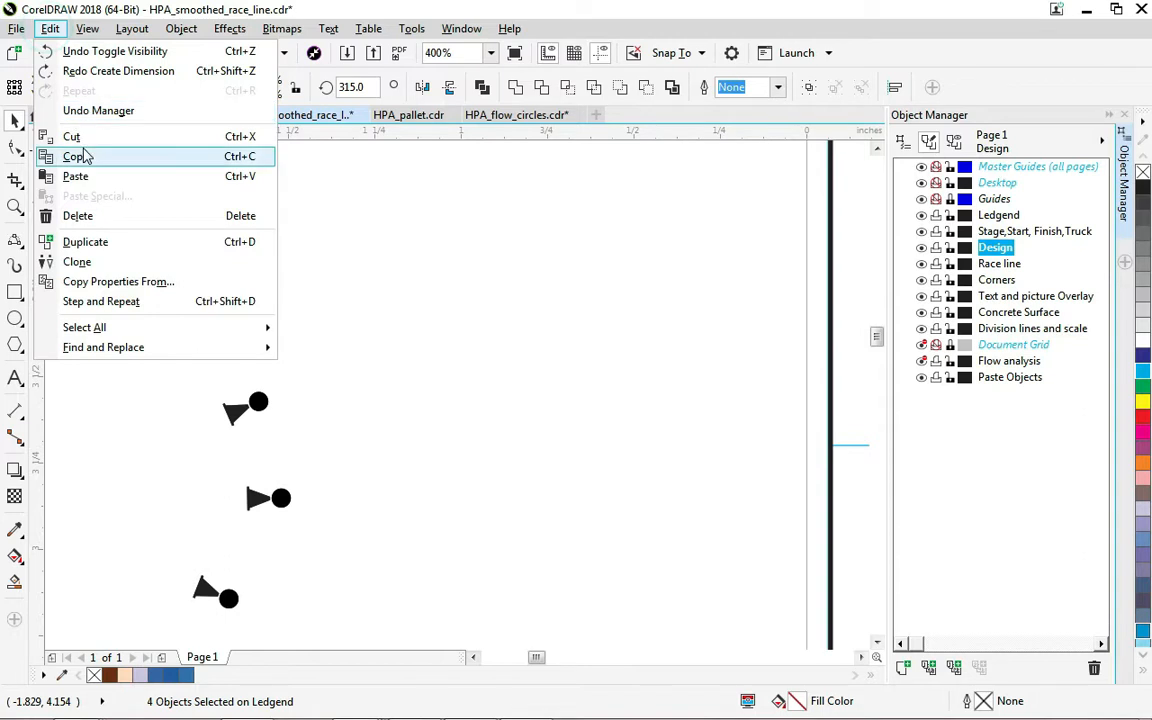
pyautogui.moveTo(56, 40)
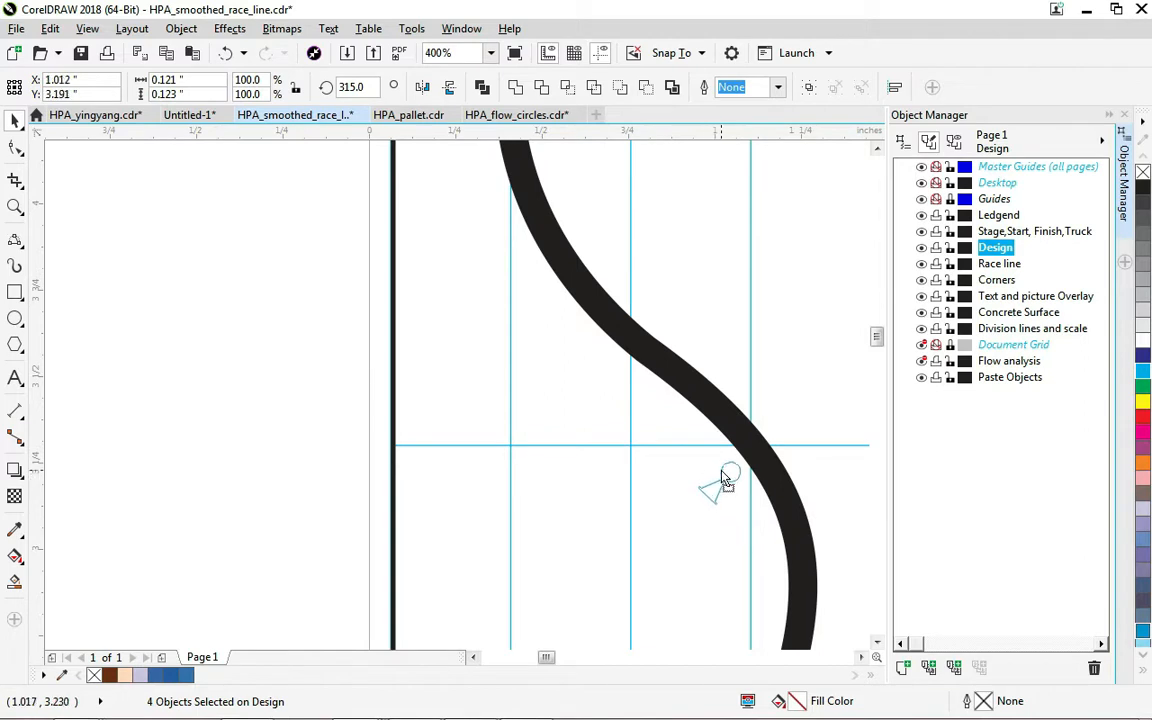
pyautogui.moveTo(720, 470)
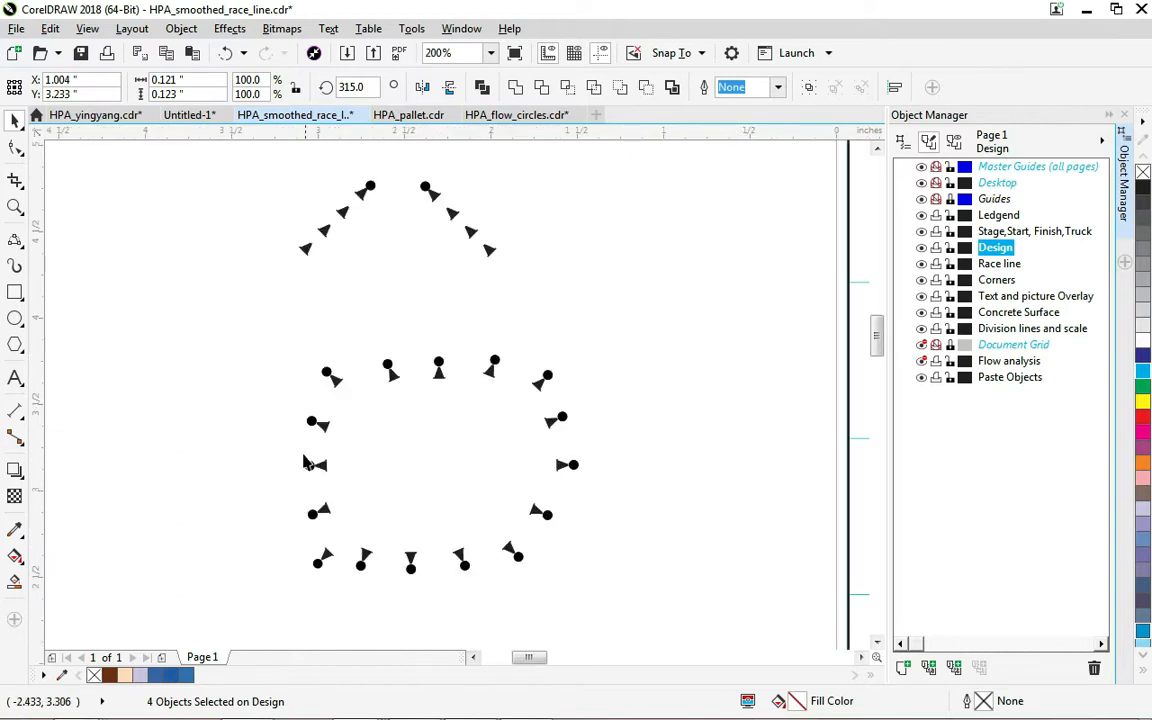
pyautogui.click(316, 464)
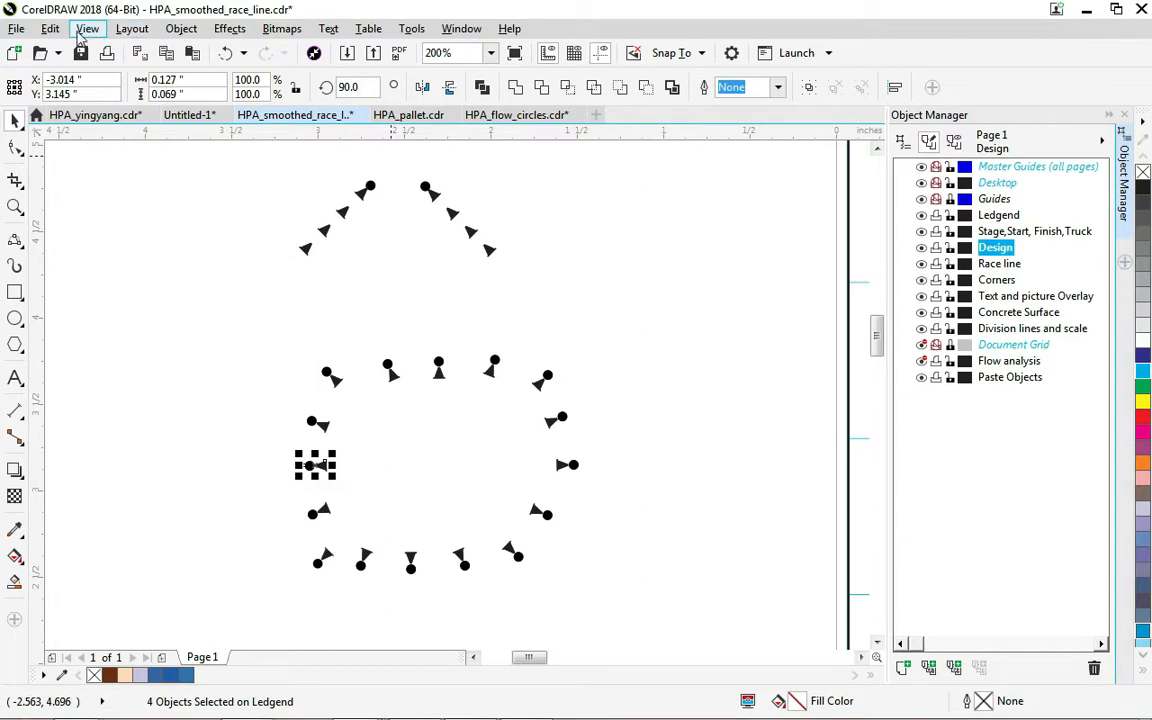
pyautogui.click(48, 28)
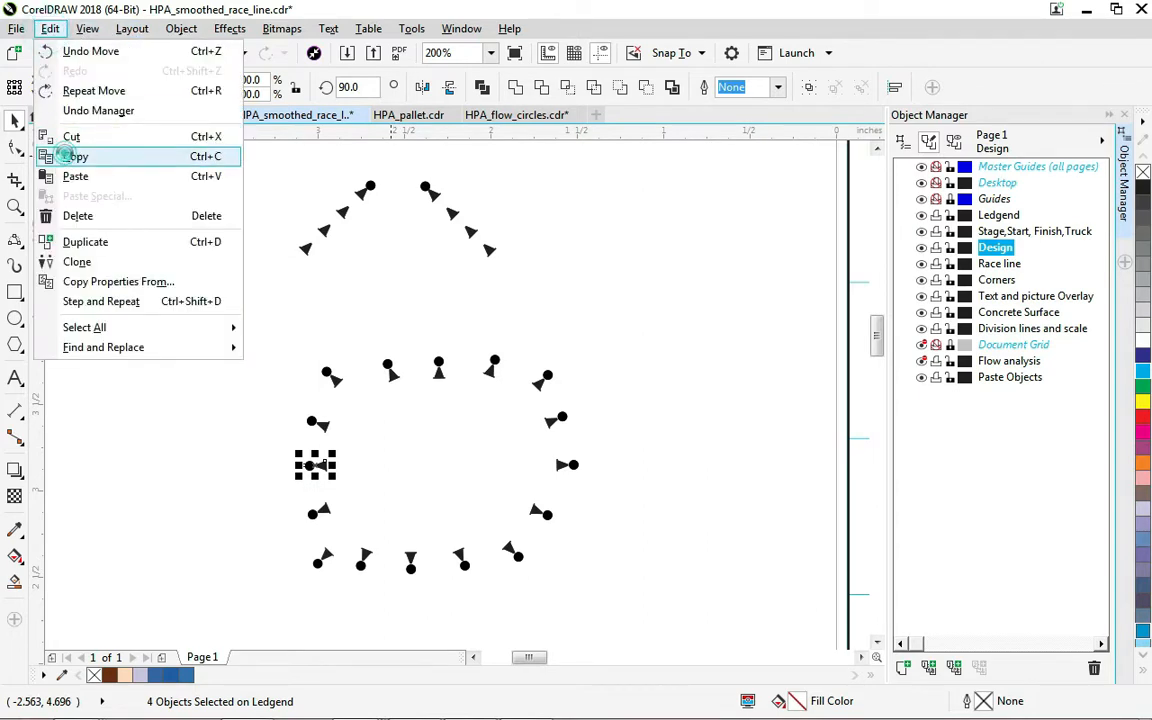
pyautogui.moveTo(90, 188)
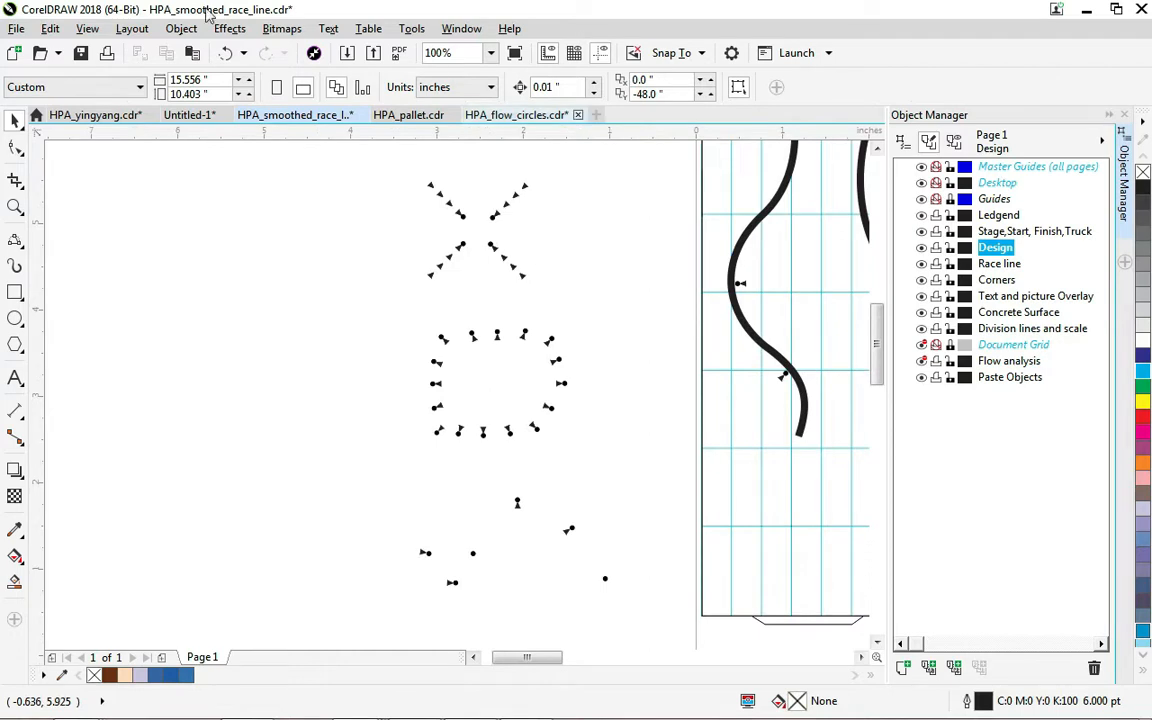
pyautogui.click(490, 52)
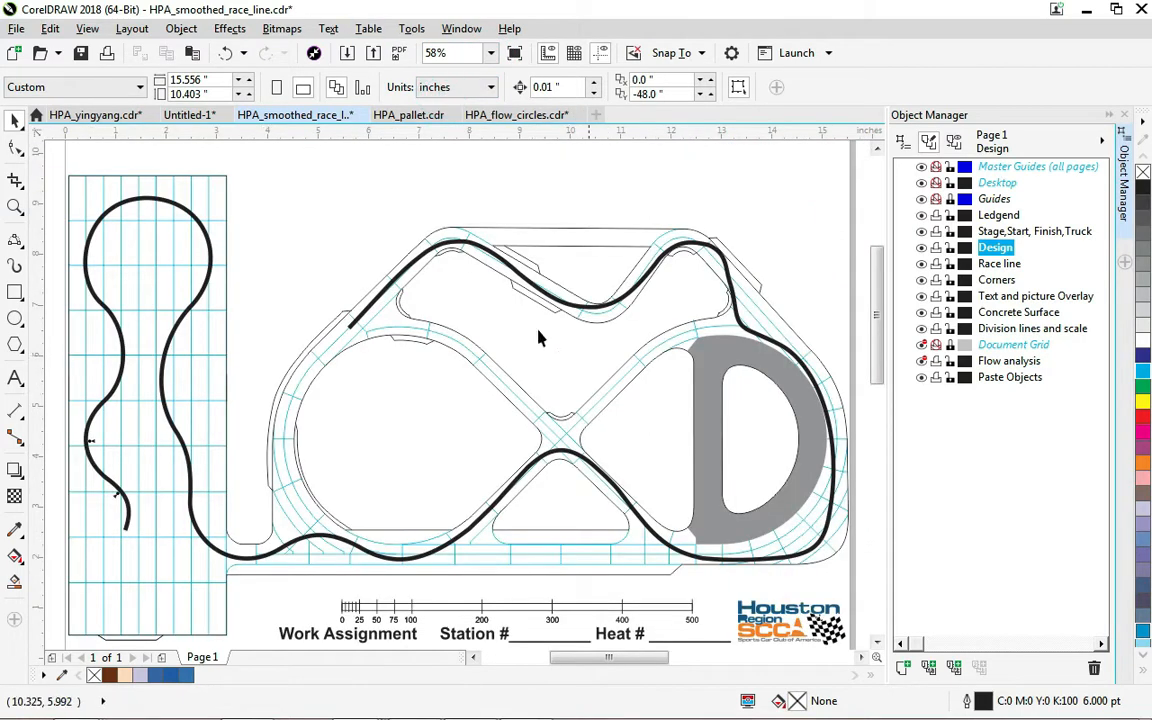
pyautogui.moveTo(300, 336)
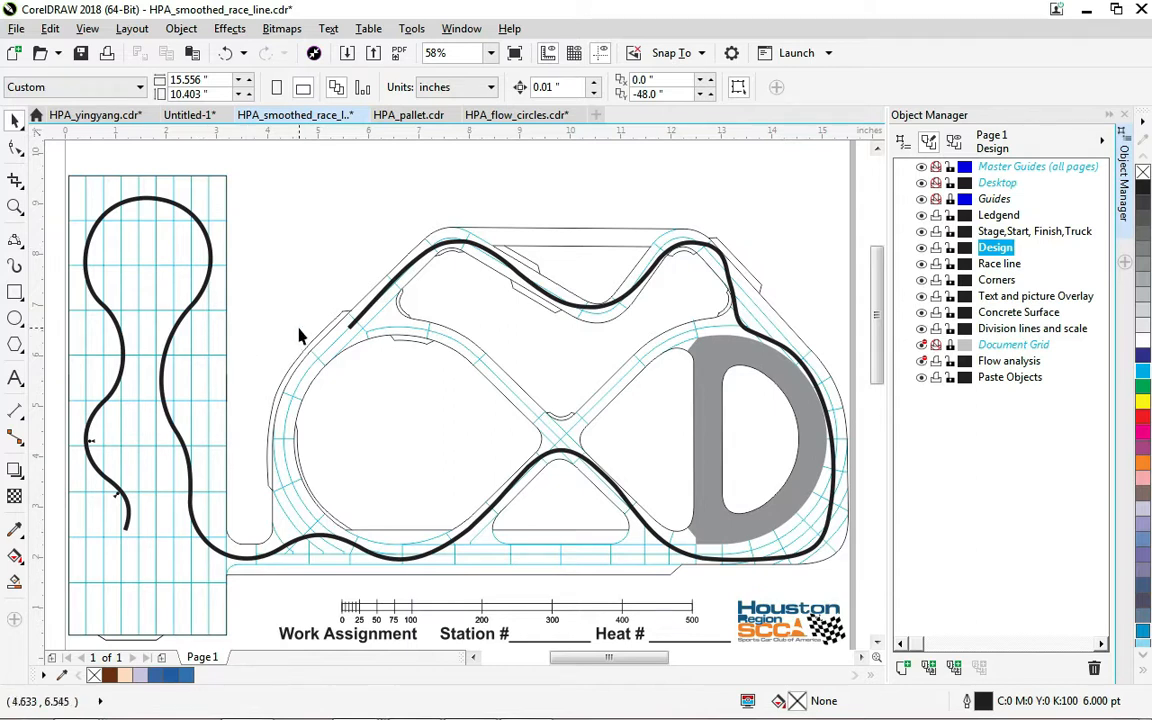
pyautogui.moveTo(372, 280)
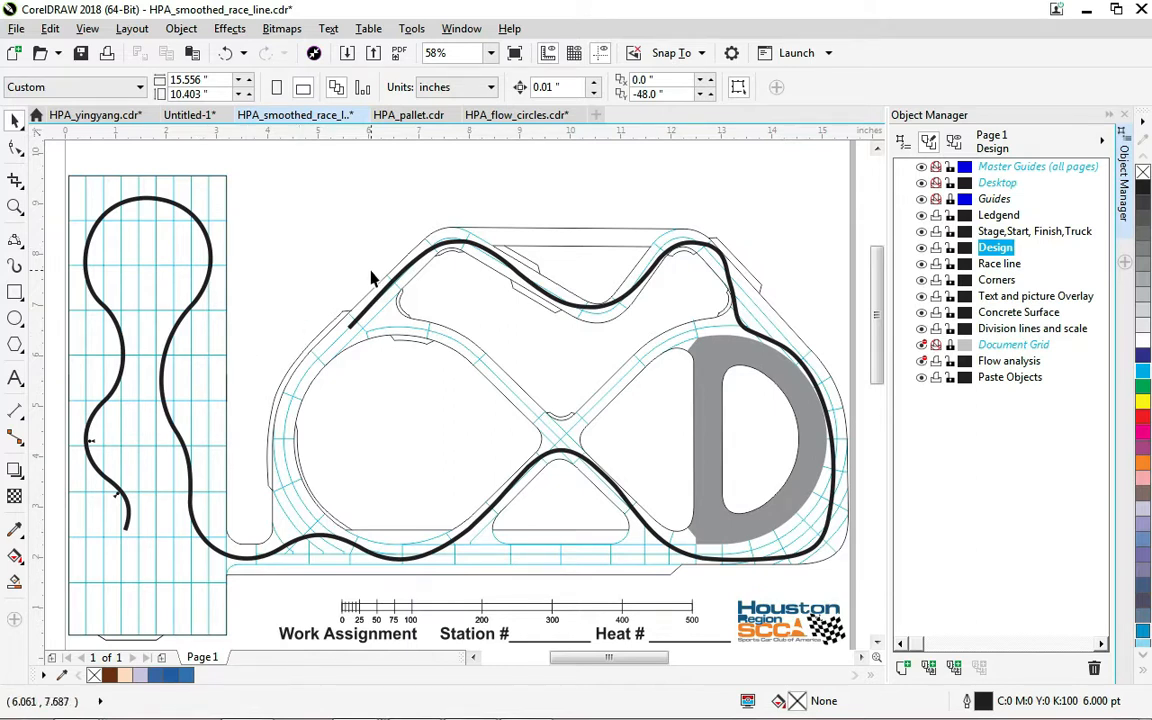
pyautogui.moveTo(436, 204)
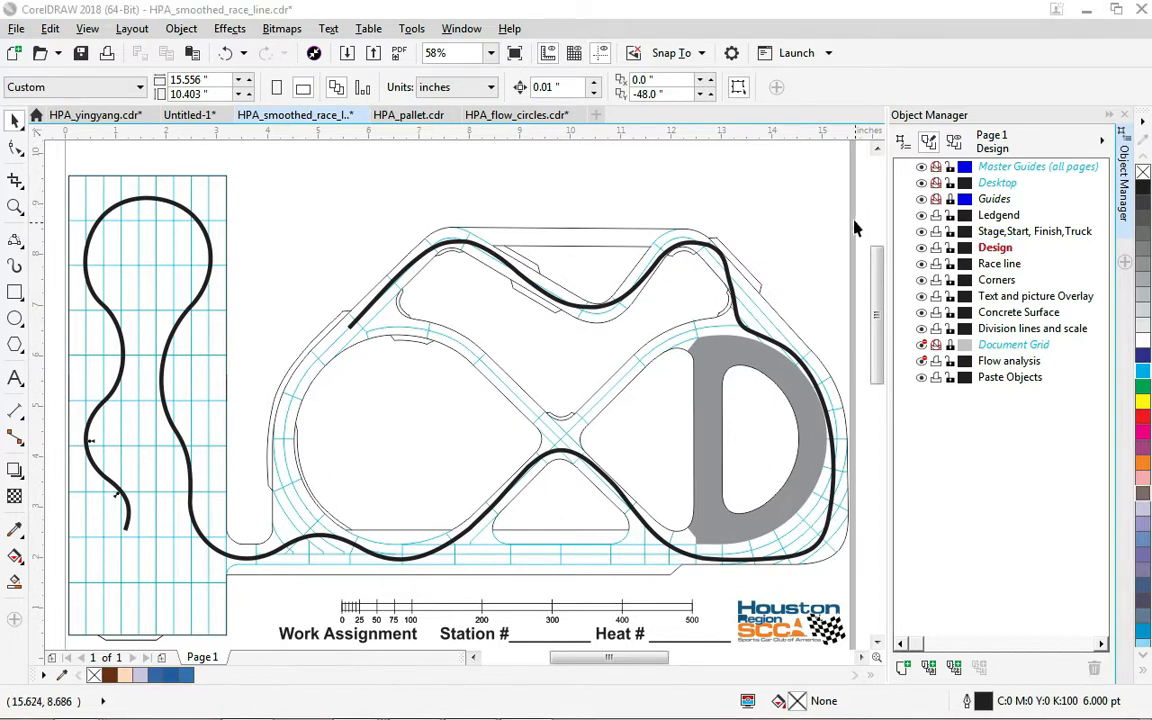
pyautogui.moveTo(800, 208)
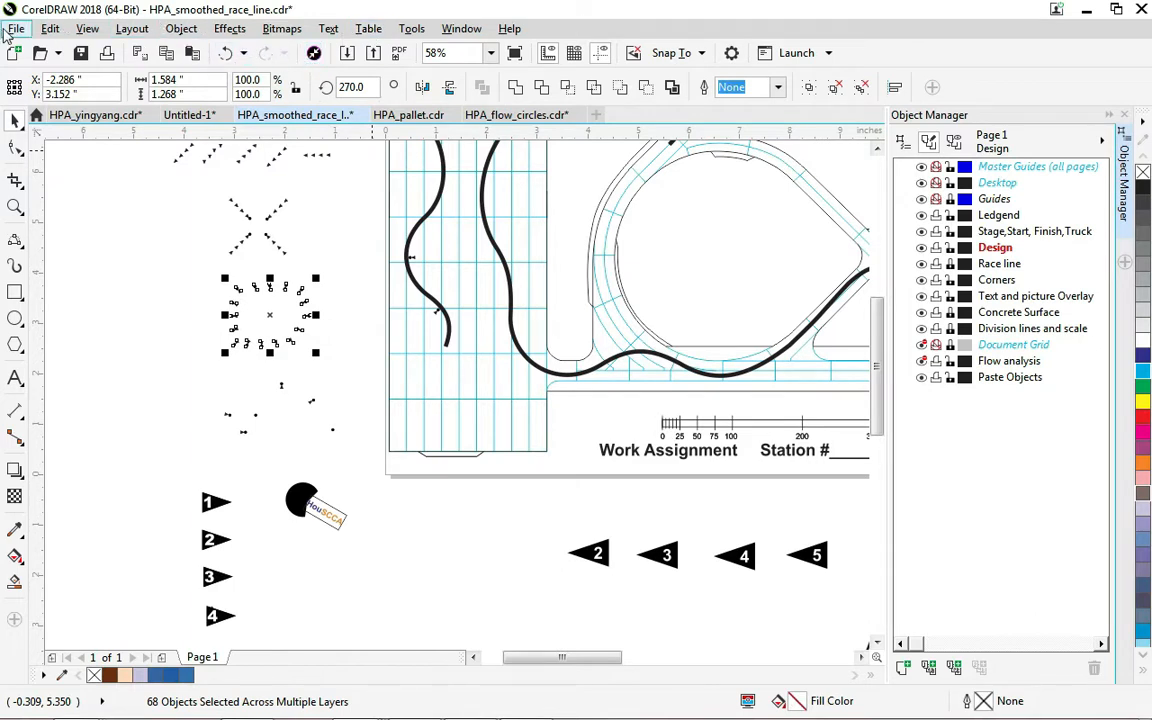
# Copy the cone ring and paste it into the drawing inside the course loop.
pyautogui.click(48, 28)
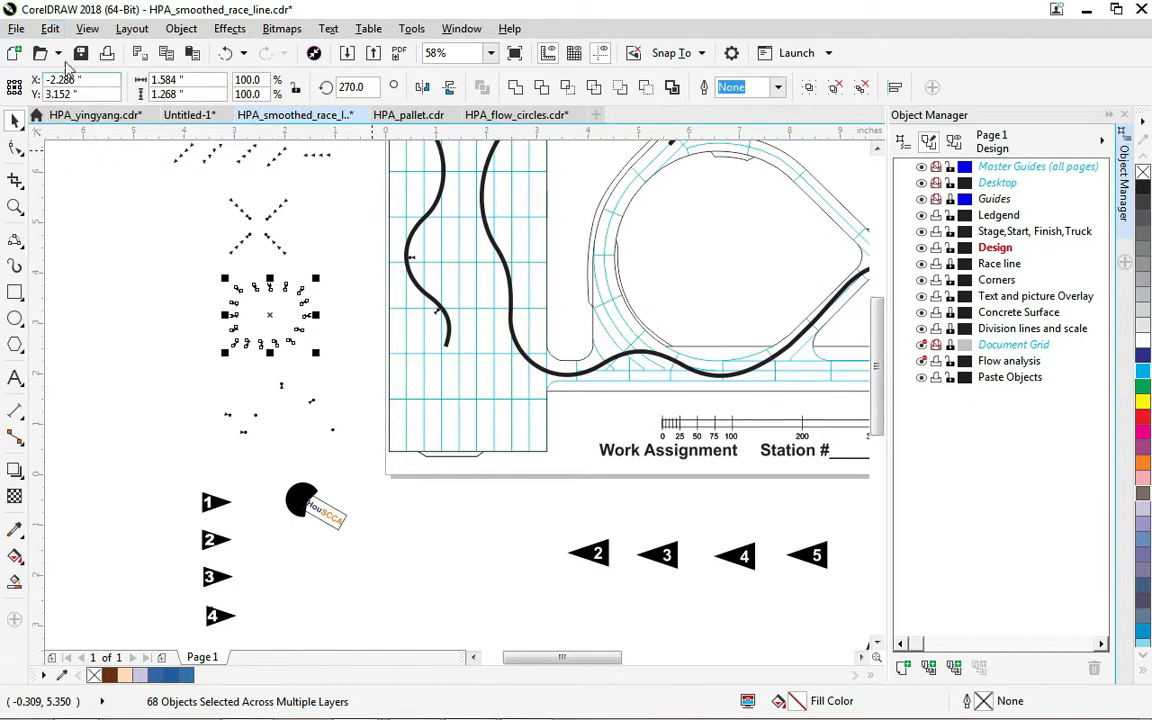
pyautogui.click(48, 28)
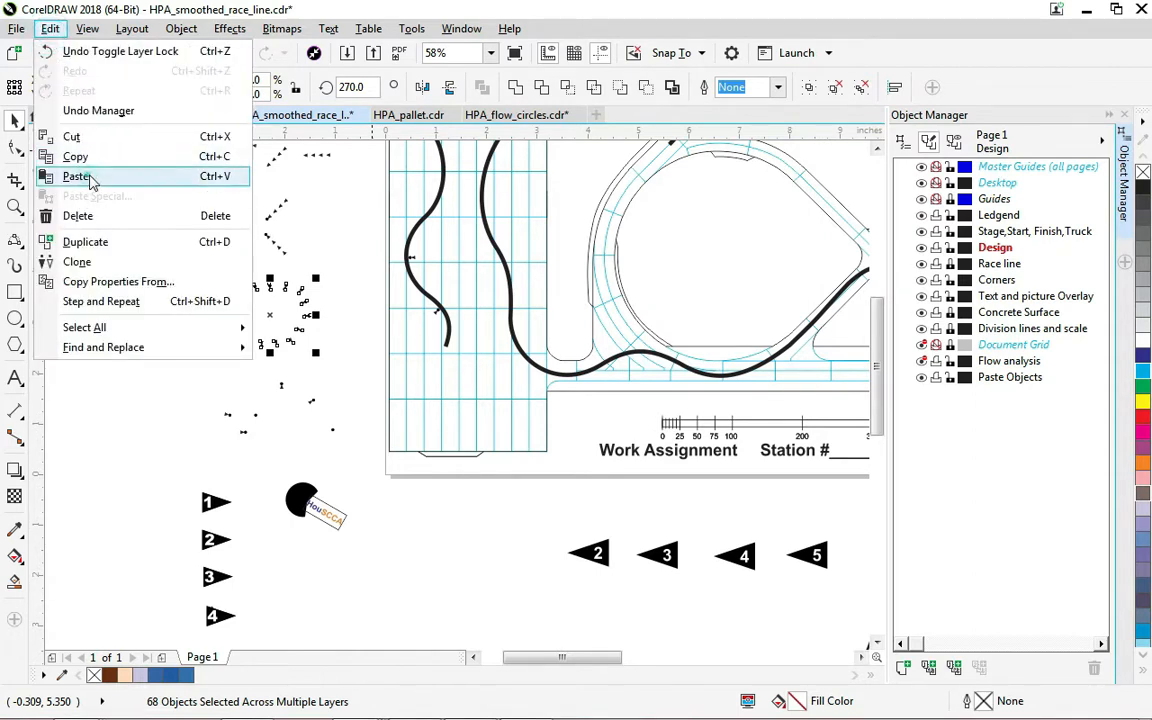
pyautogui.click(76, 176)
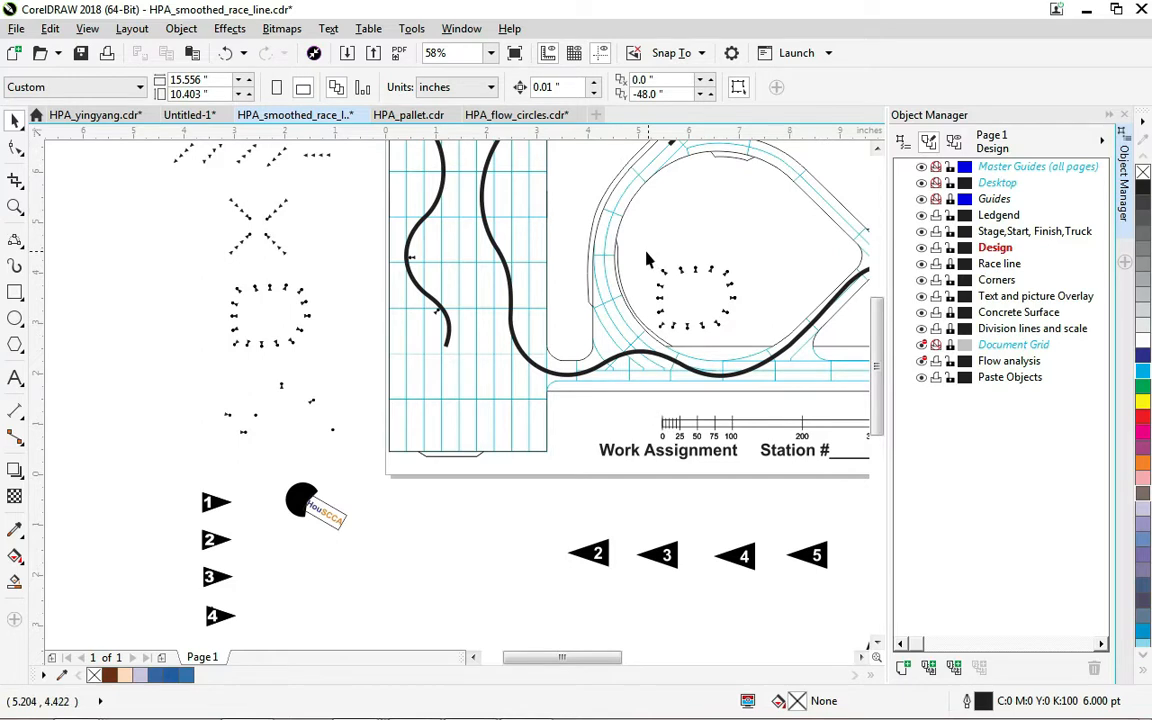
pyautogui.moveTo(540, 220)
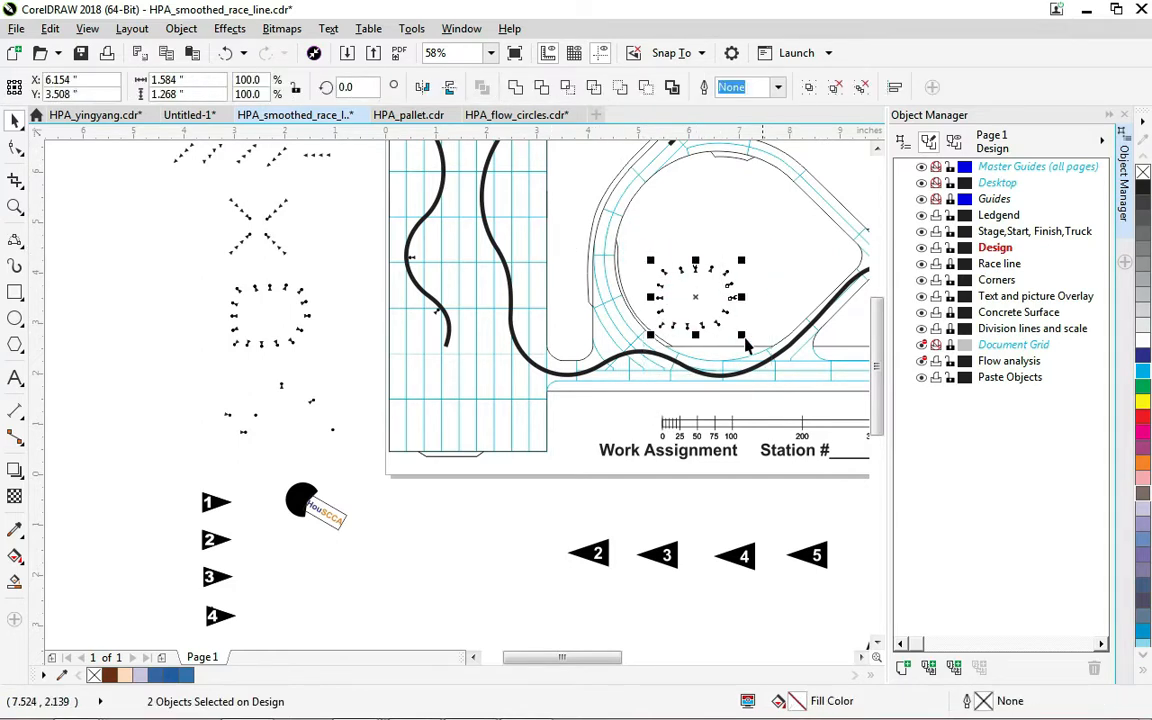
# Ungroup the pasted cone ring into separate cones, then undo the ungrouping.
pyautogui.click(180, 28)
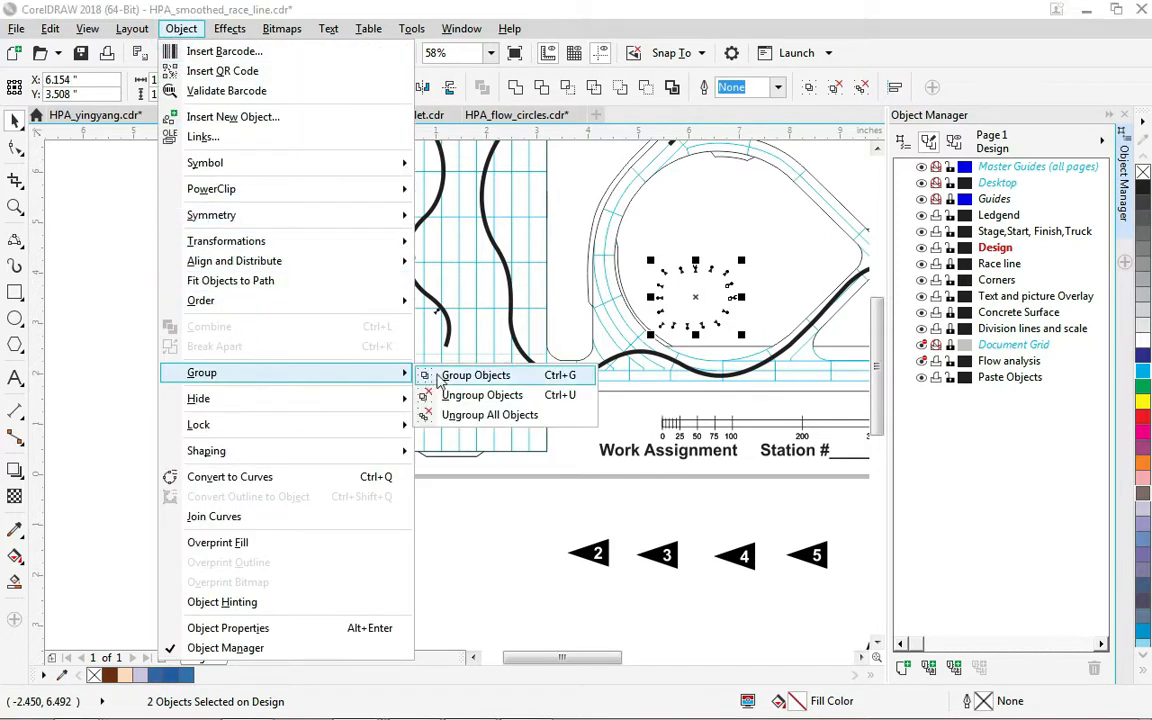
pyautogui.click(476, 374)
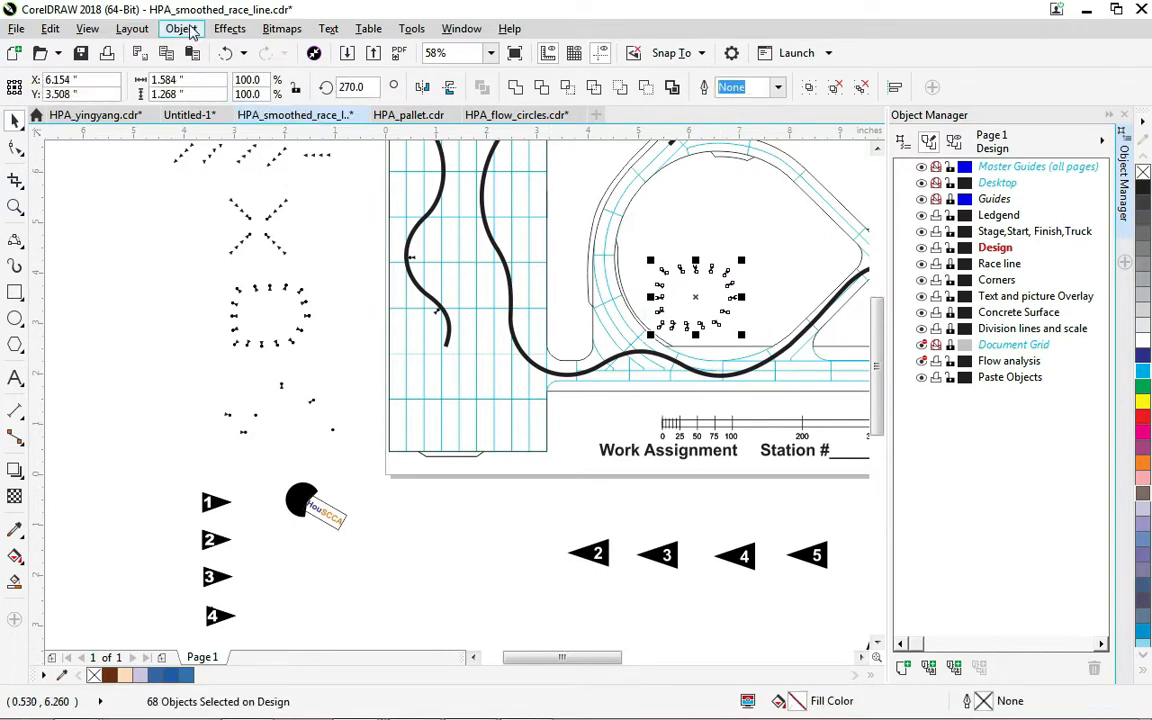
pyautogui.click(48, 28)
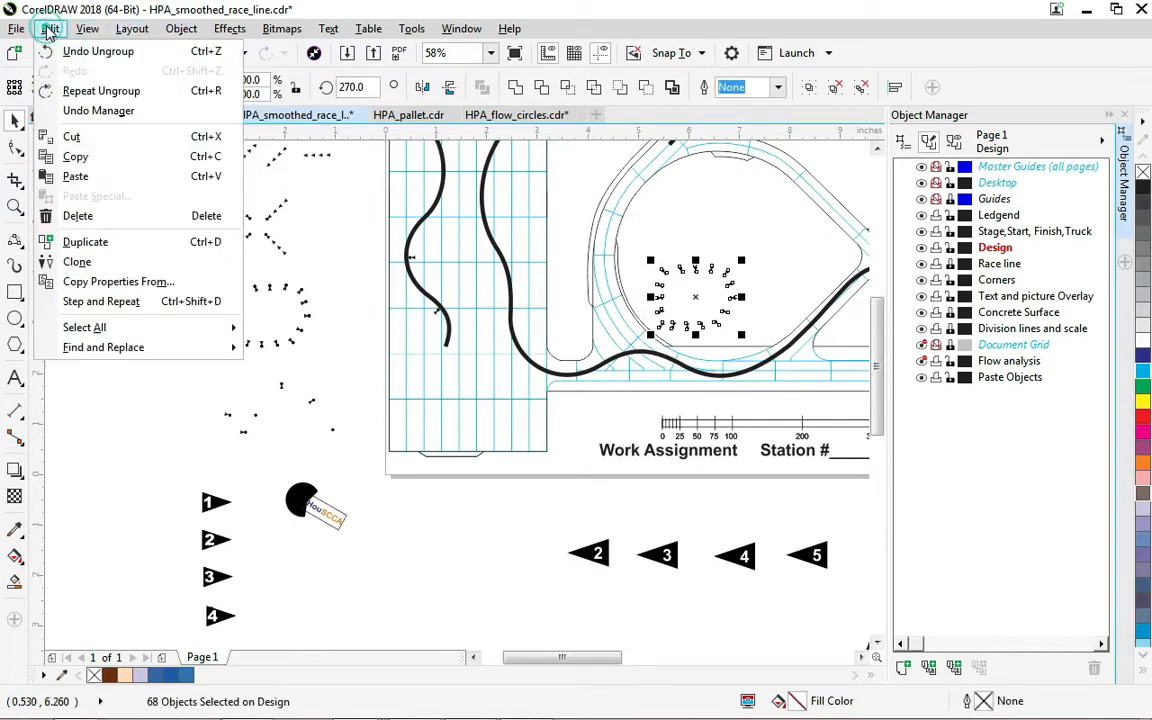
pyautogui.click(50, 28)
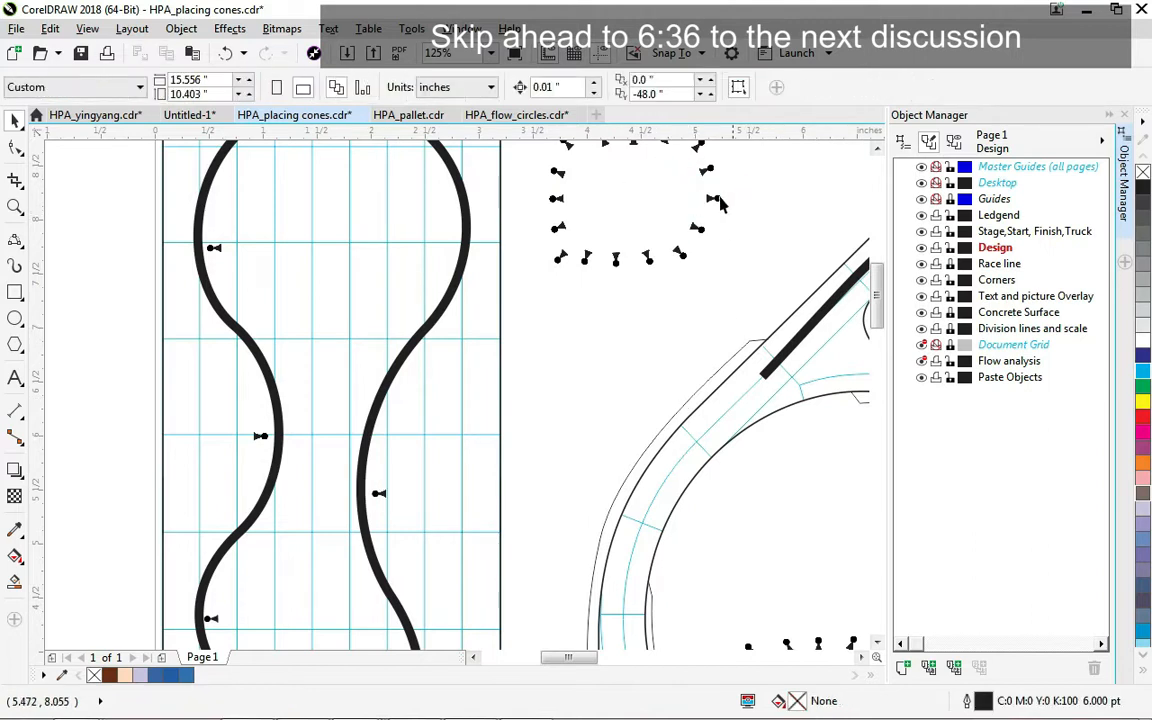
# Ungroup the placed cones and move the cone groups to the course corners.
pyautogui.click(180, 28)
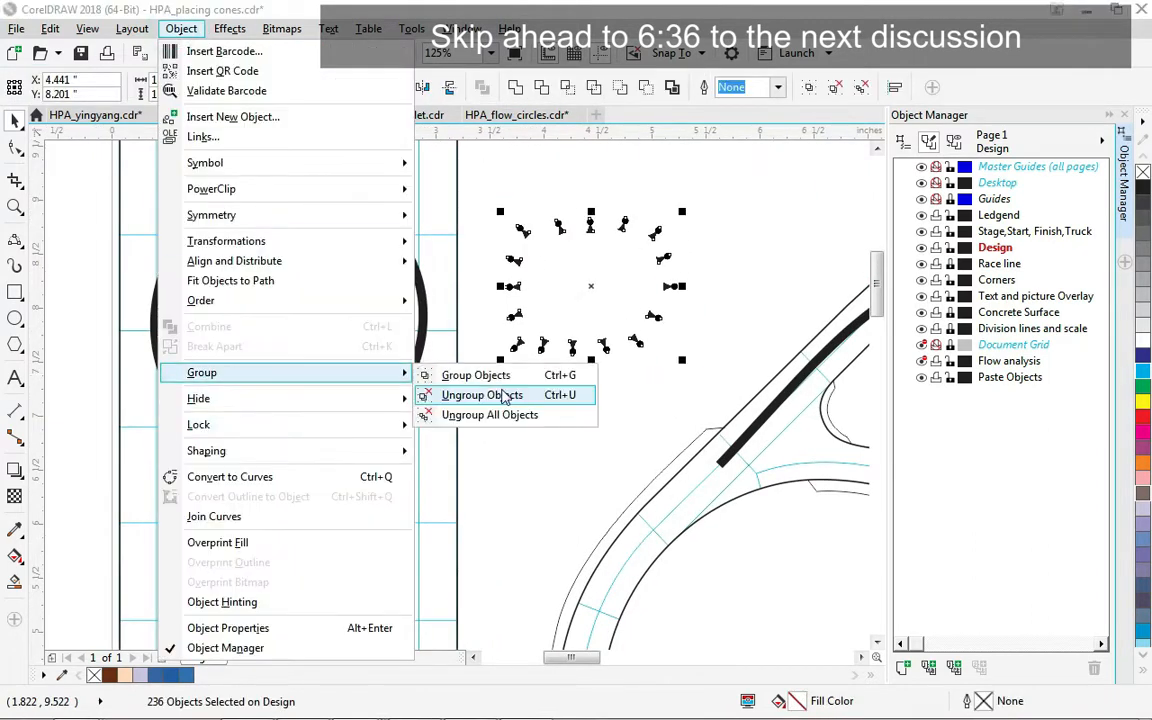
pyautogui.click(480, 394)
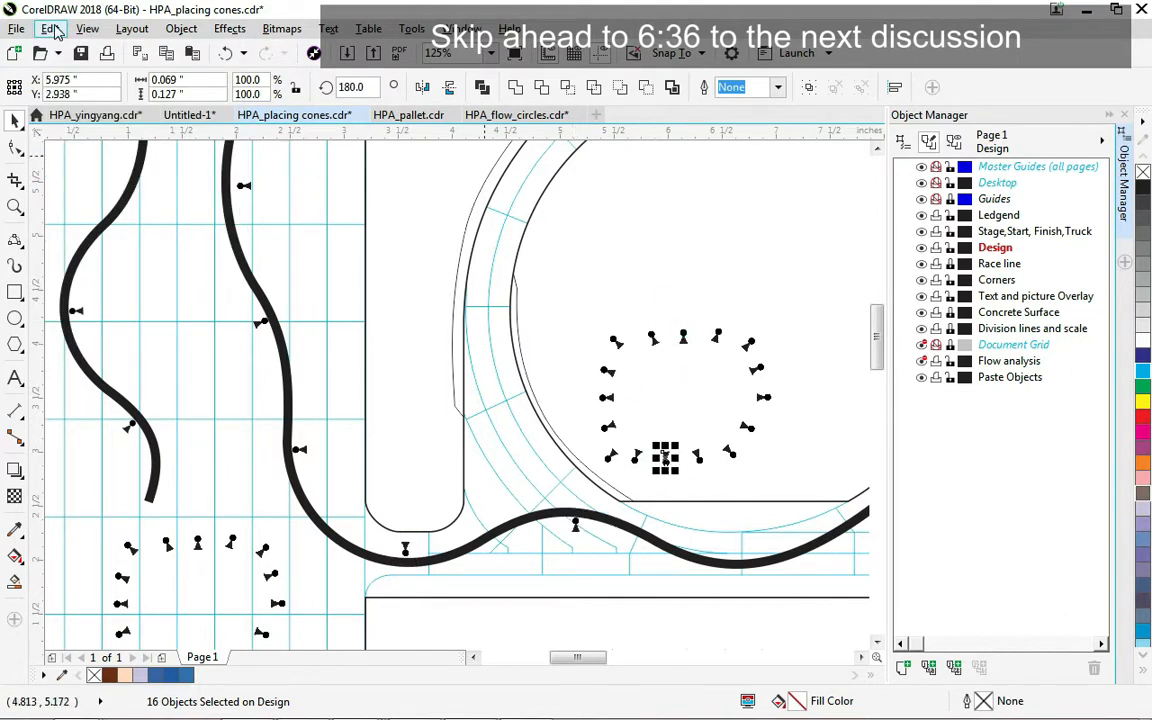
pyautogui.scroll(-3)
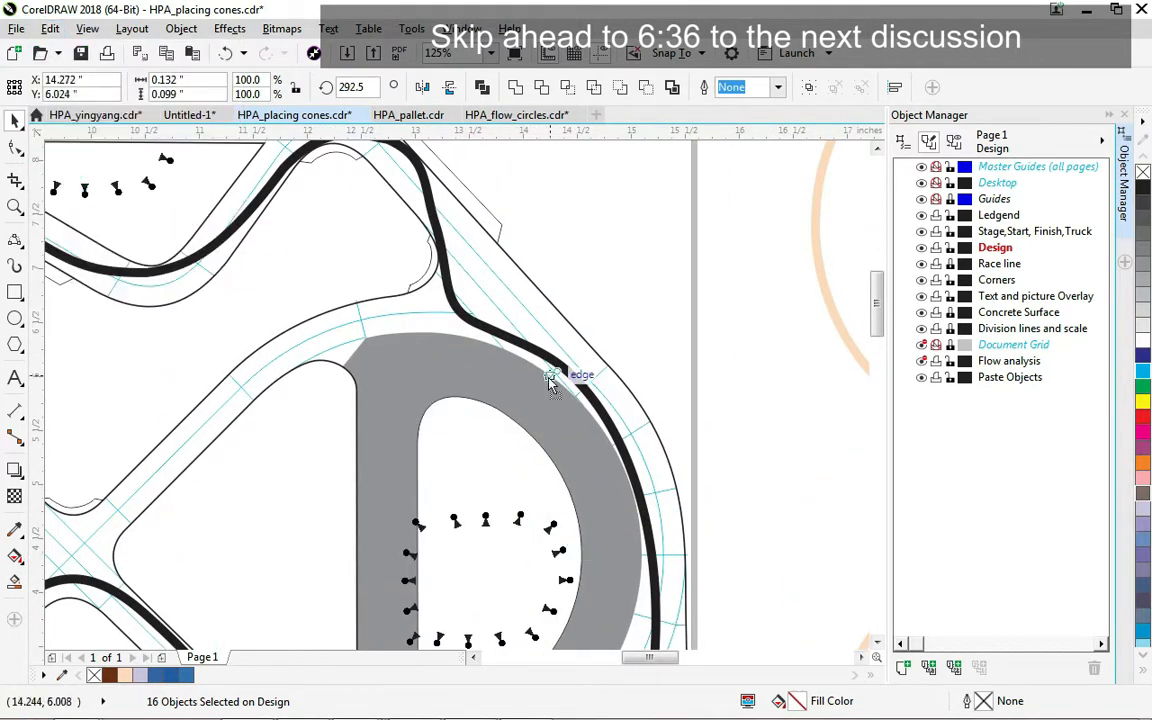
# Paste another set of cones into the D-shaped turnaround.
pyautogui.click(48, 28)
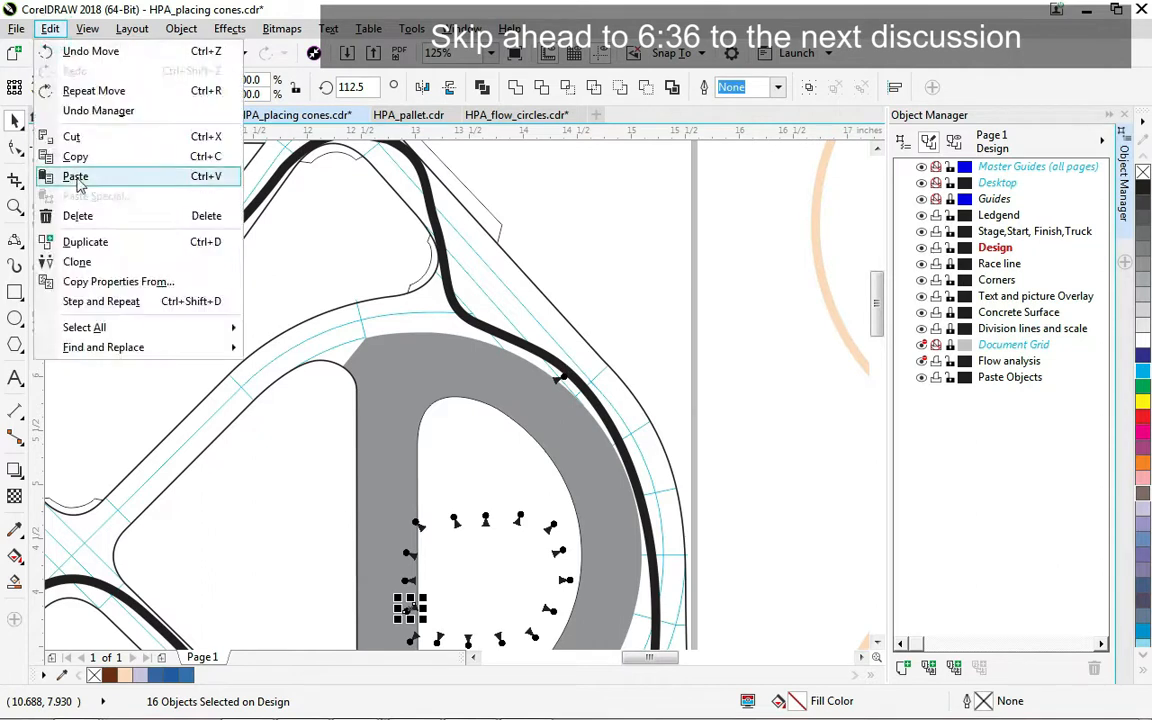
pyautogui.click(76, 176)
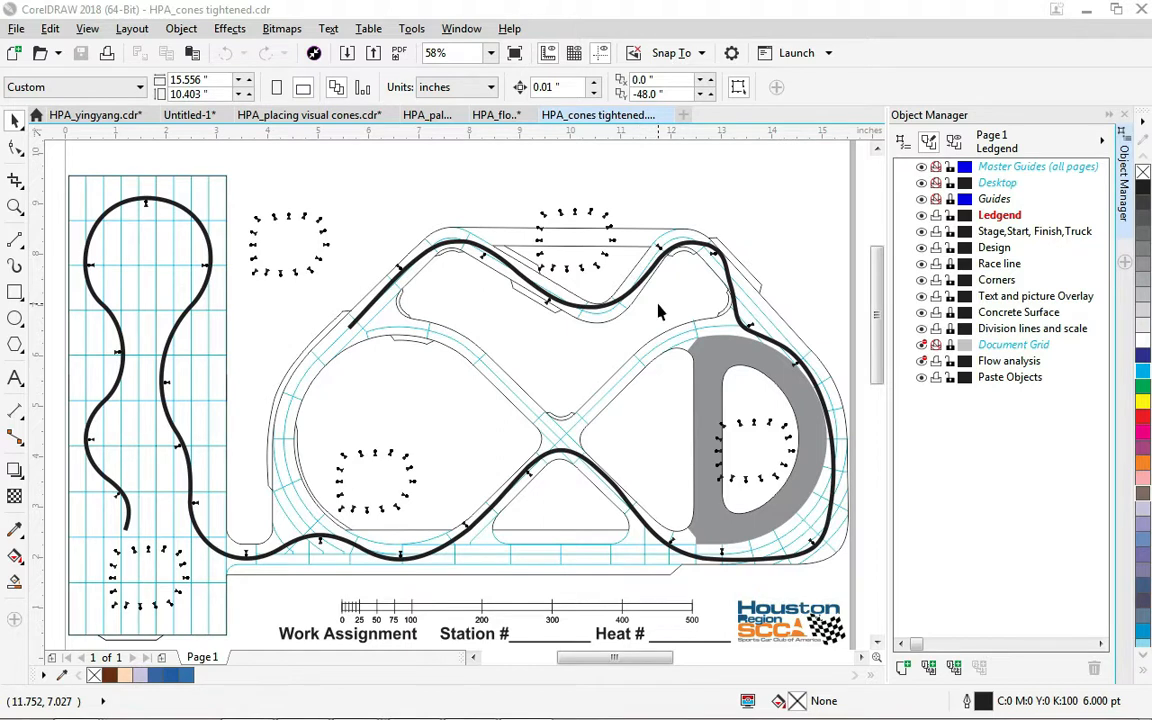
pyautogui.moveTo(112, 220)
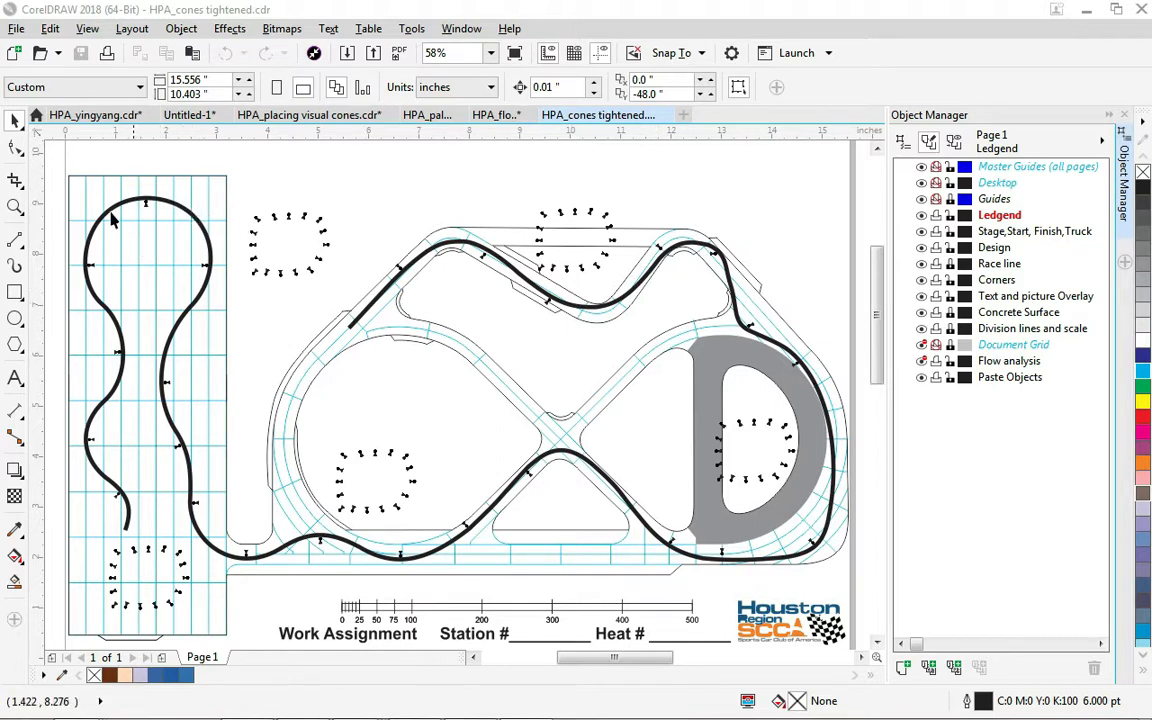
pyautogui.moveTo(556, 428)
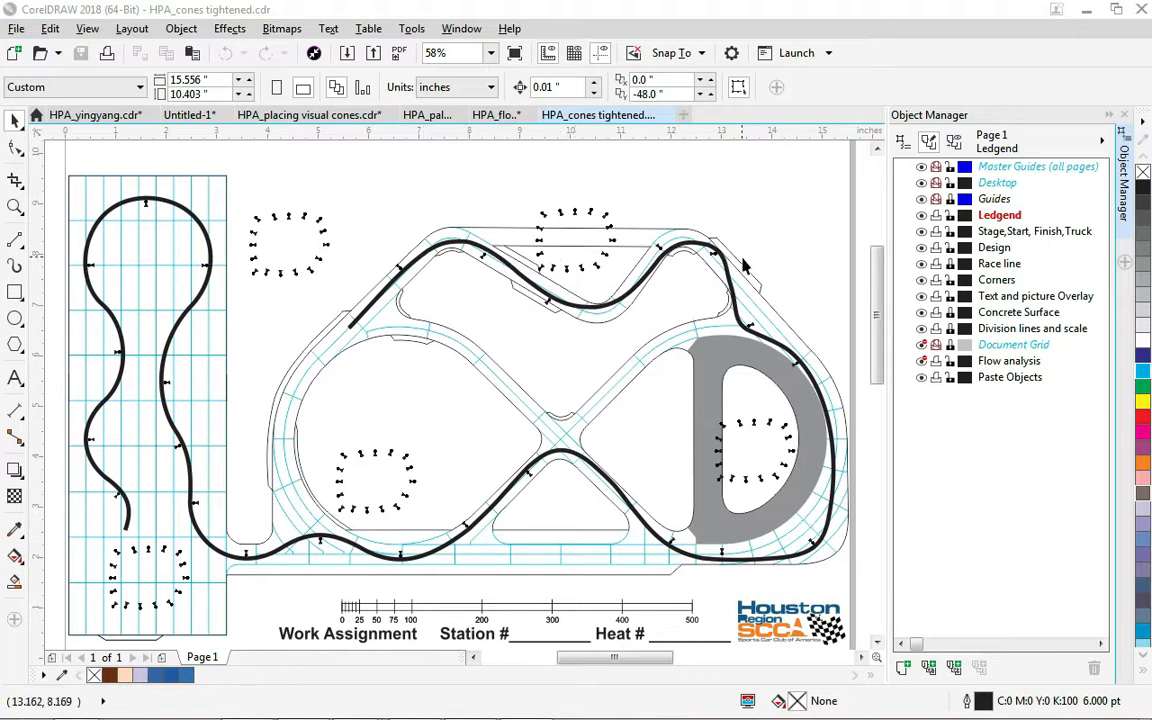
pyautogui.moveTo(456, 556)
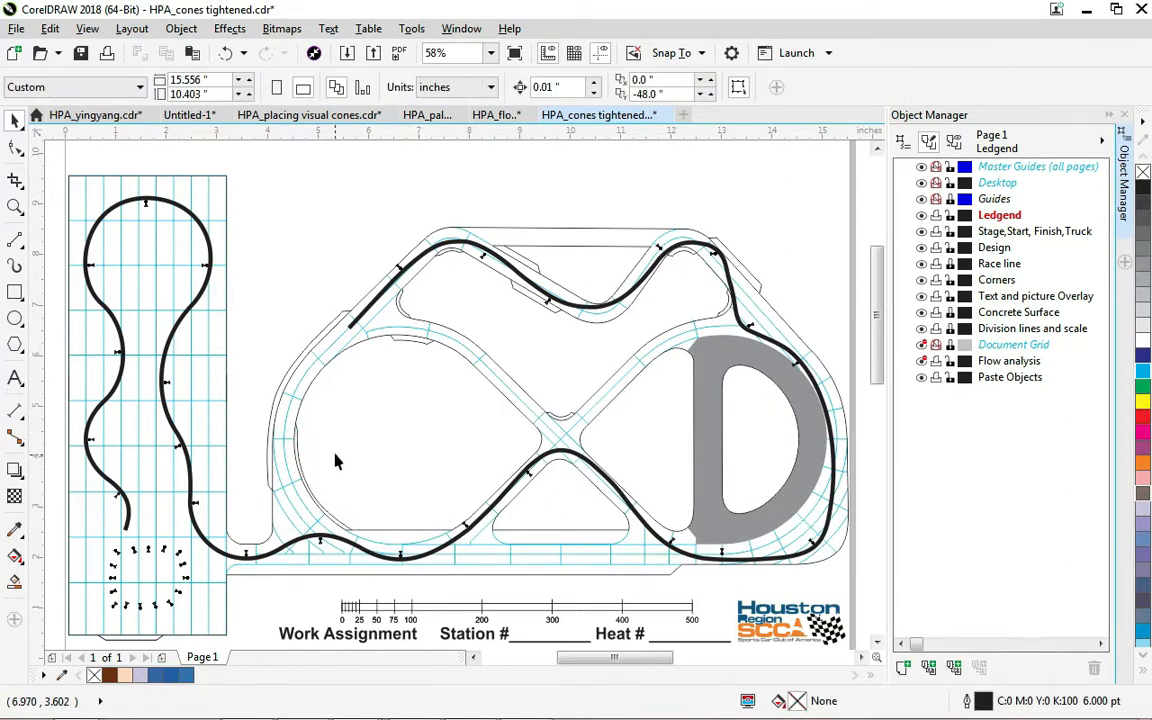
pyautogui.moveTo(812, 488)
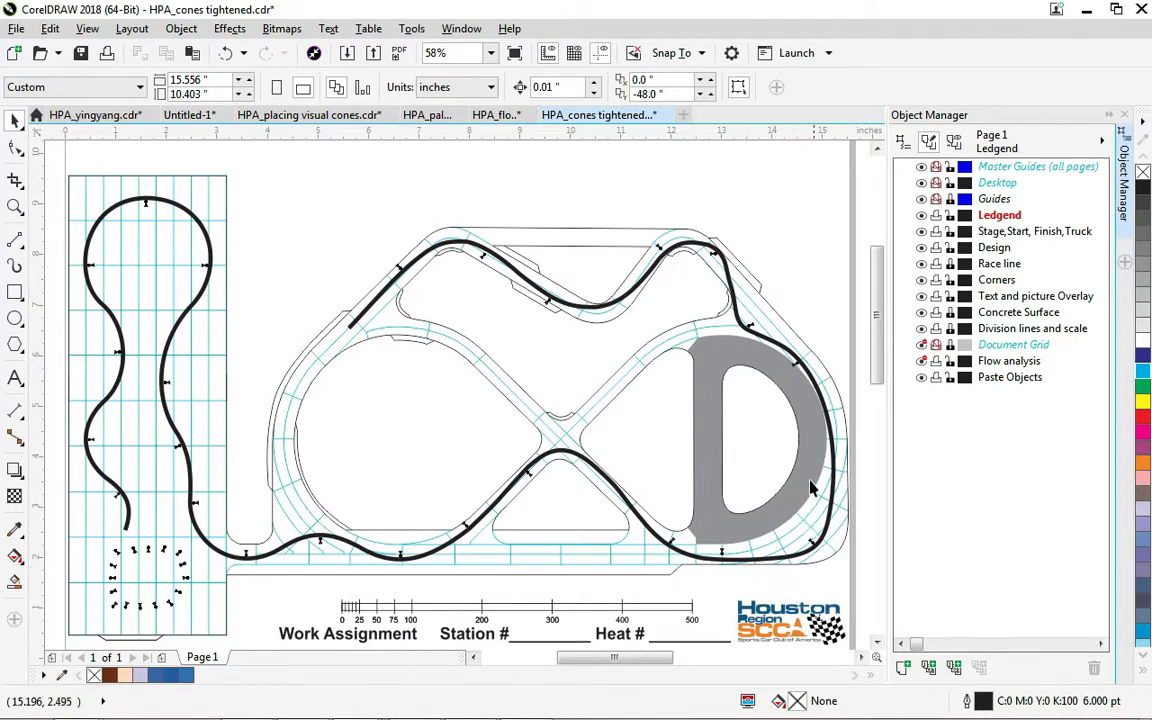
pyautogui.moveTo(224, 428)
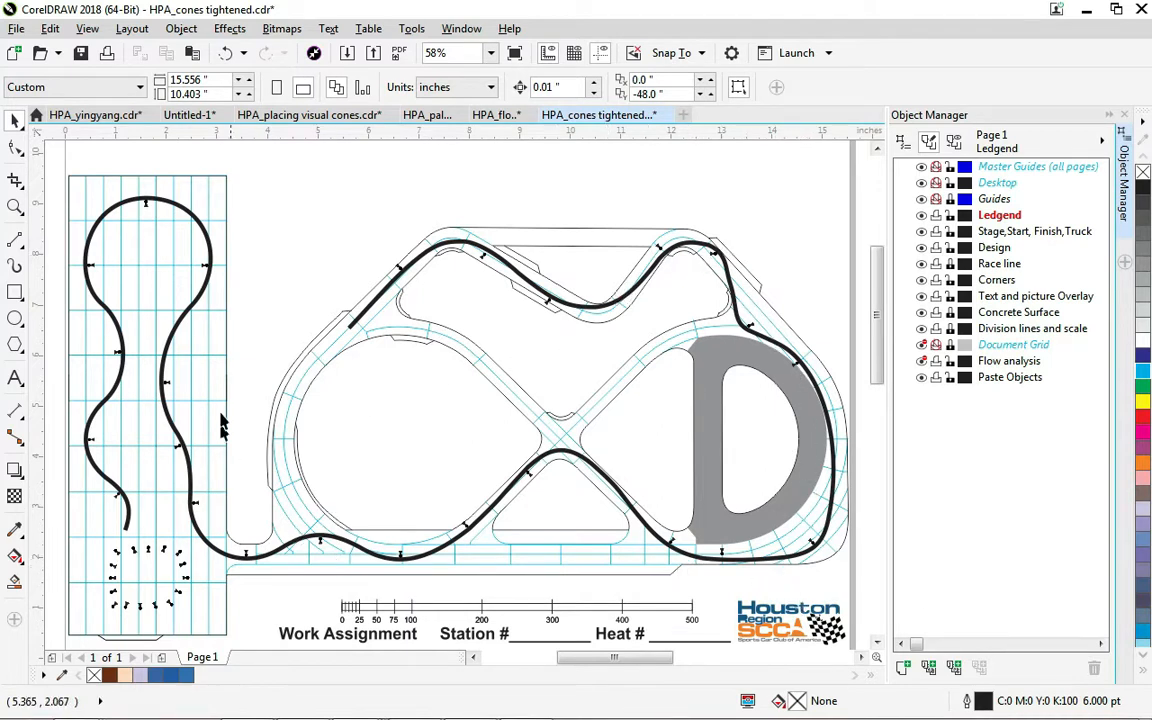
pyautogui.moveTo(220, 424); pyautogui.dragTo(200, 638)
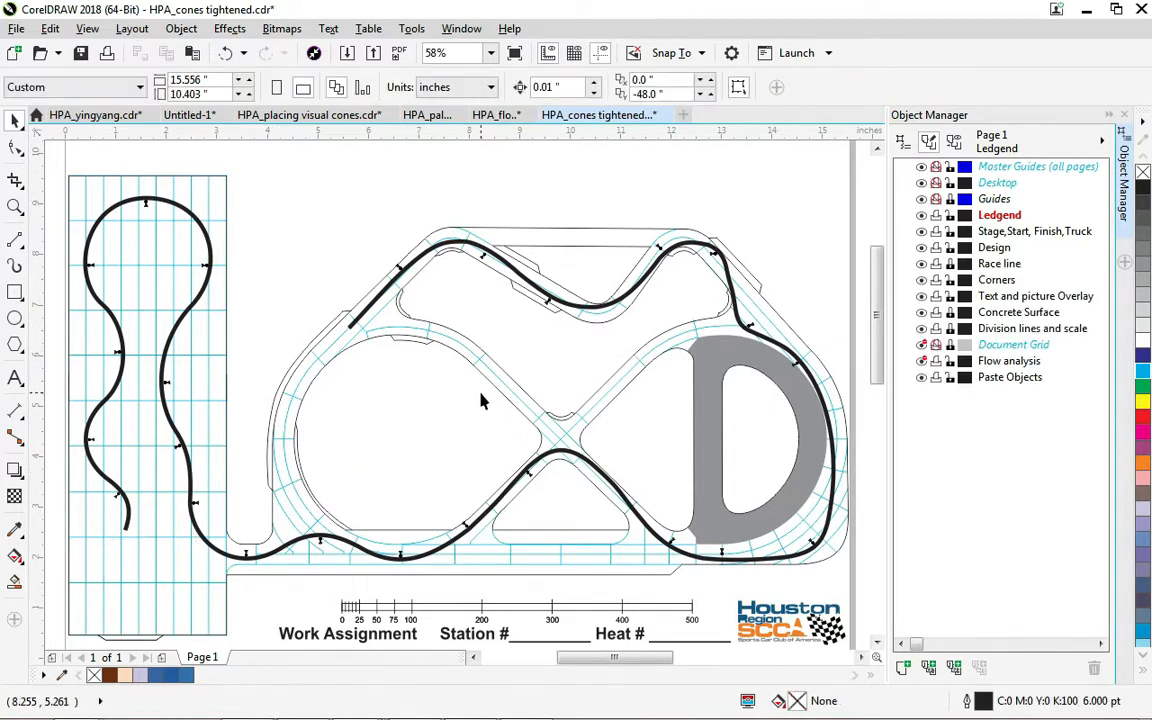
pyautogui.moveTo(436, 400)
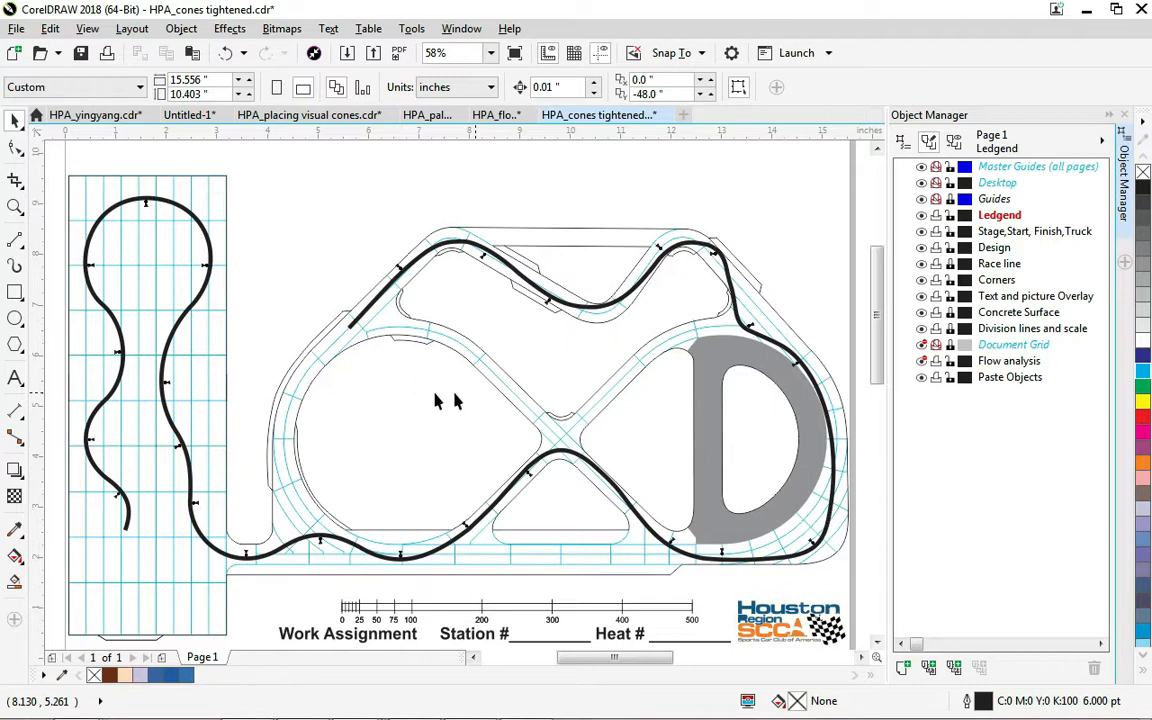
pyautogui.moveTo(430, 414)
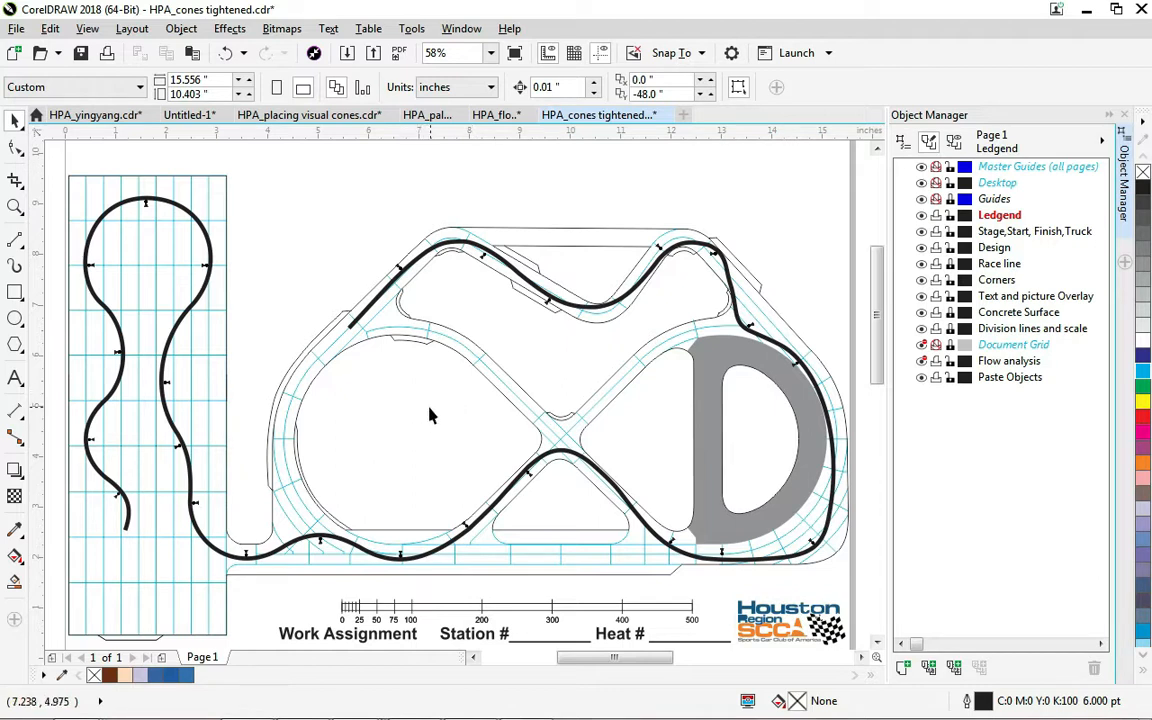
pyautogui.moveTo(400, 264)
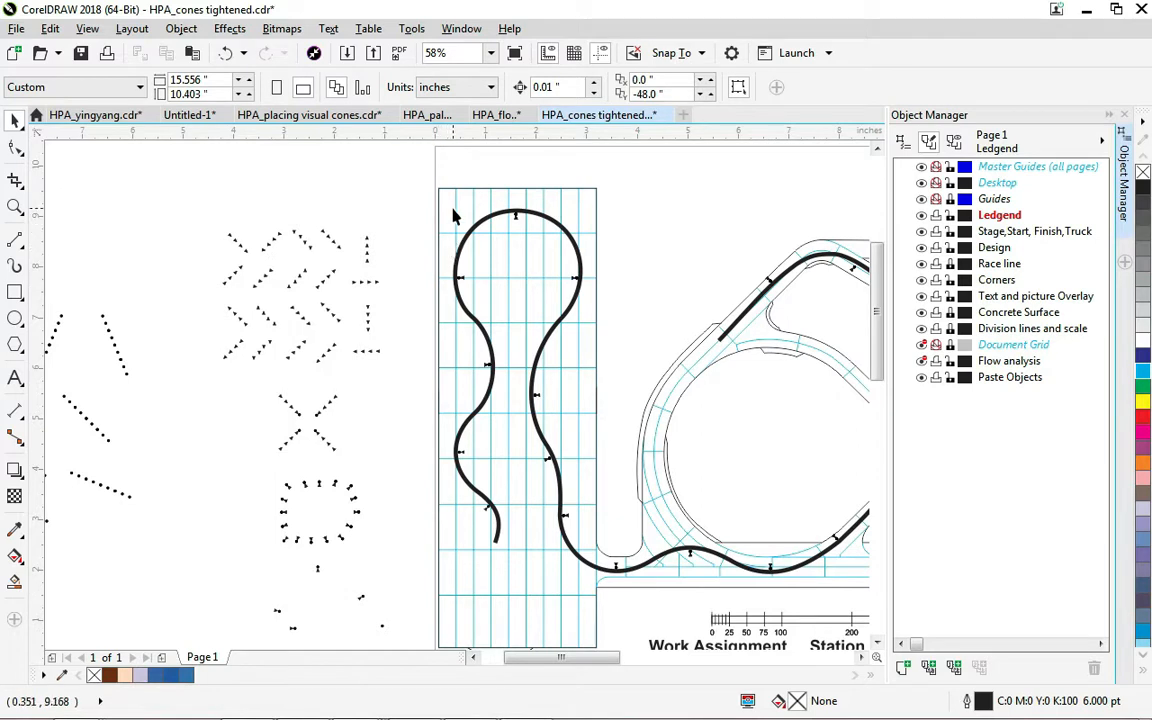
pyautogui.moveTo(572, 196)
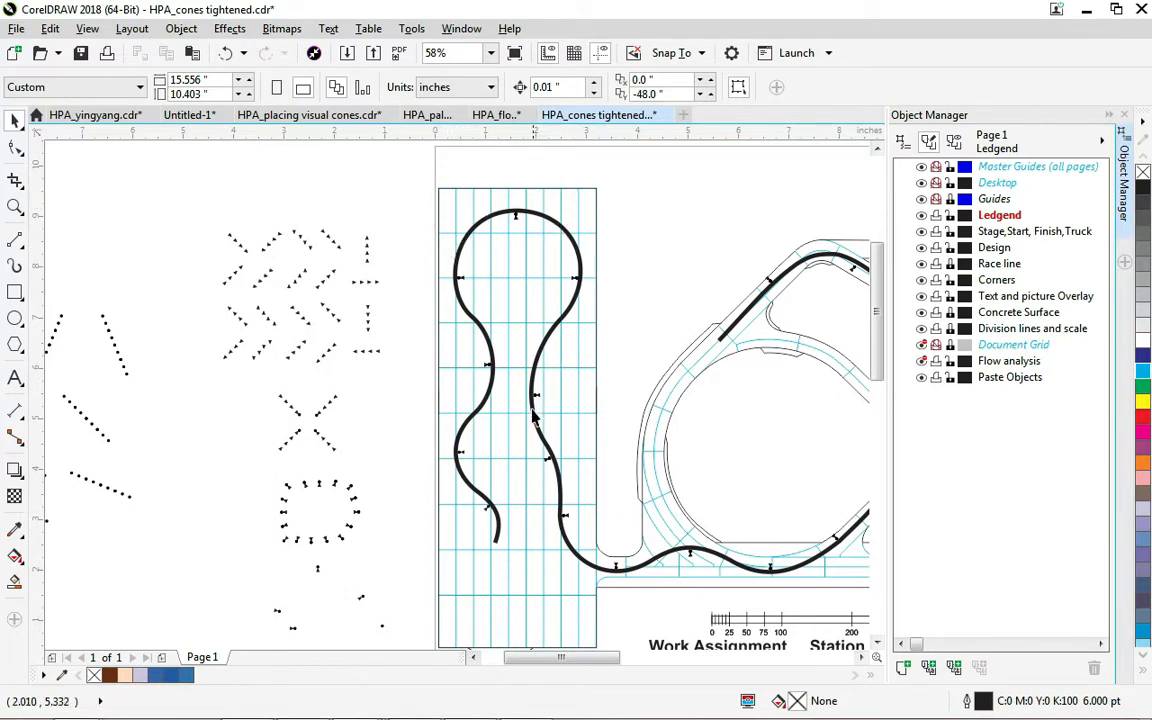
pyautogui.moveTo(516, 348)
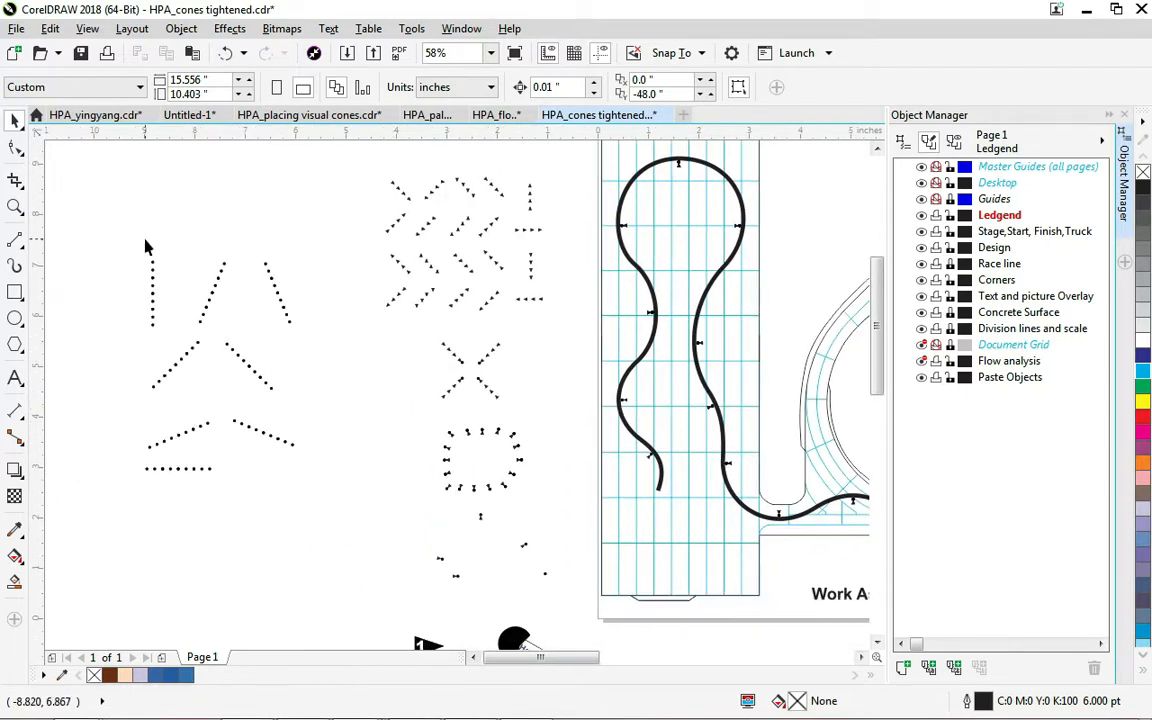
# Select the vertical line of spare cones and drop it onto the slalom section.
pyautogui.click(152, 290)
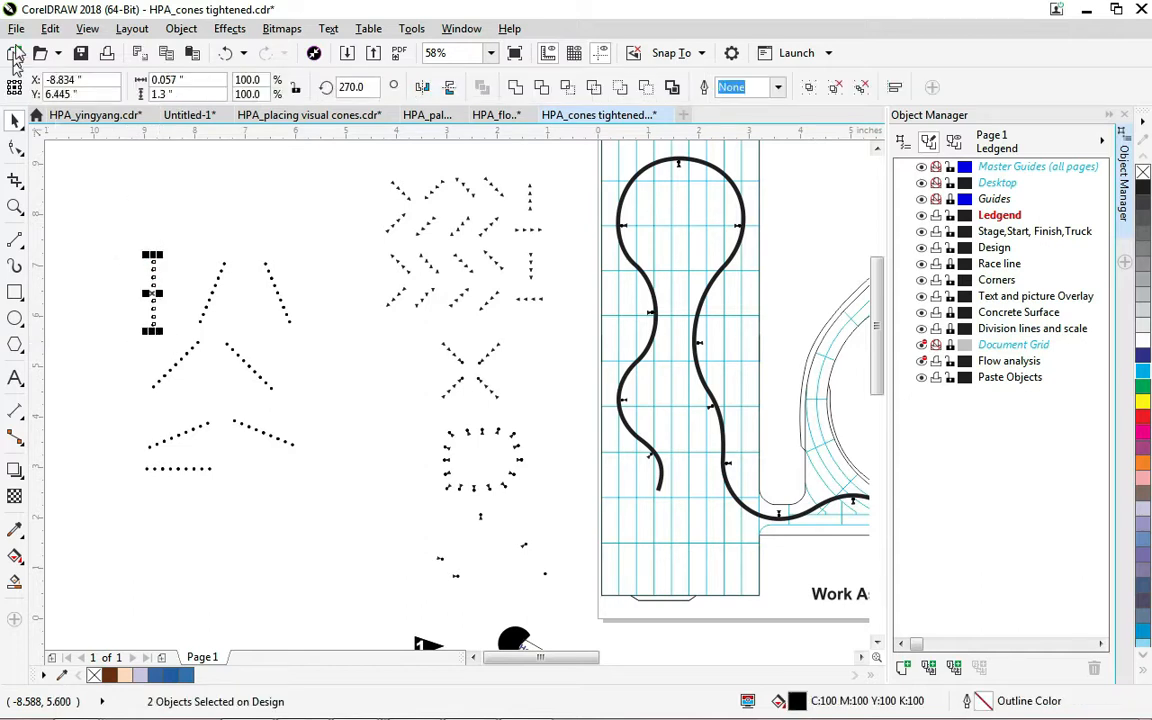
pyautogui.click(48, 28)
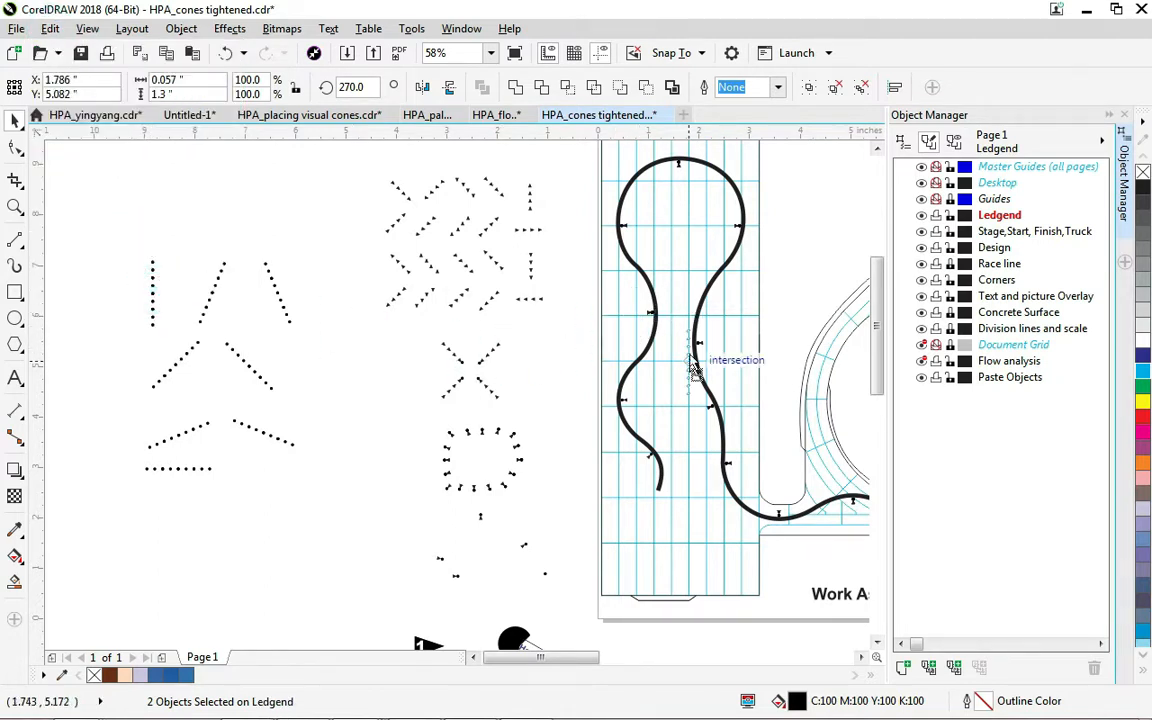
pyautogui.moveTo(676, 320)
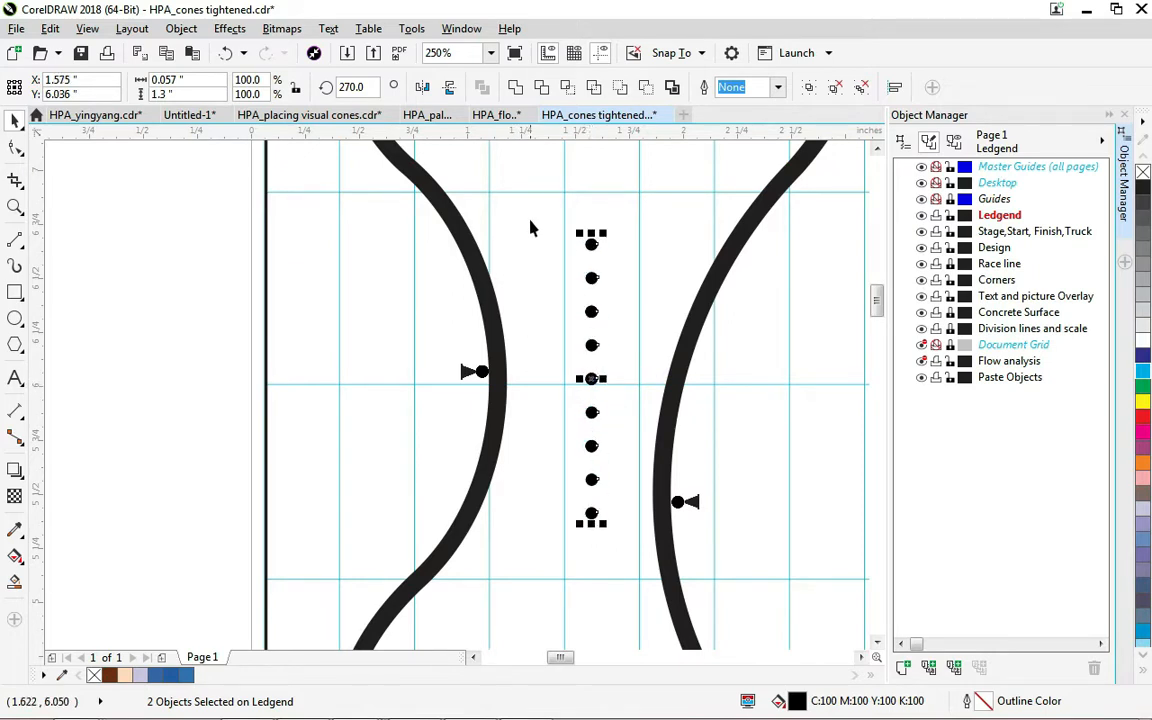
pyautogui.moveTo(620, 376)
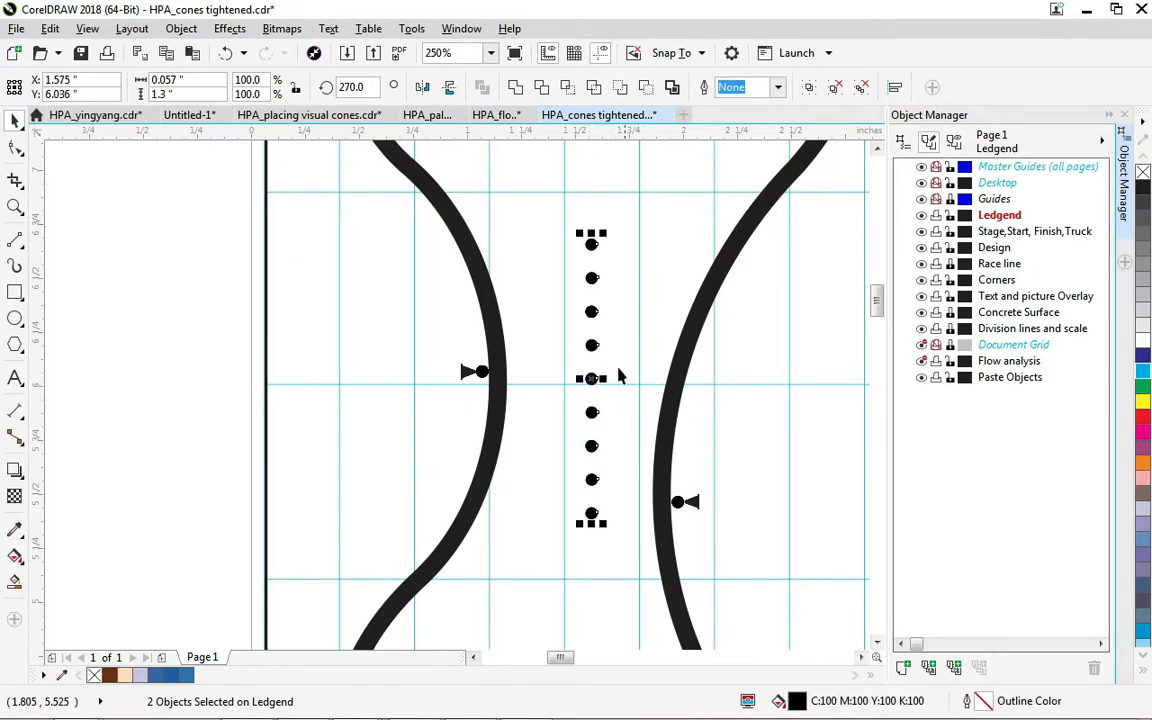
pyautogui.moveTo(564, 468)
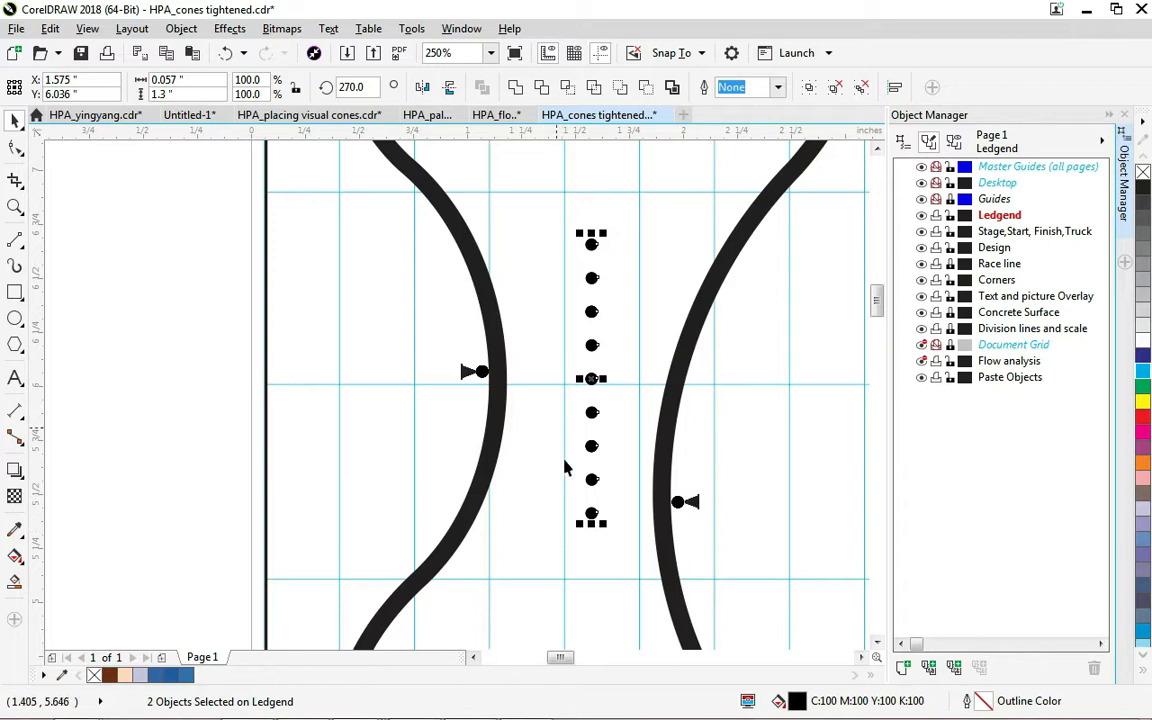
pyautogui.moveTo(750, 222)
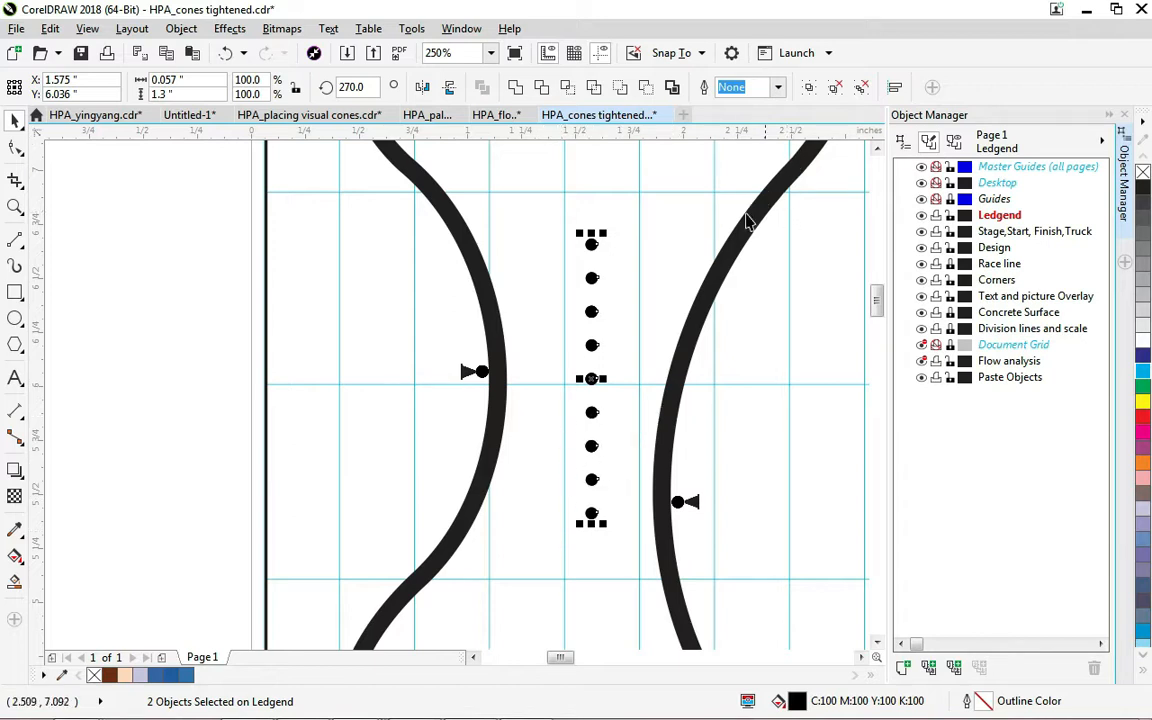
pyautogui.moveTo(630, 316)
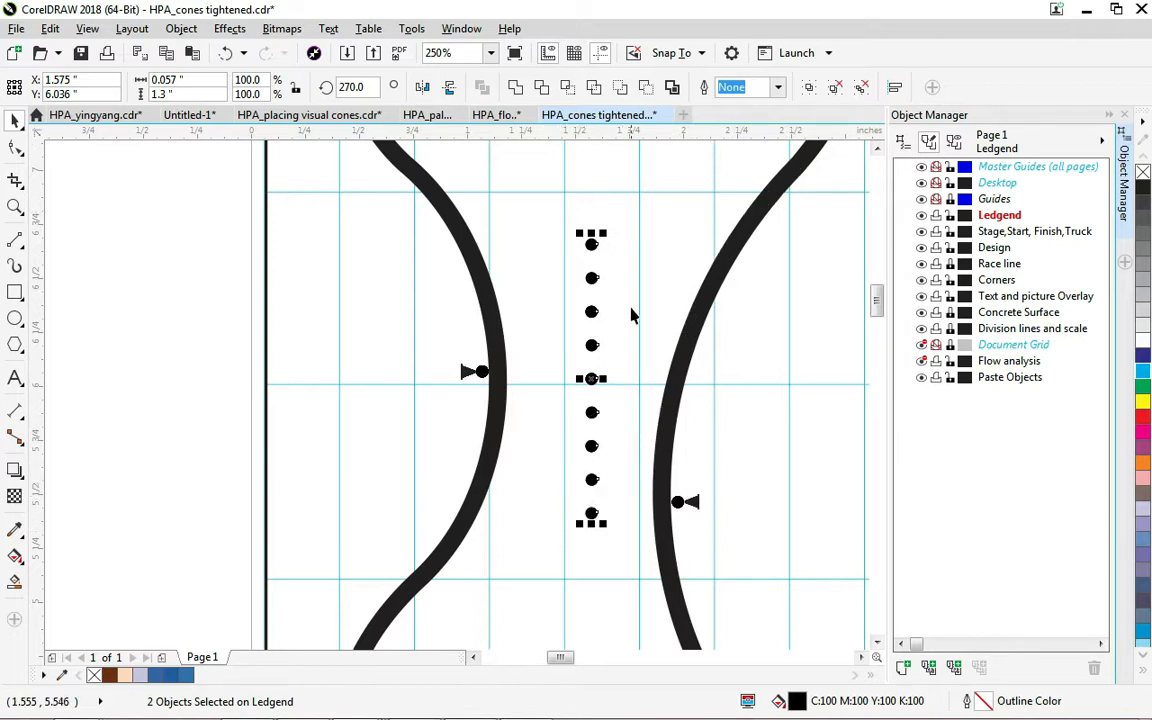
pyautogui.moveTo(518, 452)
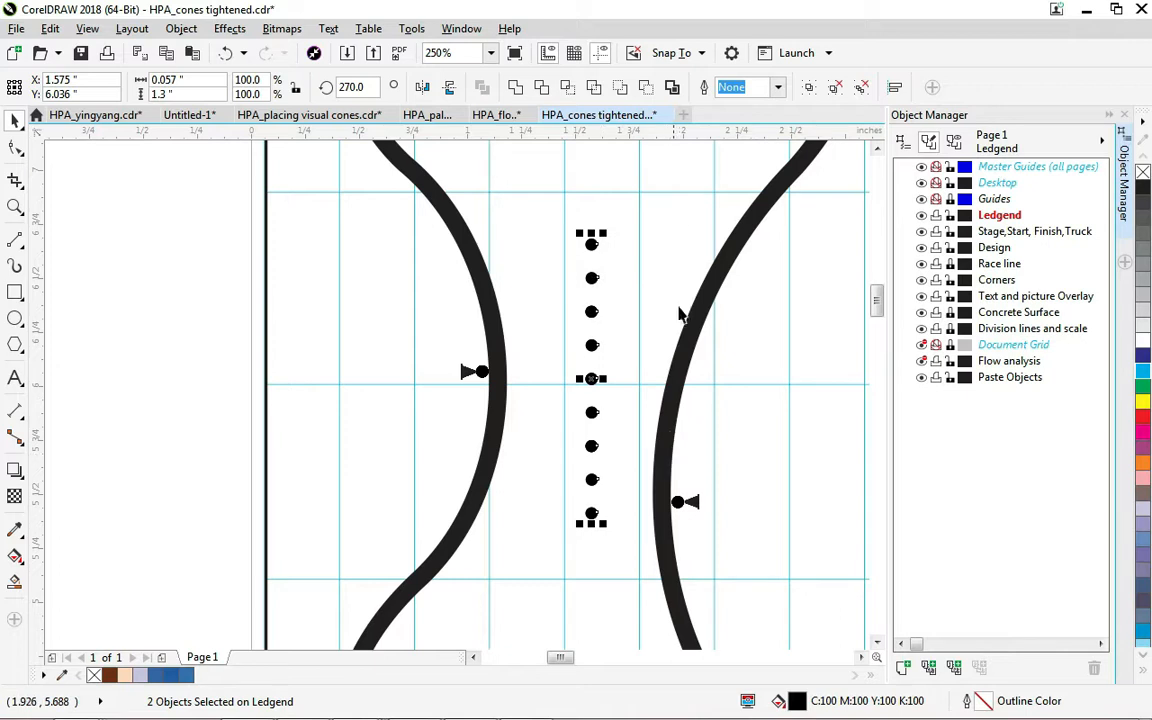
pyautogui.moveTo(752, 276)
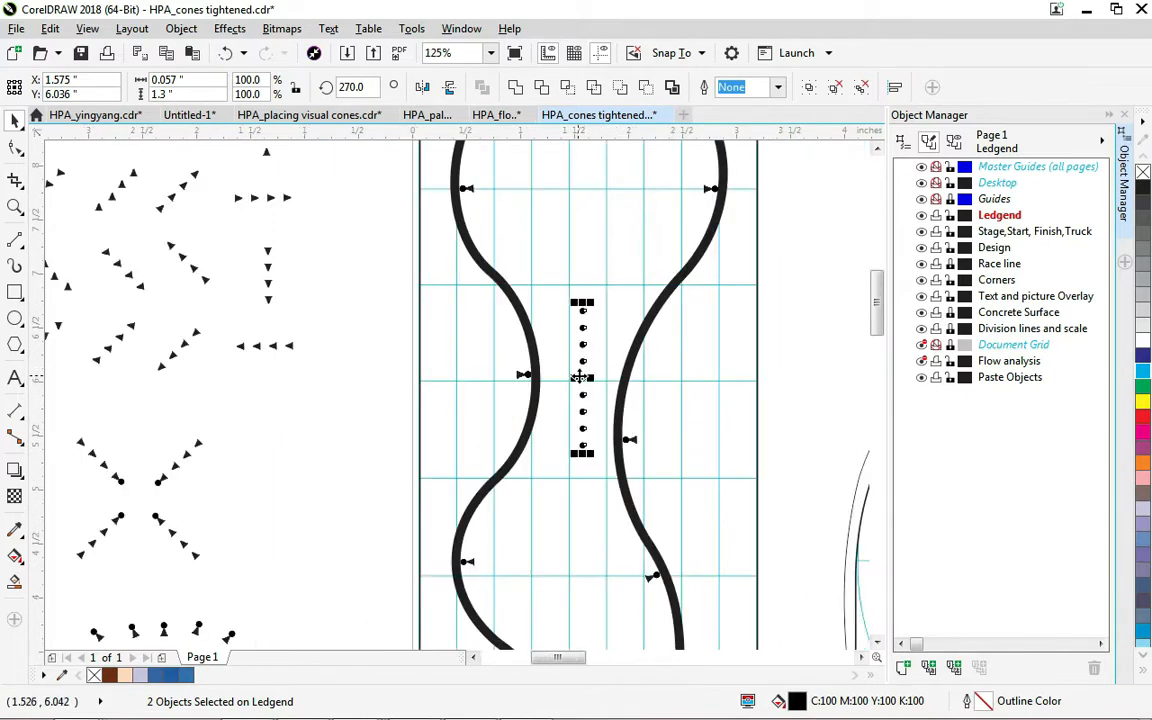
pyautogui.moveTo(552, 360)
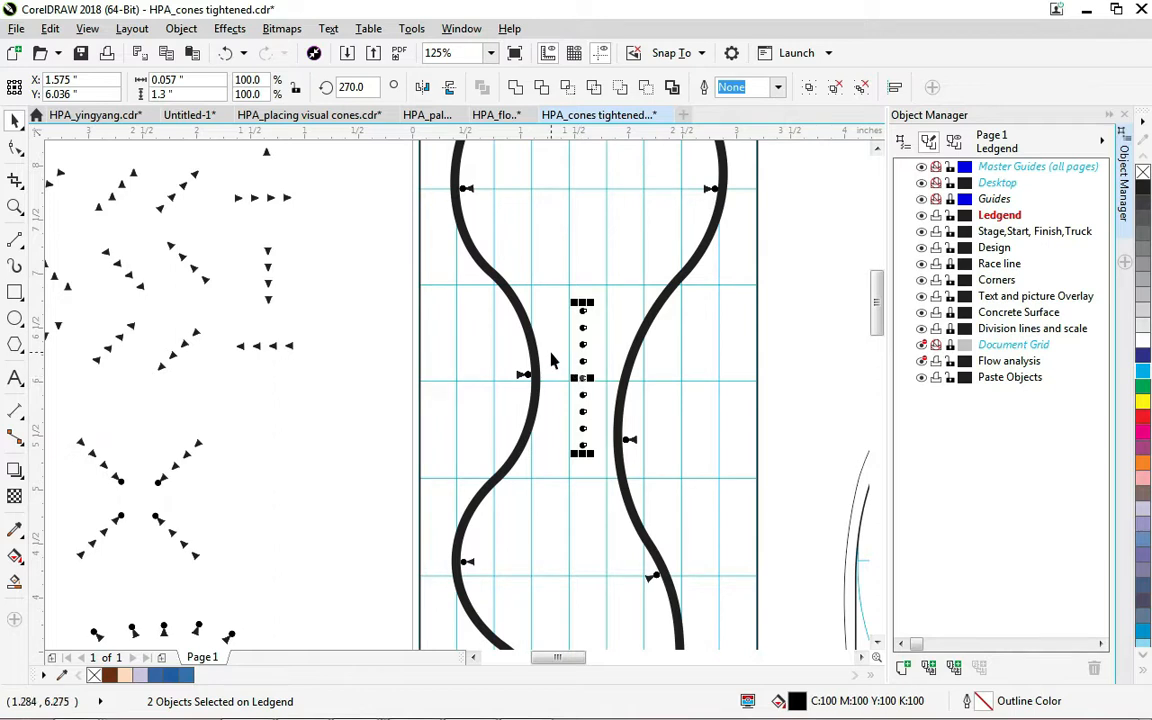
pyautogui.moveTo(568, 352)
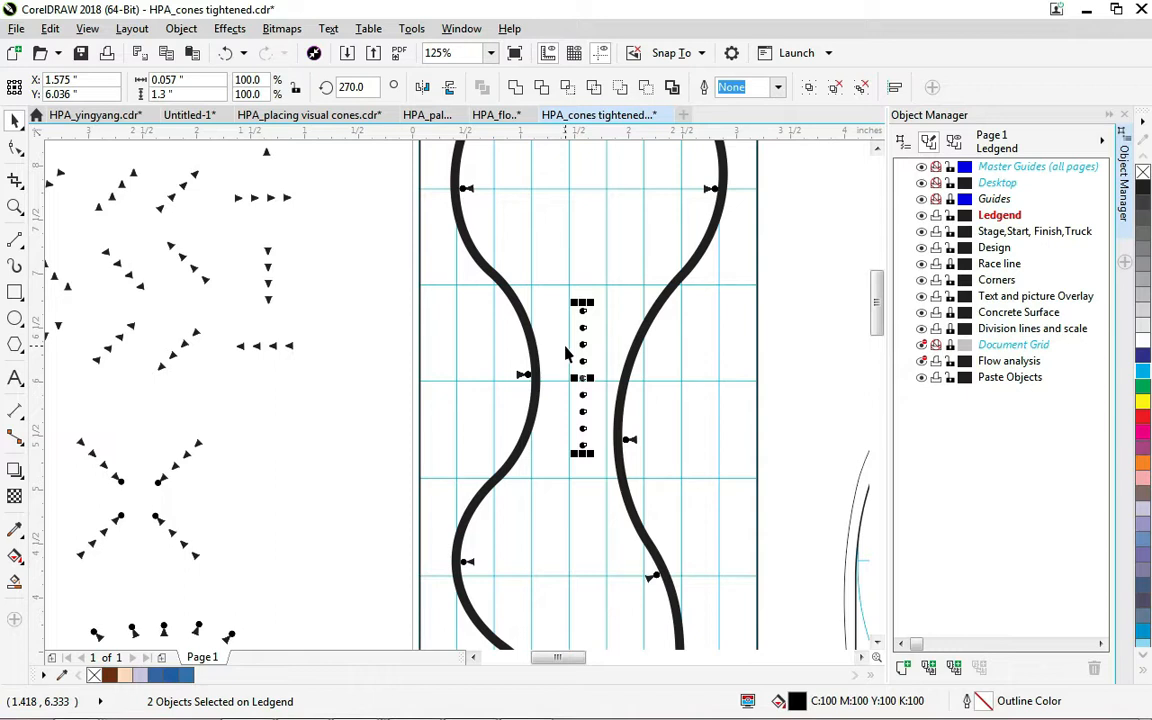
pyautogui.moveTo(520, 316)
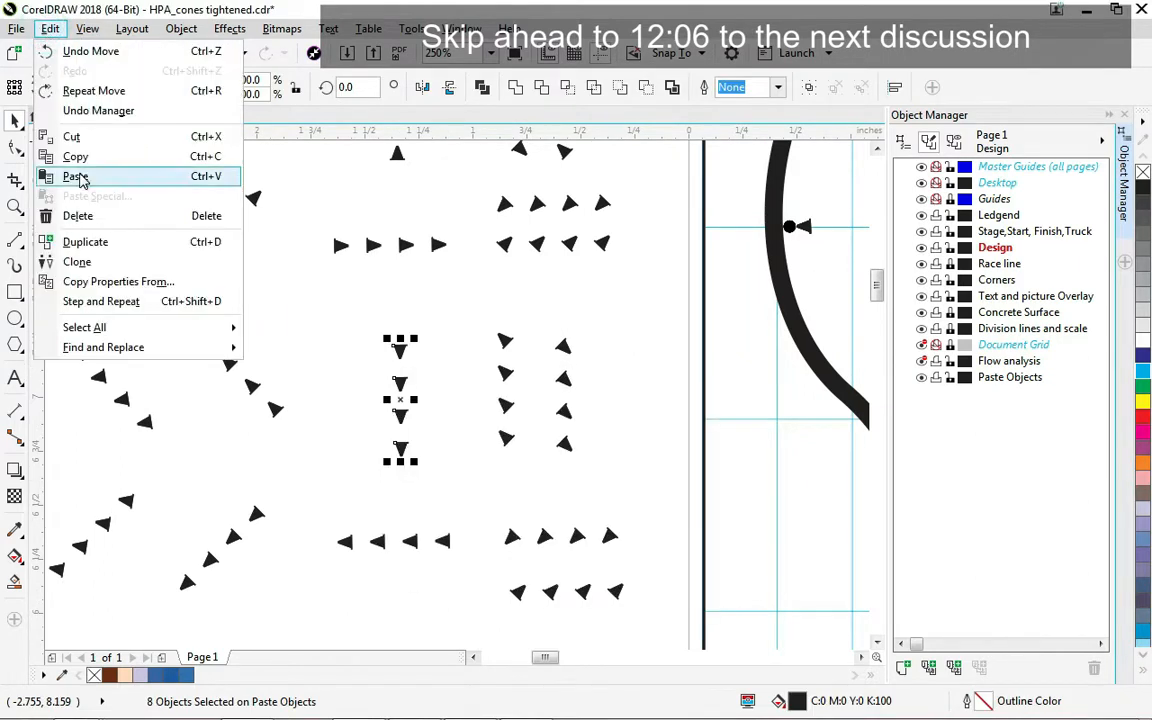
# Paste two copies of the triangular pointer cones into the course file.
pyautogui.click(76, 176)
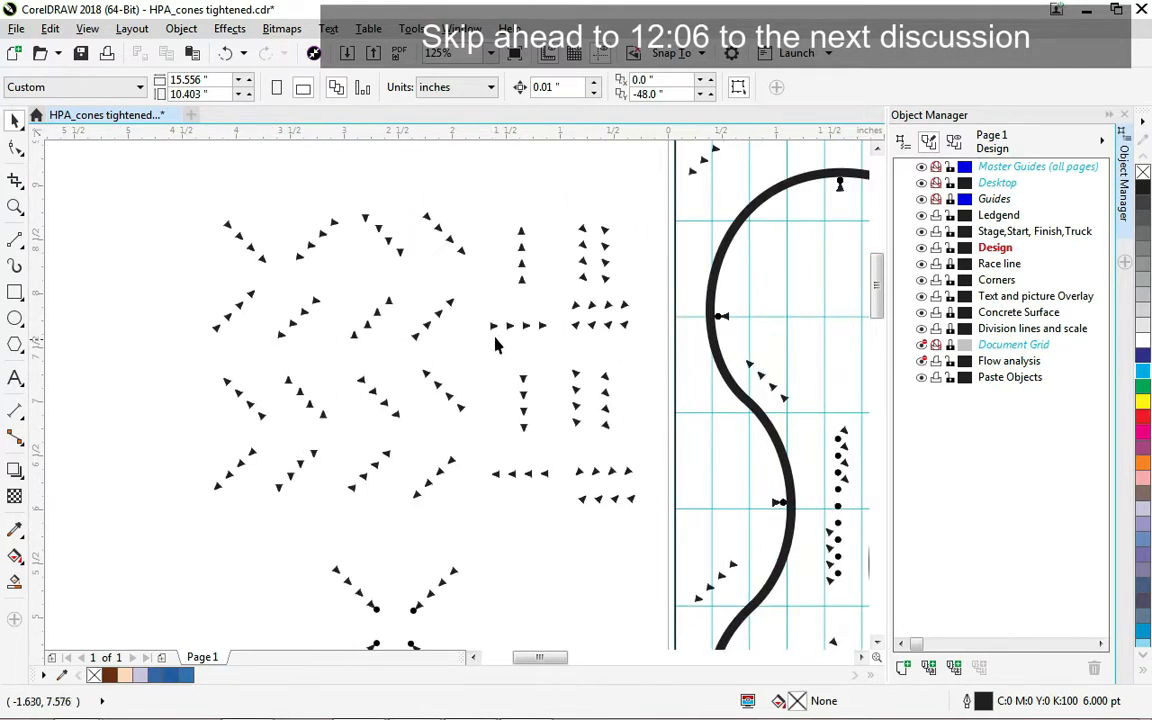
pyautogui.click(48, 28)
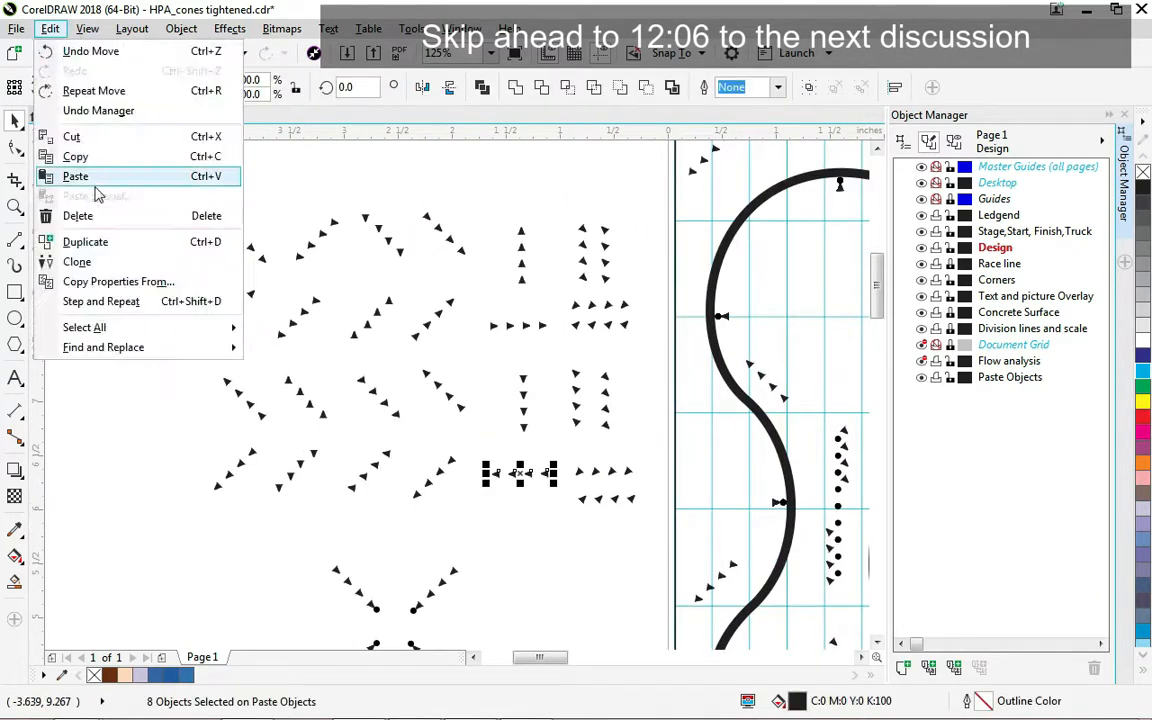
pyautogui.click(76, 176)
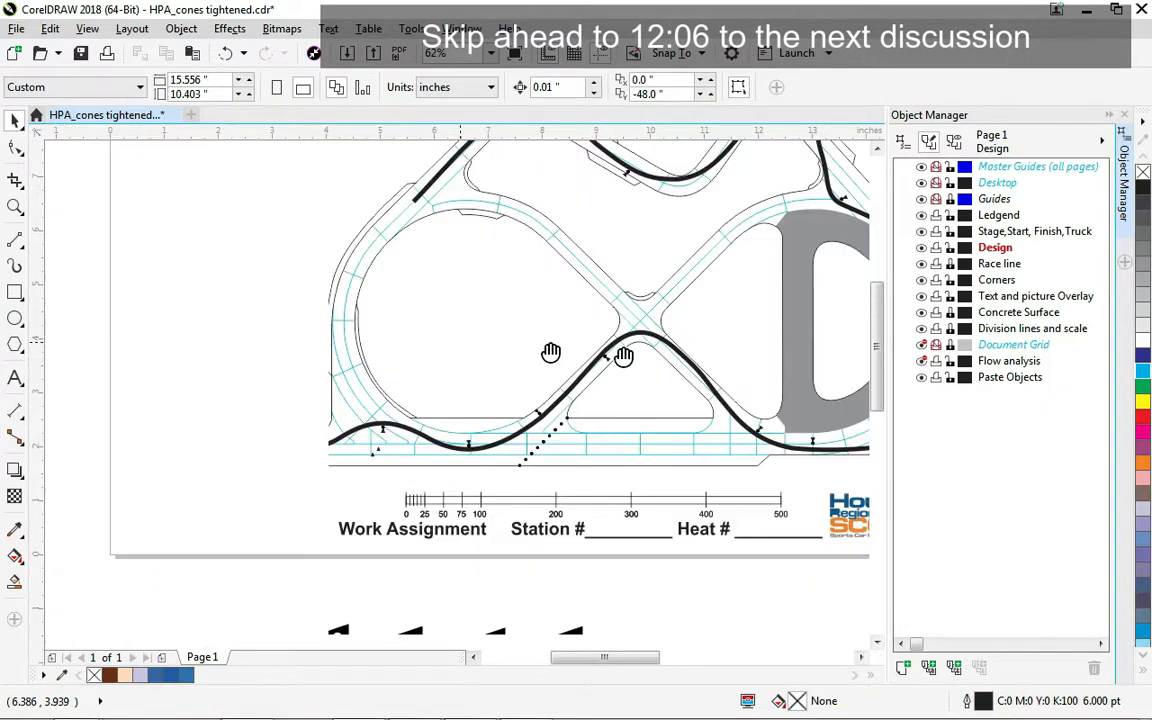
# Paste the copied cone set and position it along the race line by the D.
pyautogui.click(48, 28)
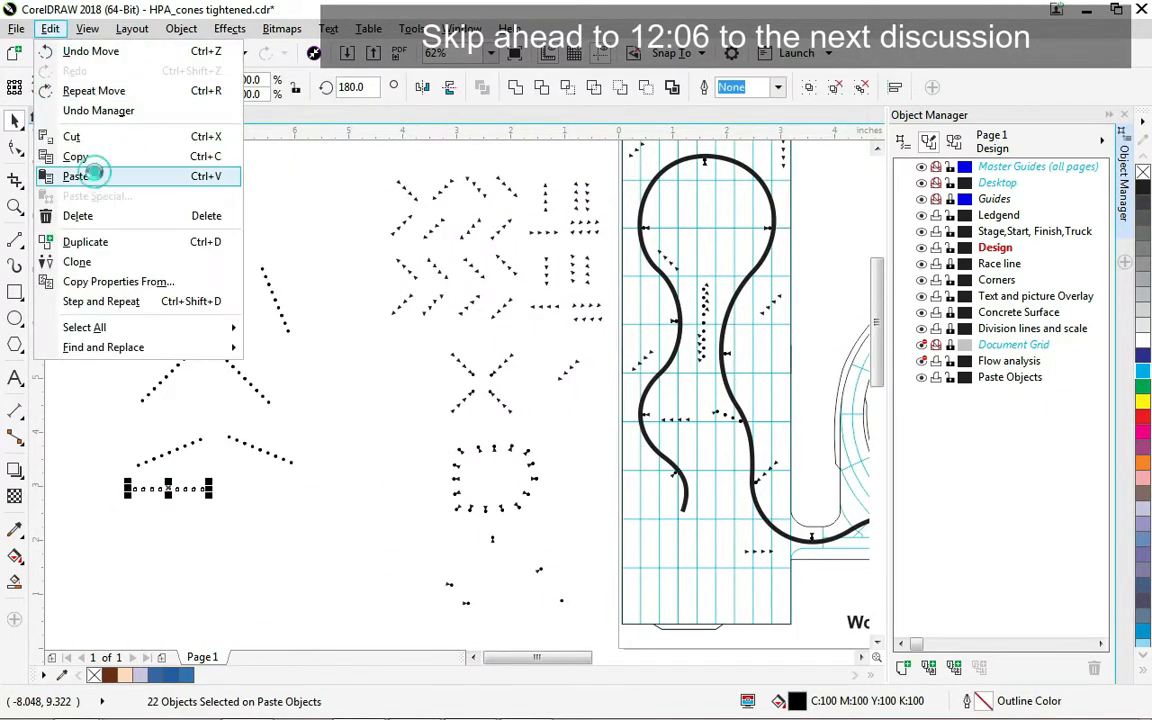
pyautogui.click(76, 176)
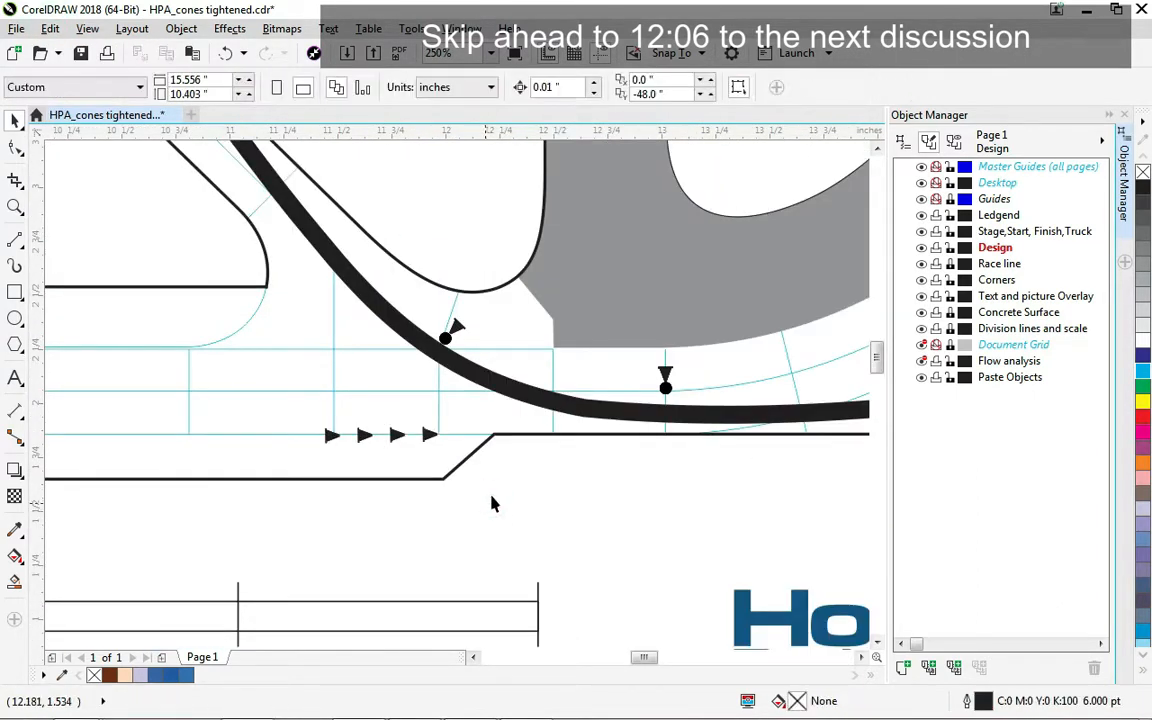
pyautogui.click(48, 28)
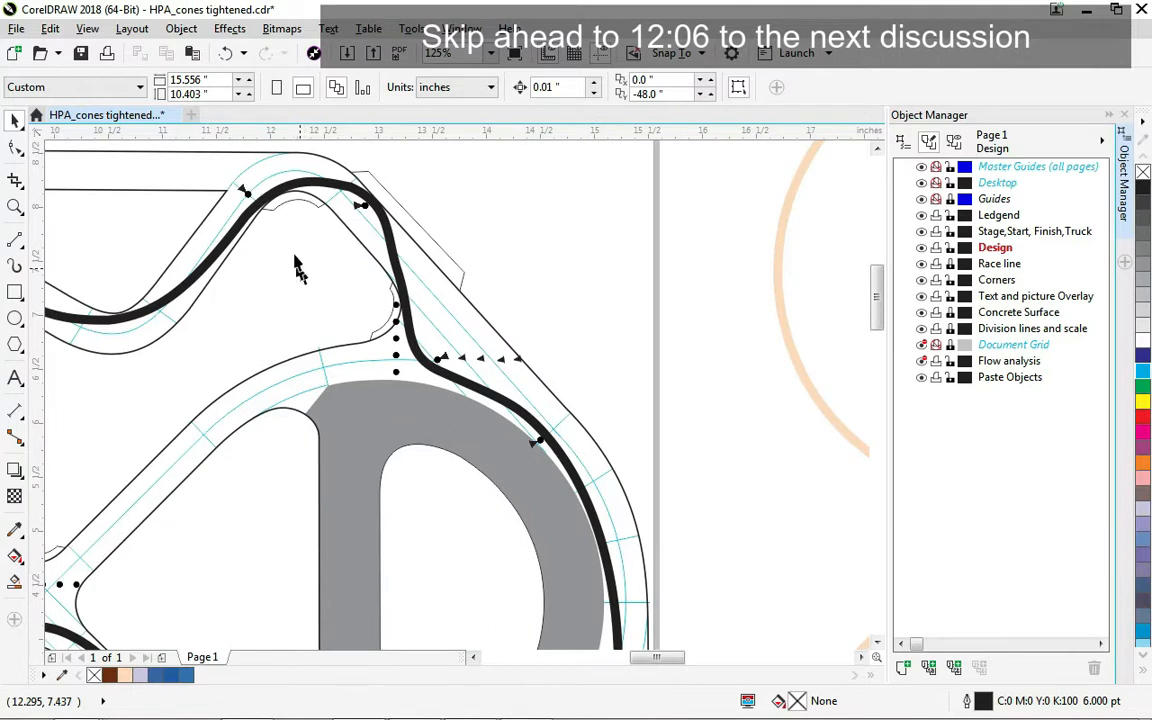
# Bring up the Object menu's Group options for the ten selected cones.
pyautogui.scroll(-3)
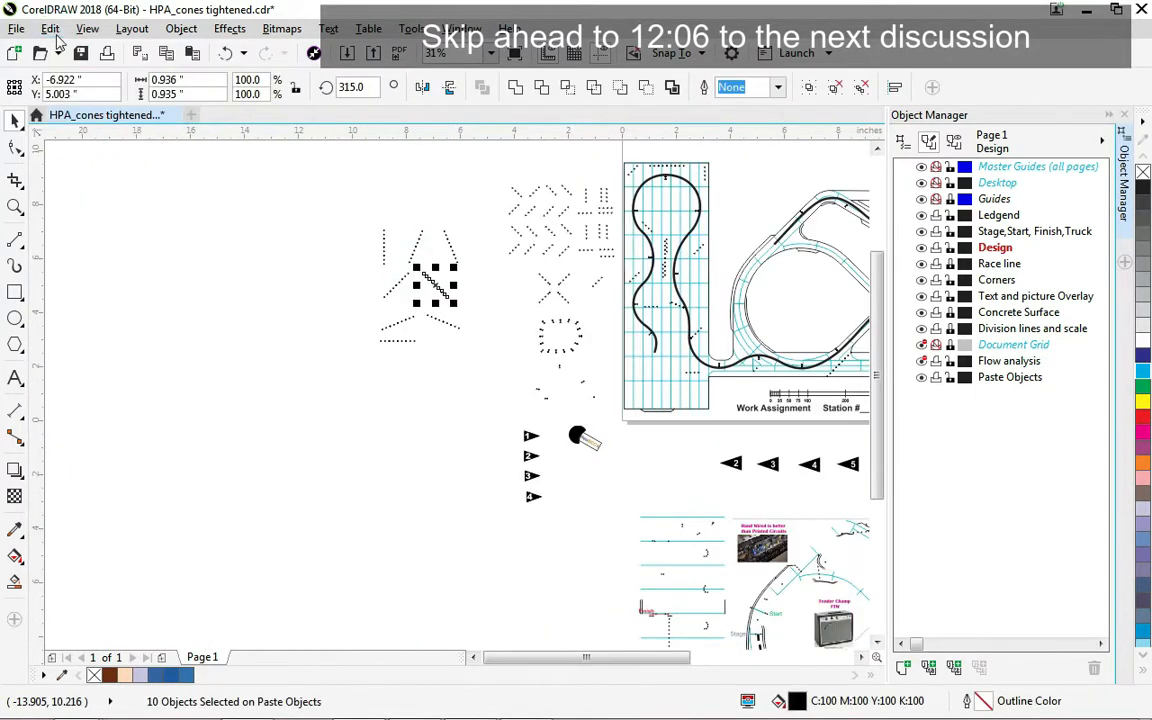
pyautogui.click(180, 28)
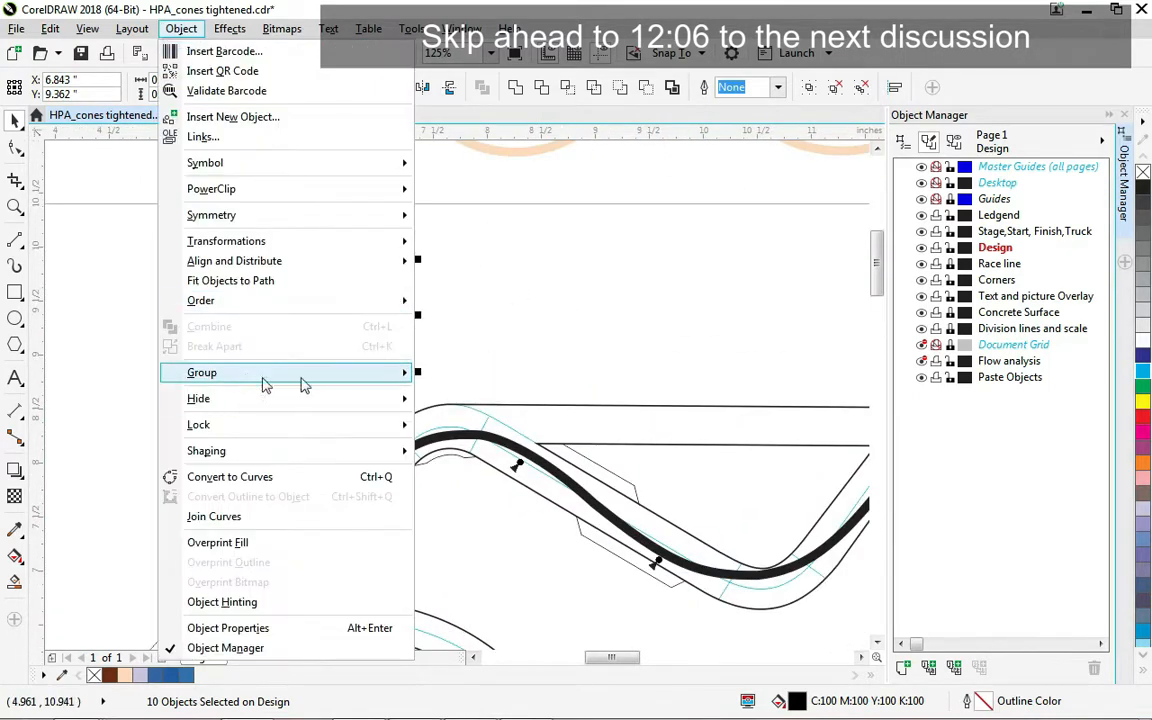